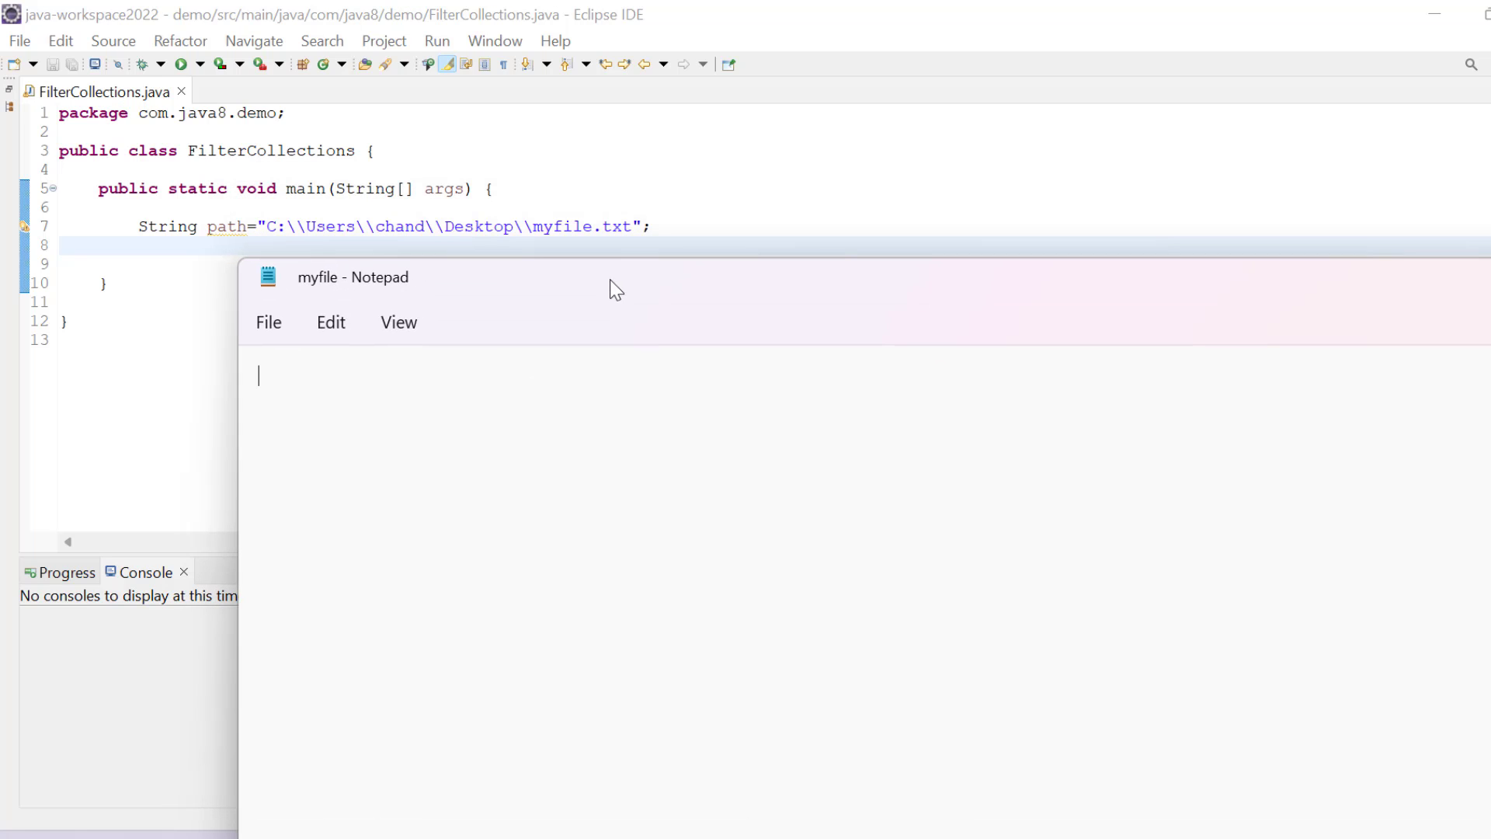
mouse_move(484, 372)
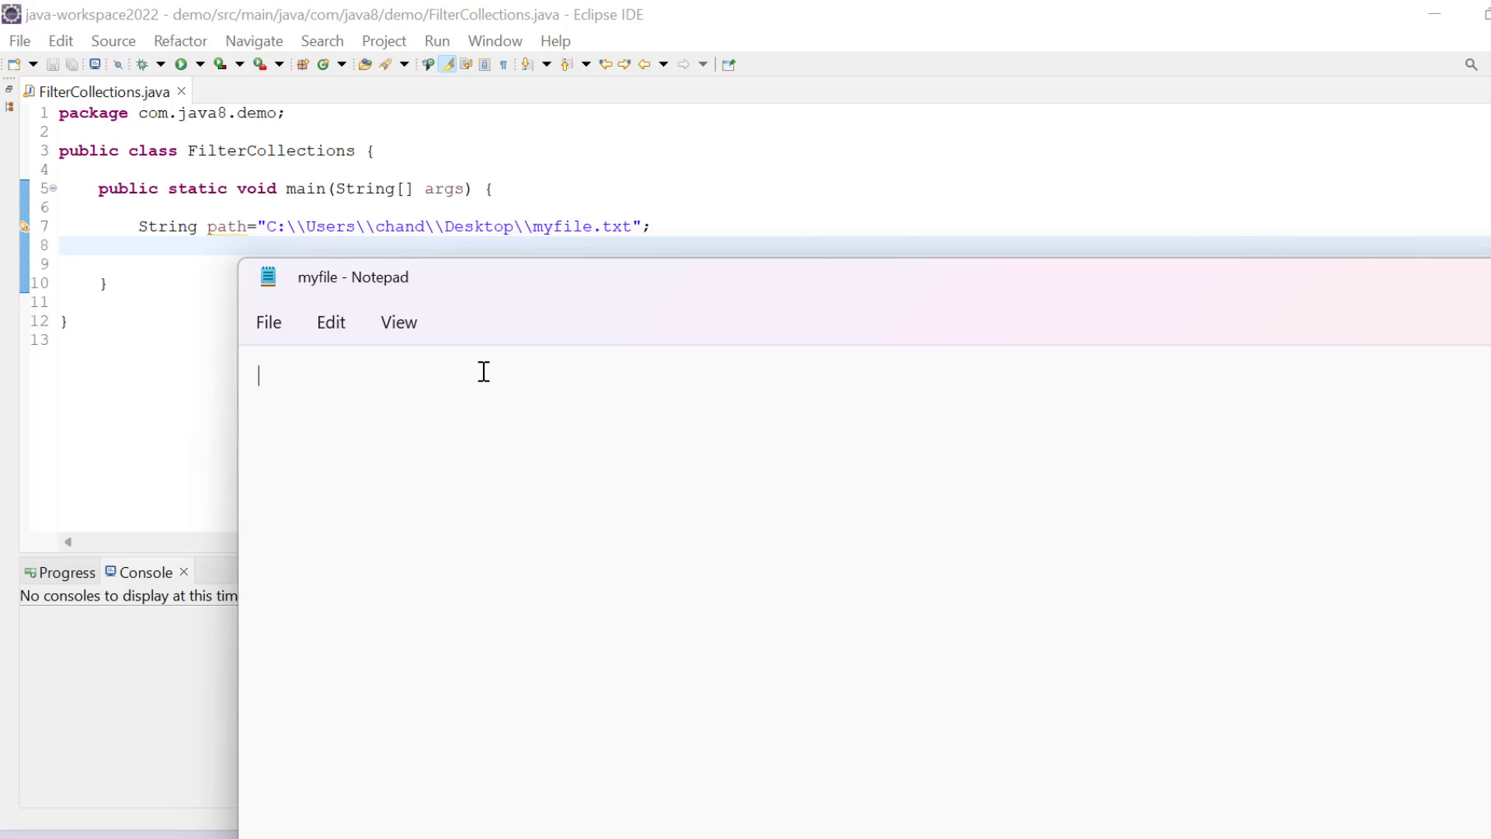
Type two CSV rows in myfile: chandan,kumar,delhi,25,5000 and a copy with '1' suffixes
text(chandan,)
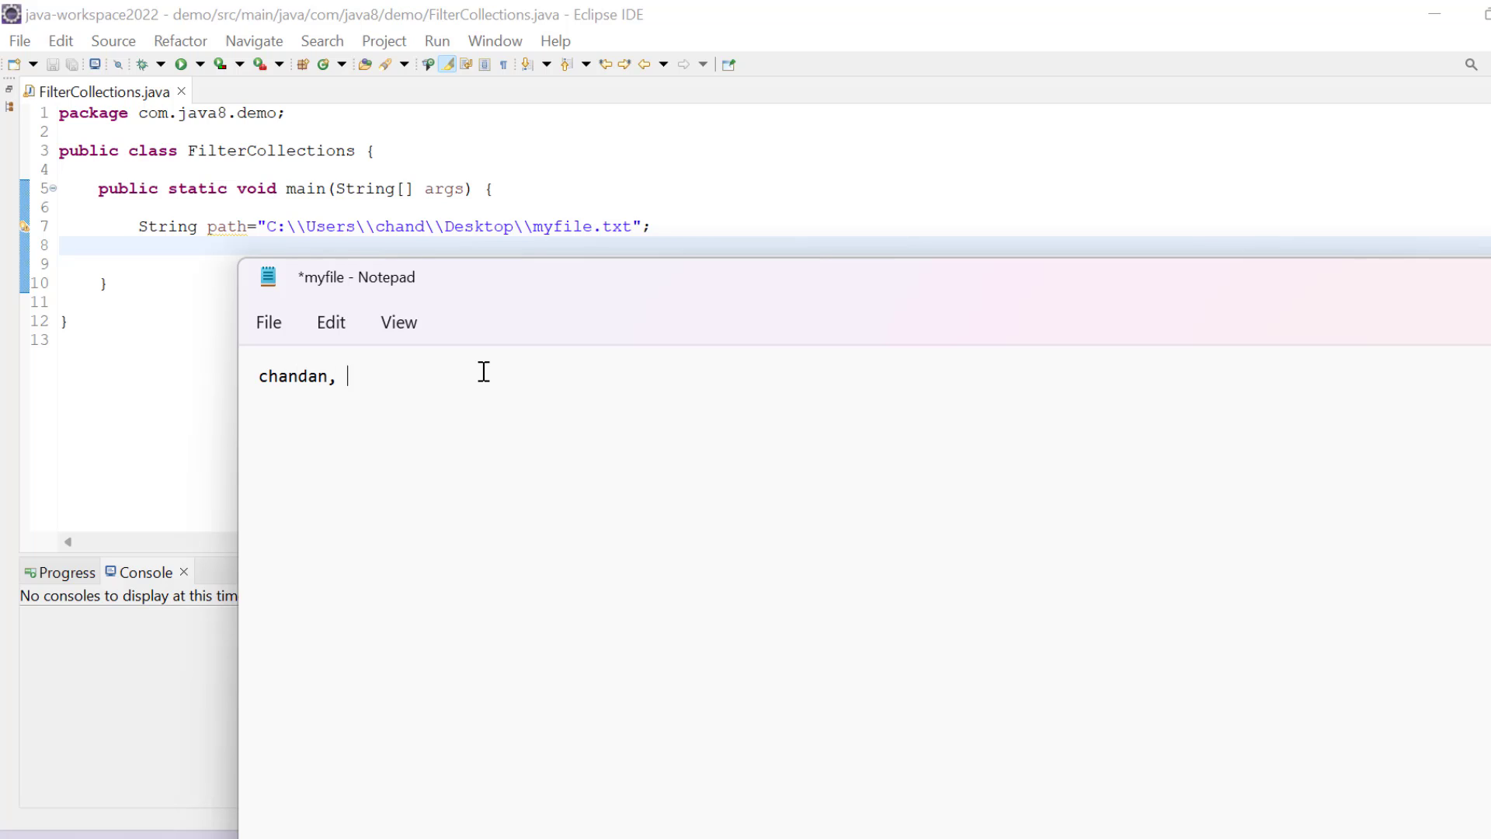
text(kumar)
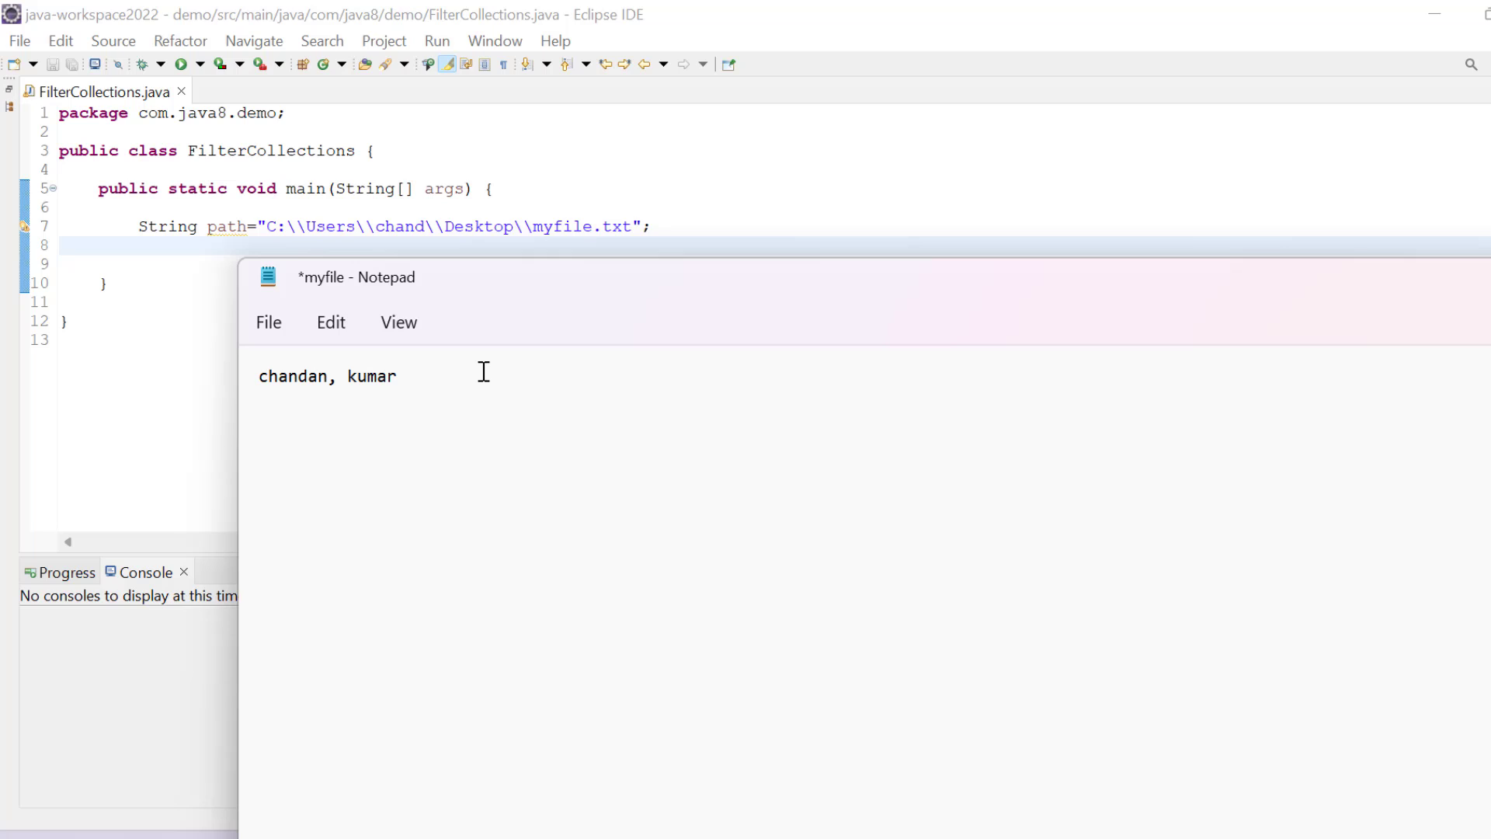
text(,)
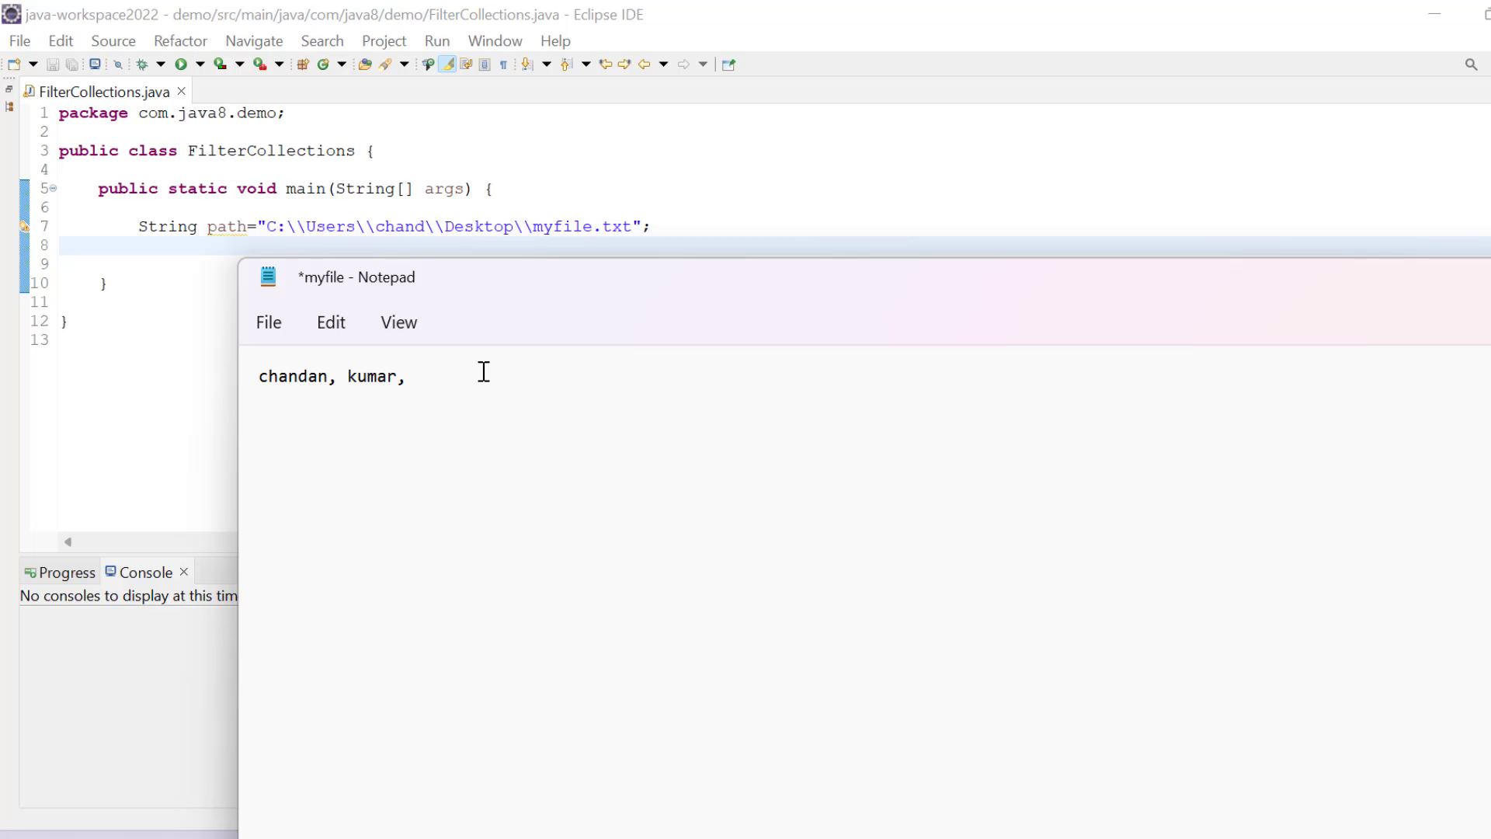
text(delhi,)
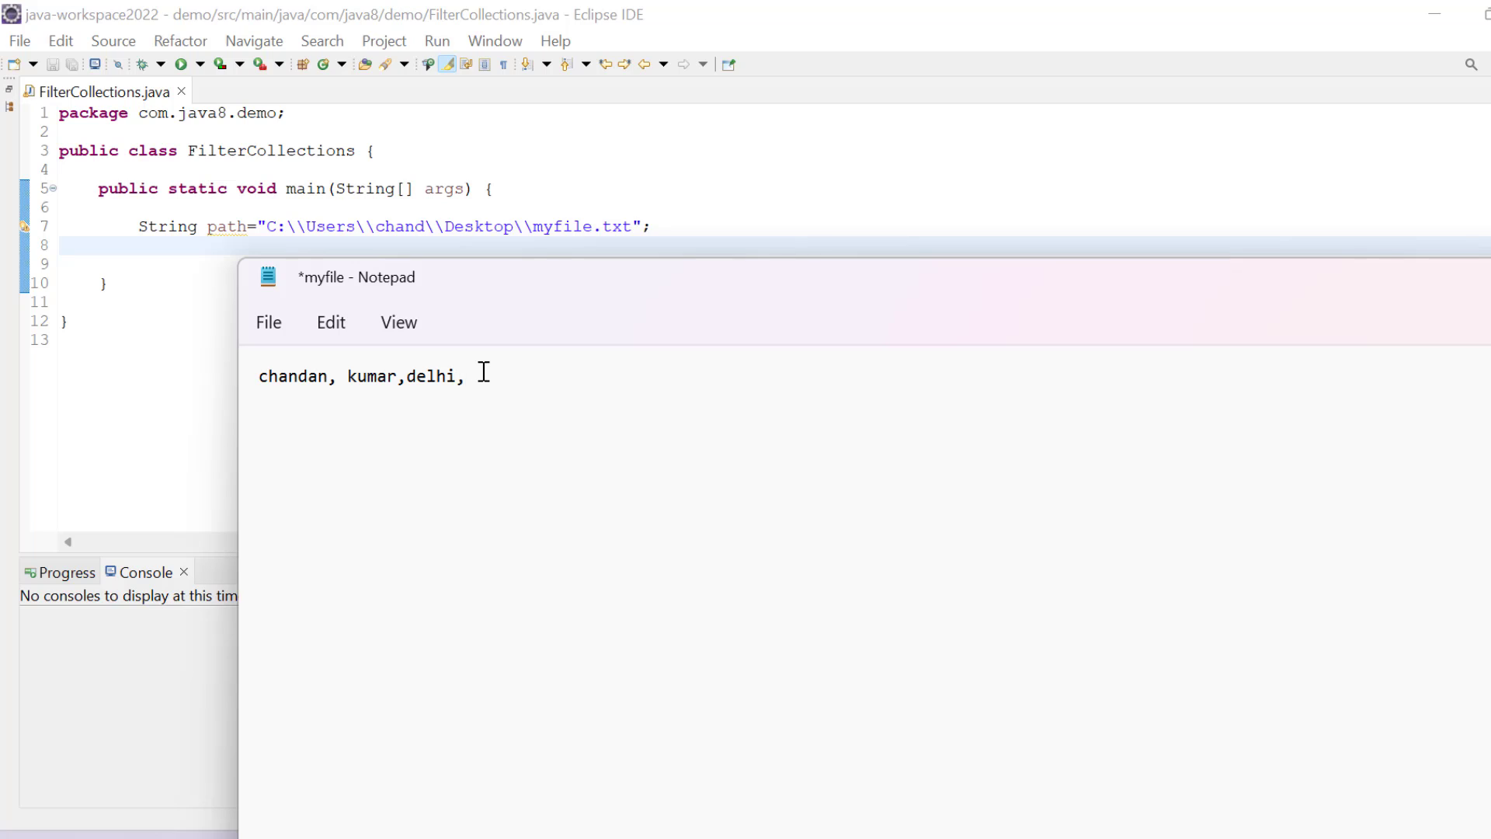
text(25)
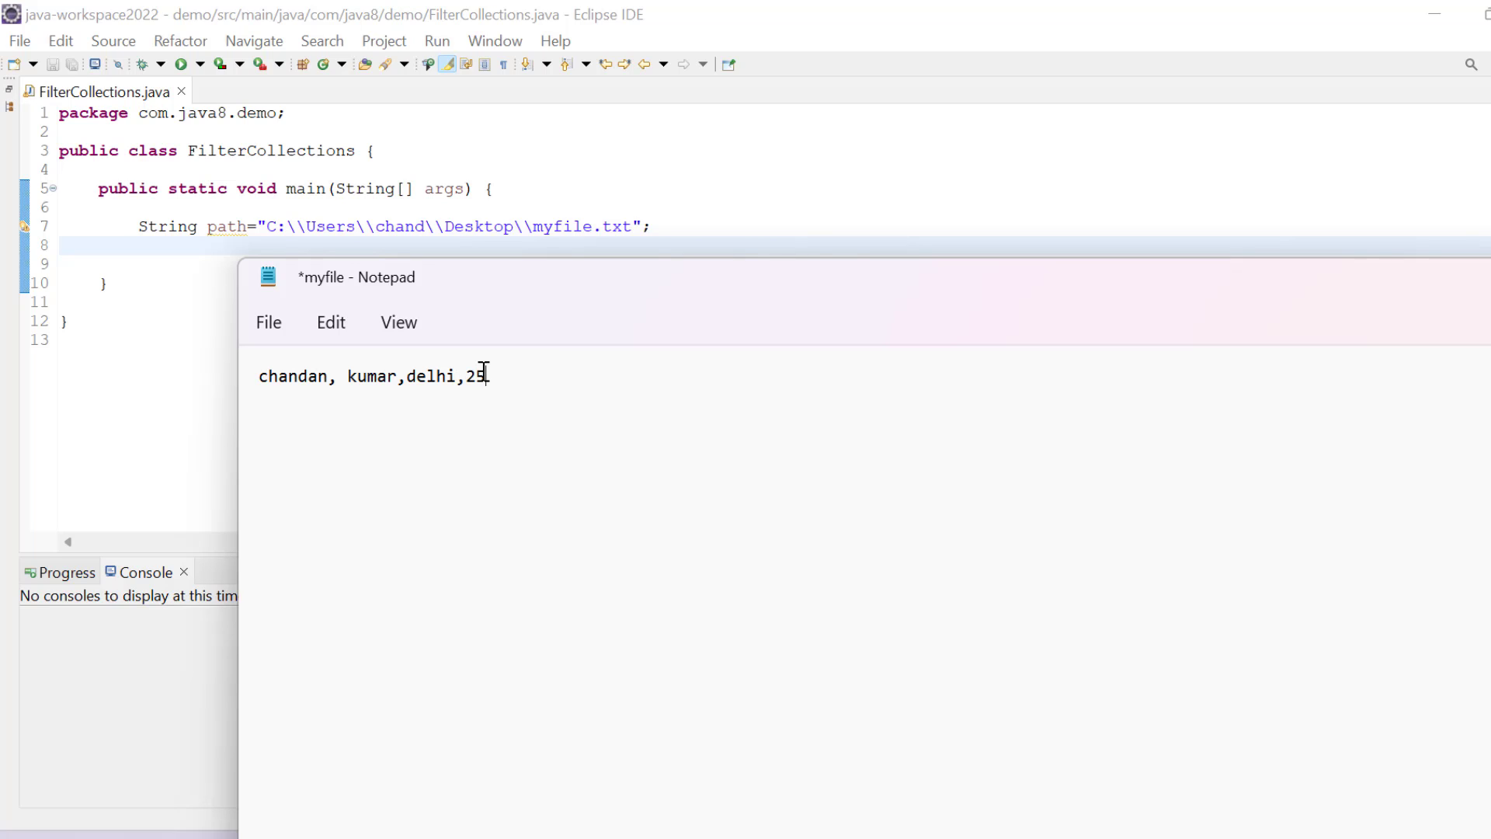
text(,)
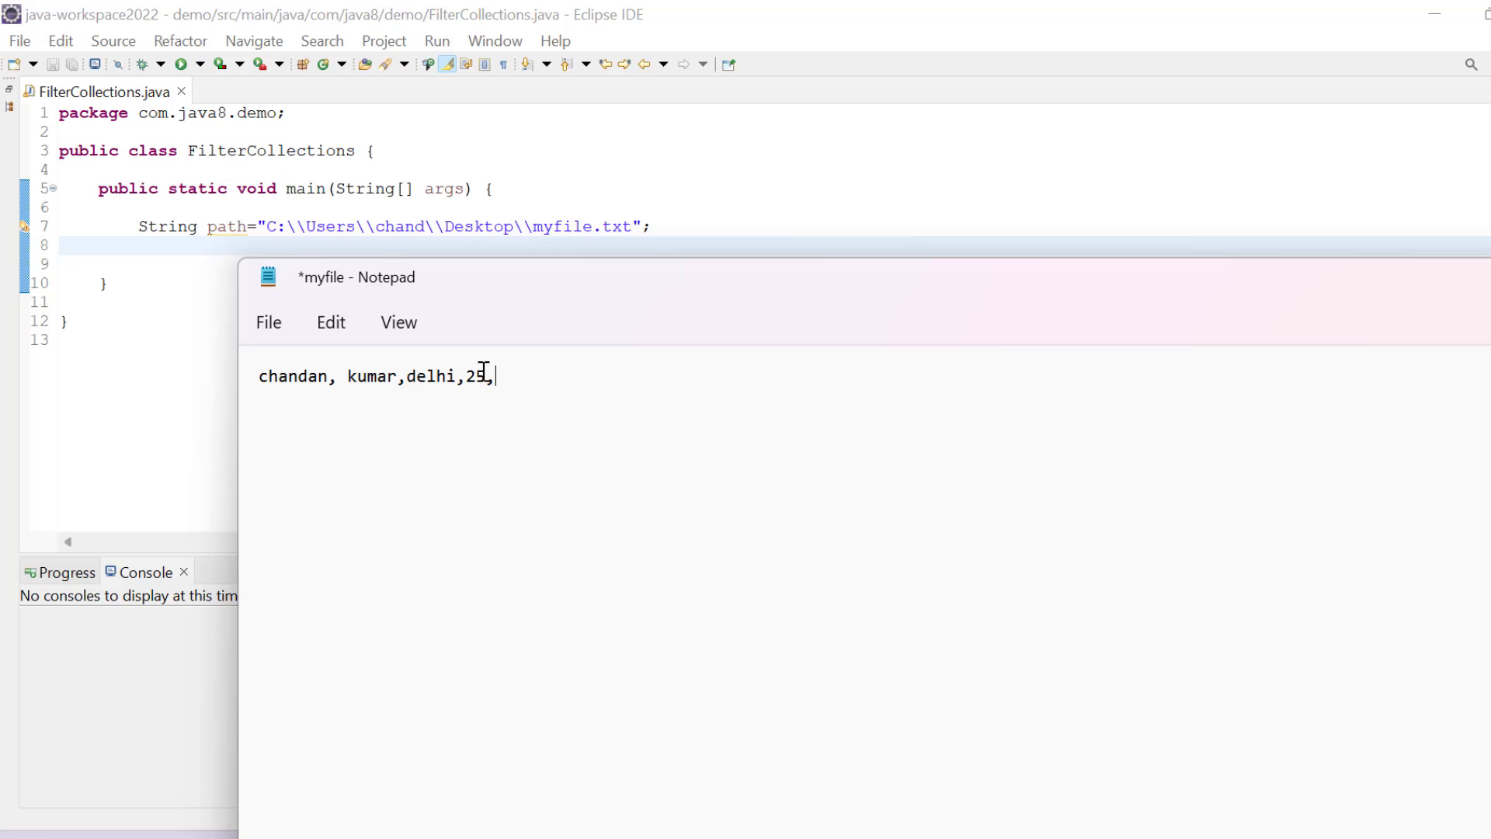
text(5000)
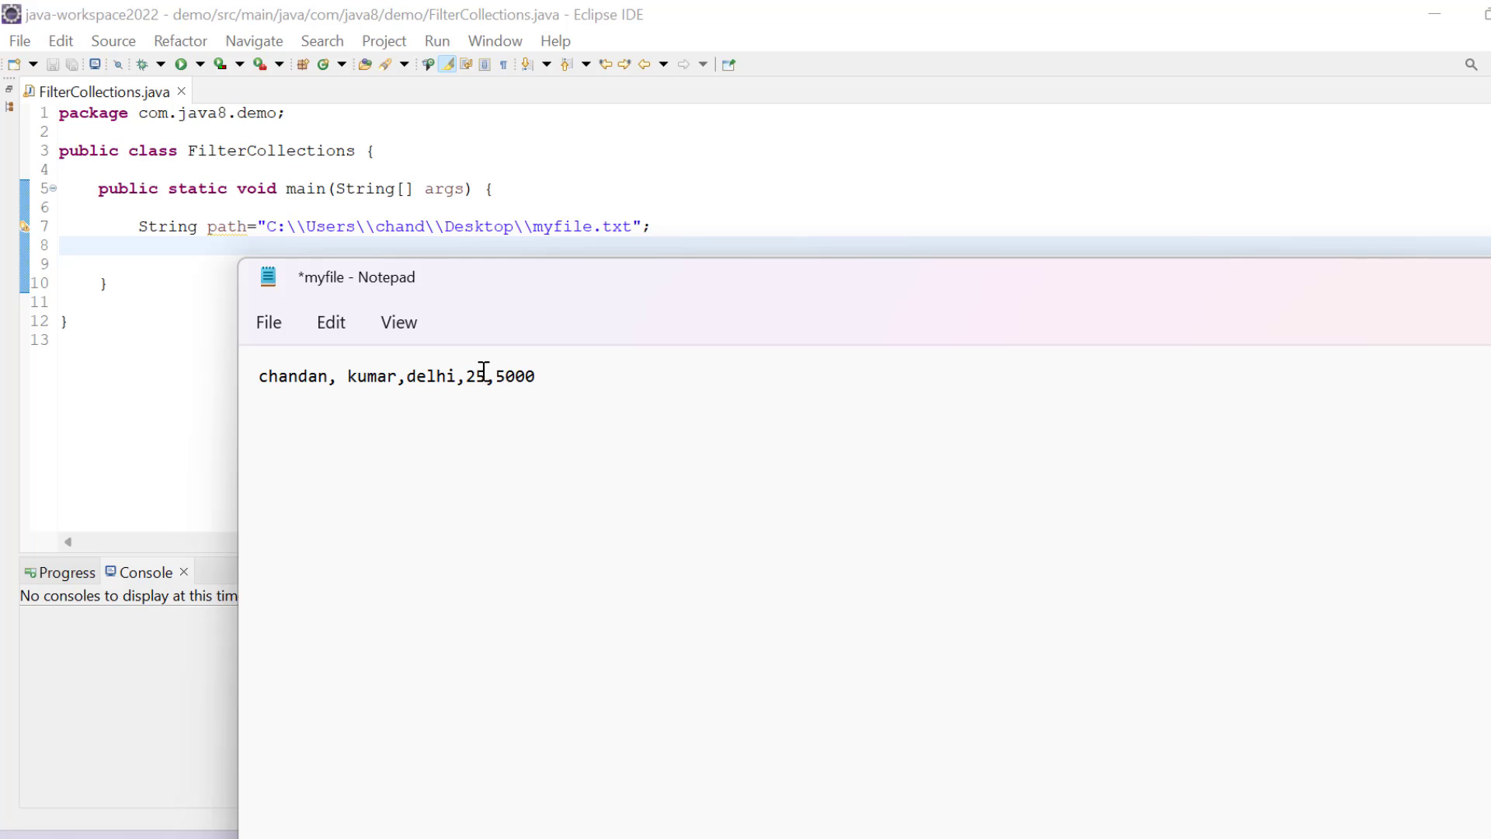
text(chandan, kumar,delhi,25,5000)
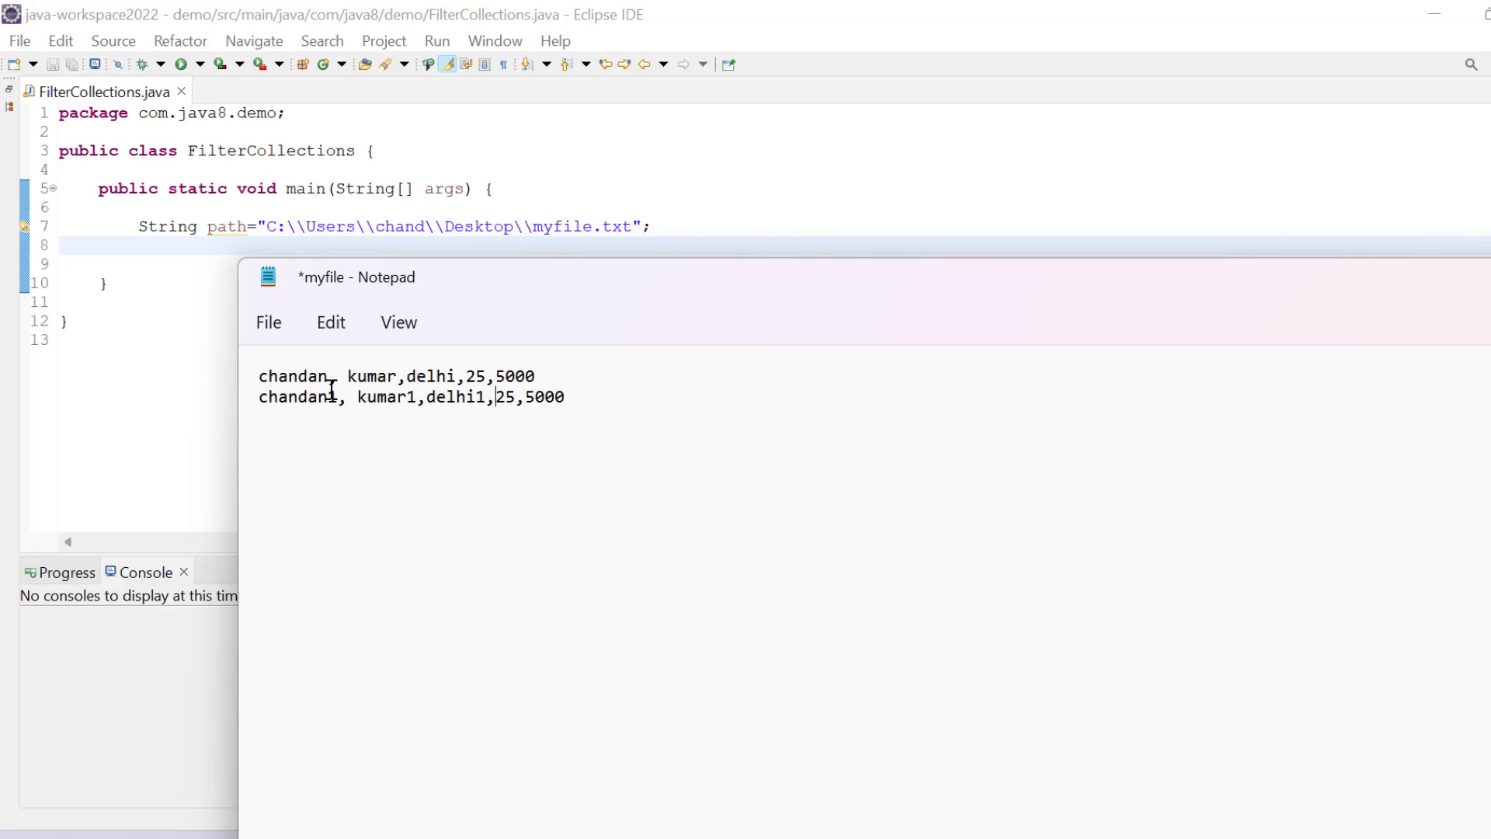
text(1)
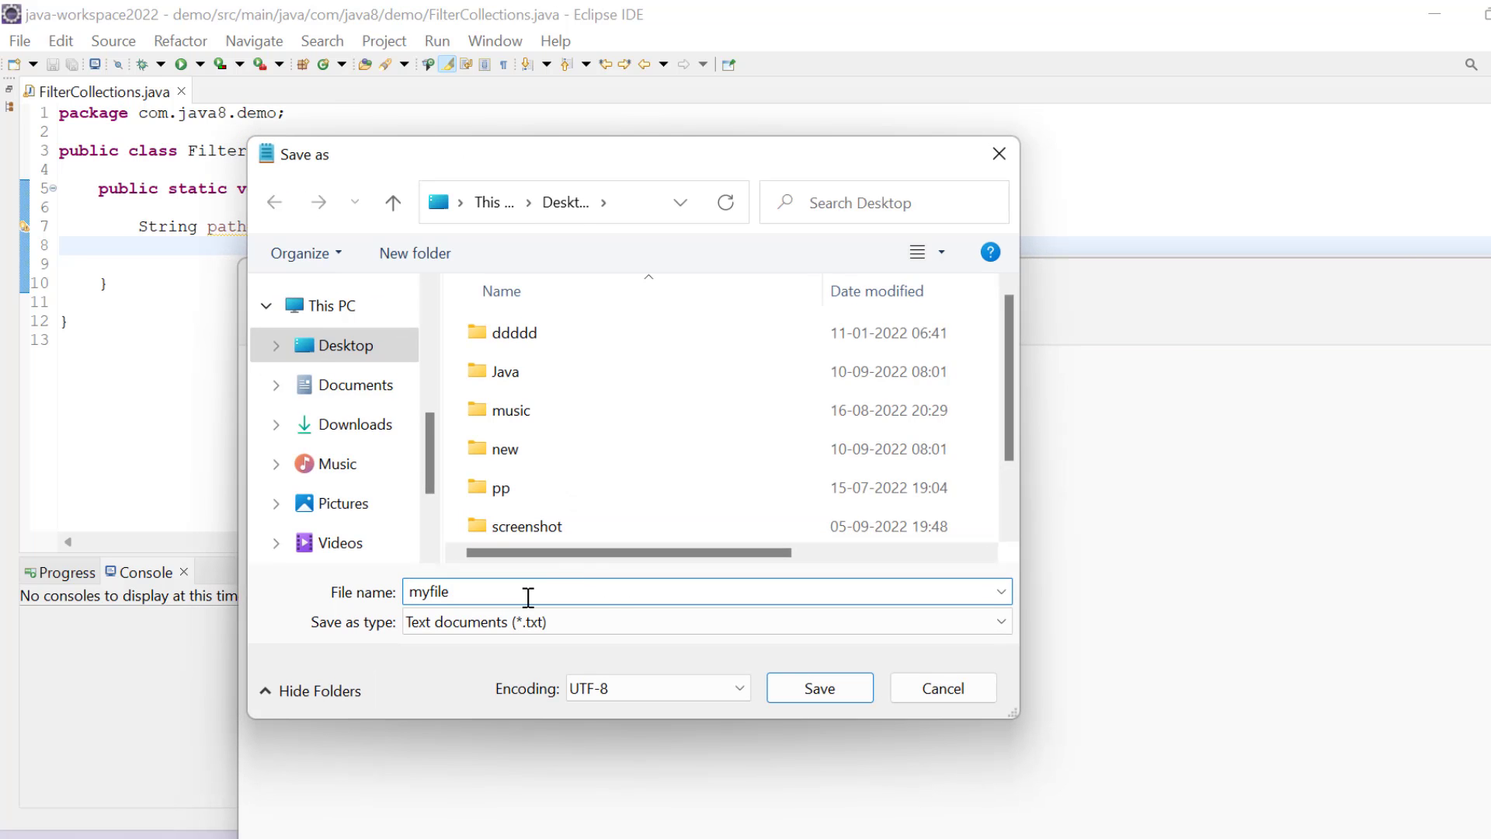
Save the Notepad data on the Desktop as "myfile.csv"
text(.csv)
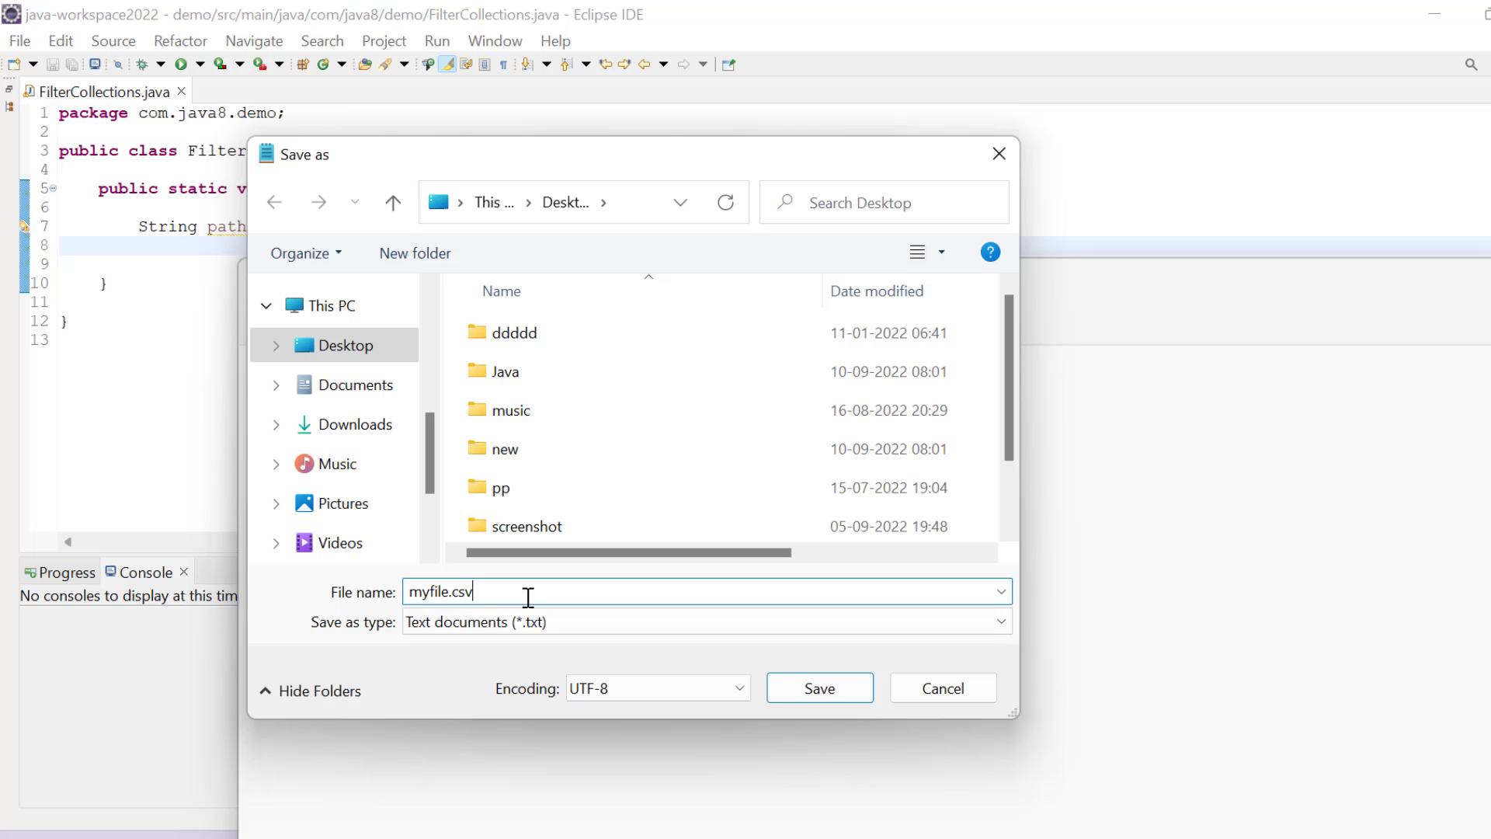
text(")
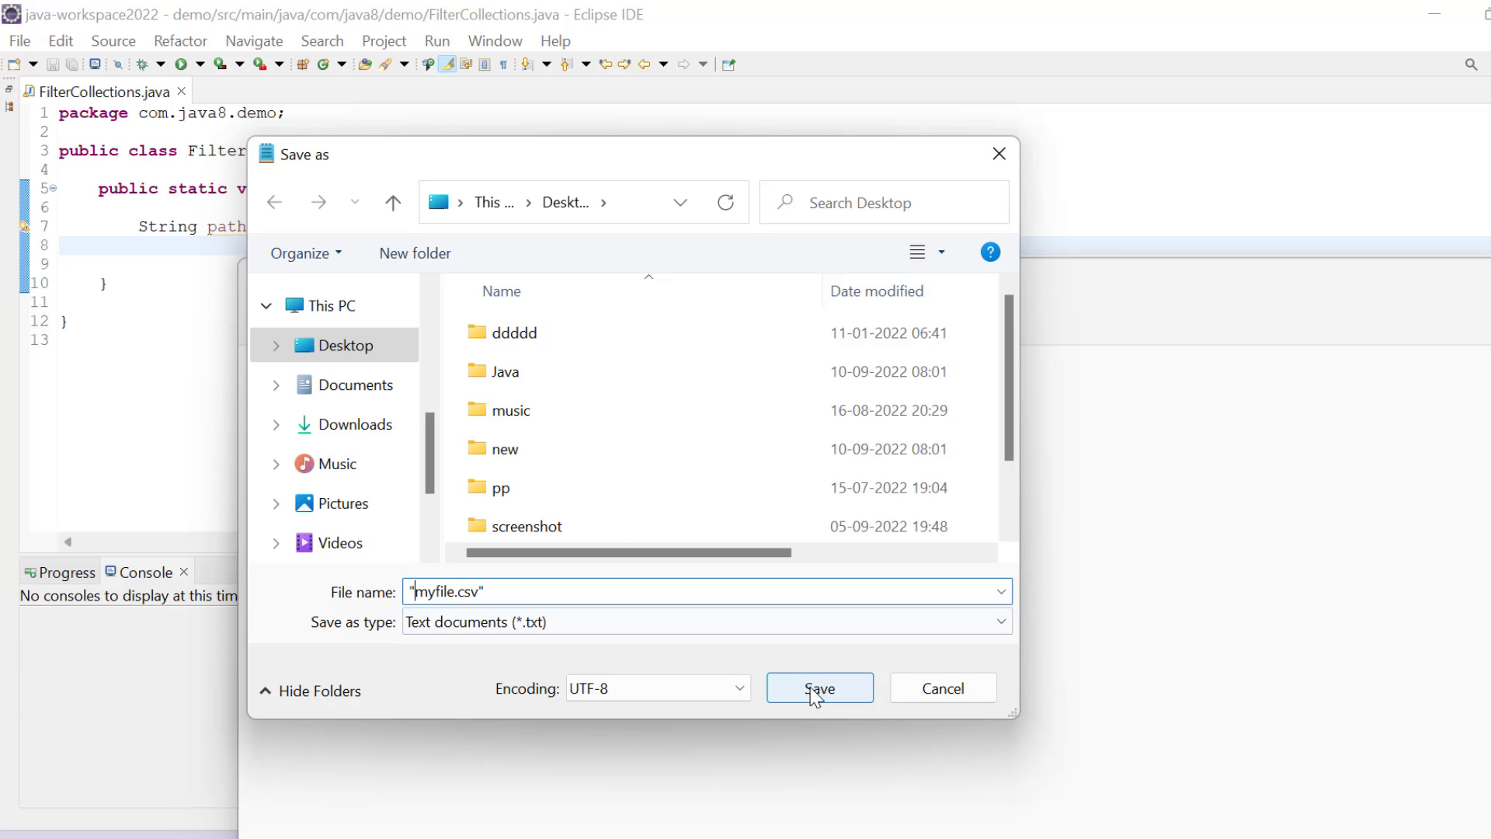
click(821, 688)
text(="C:\\Users\\chand\\Desktop\\myfile.";)
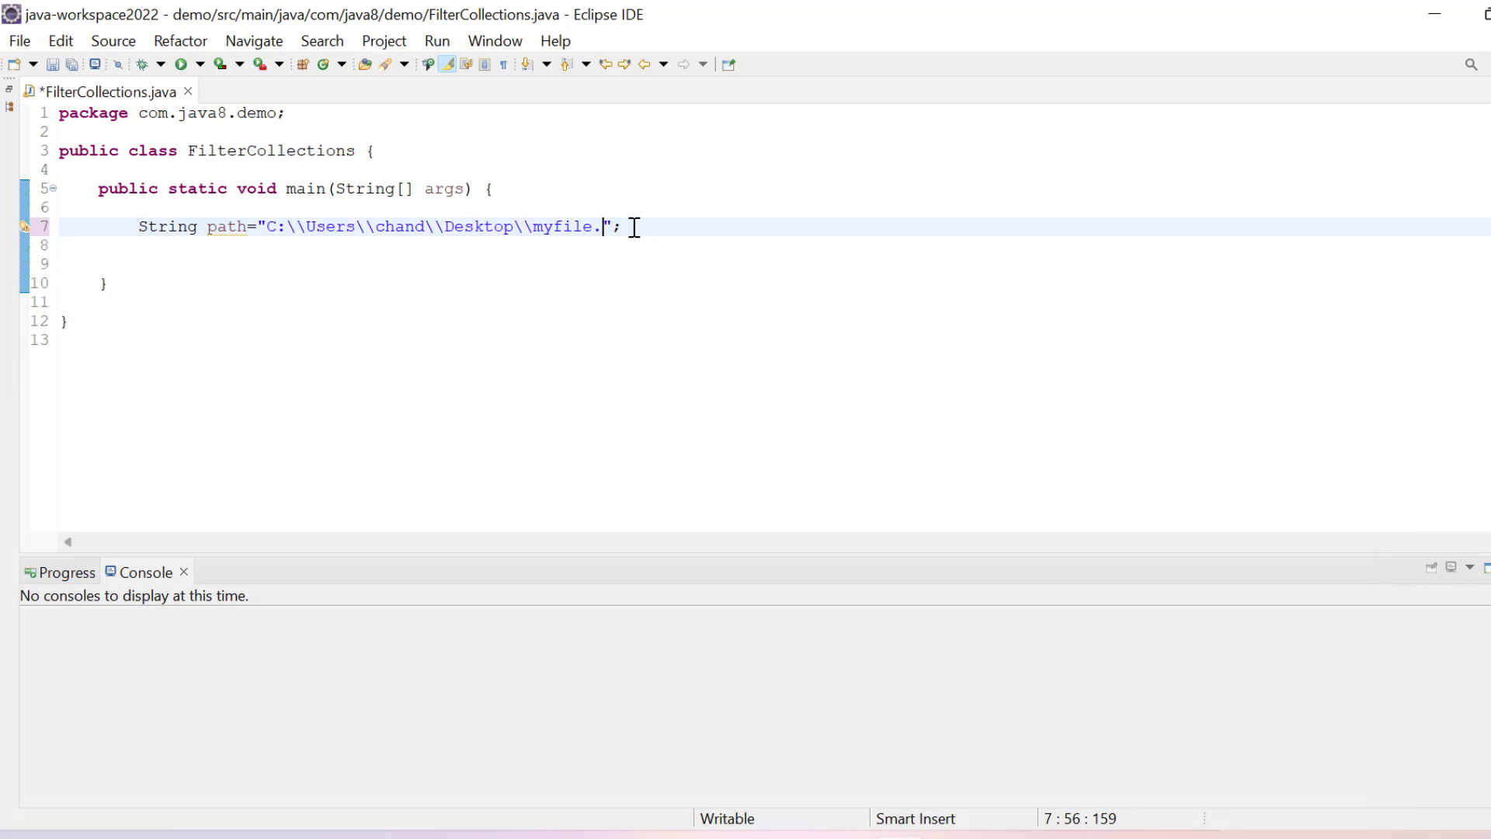
text(csv)
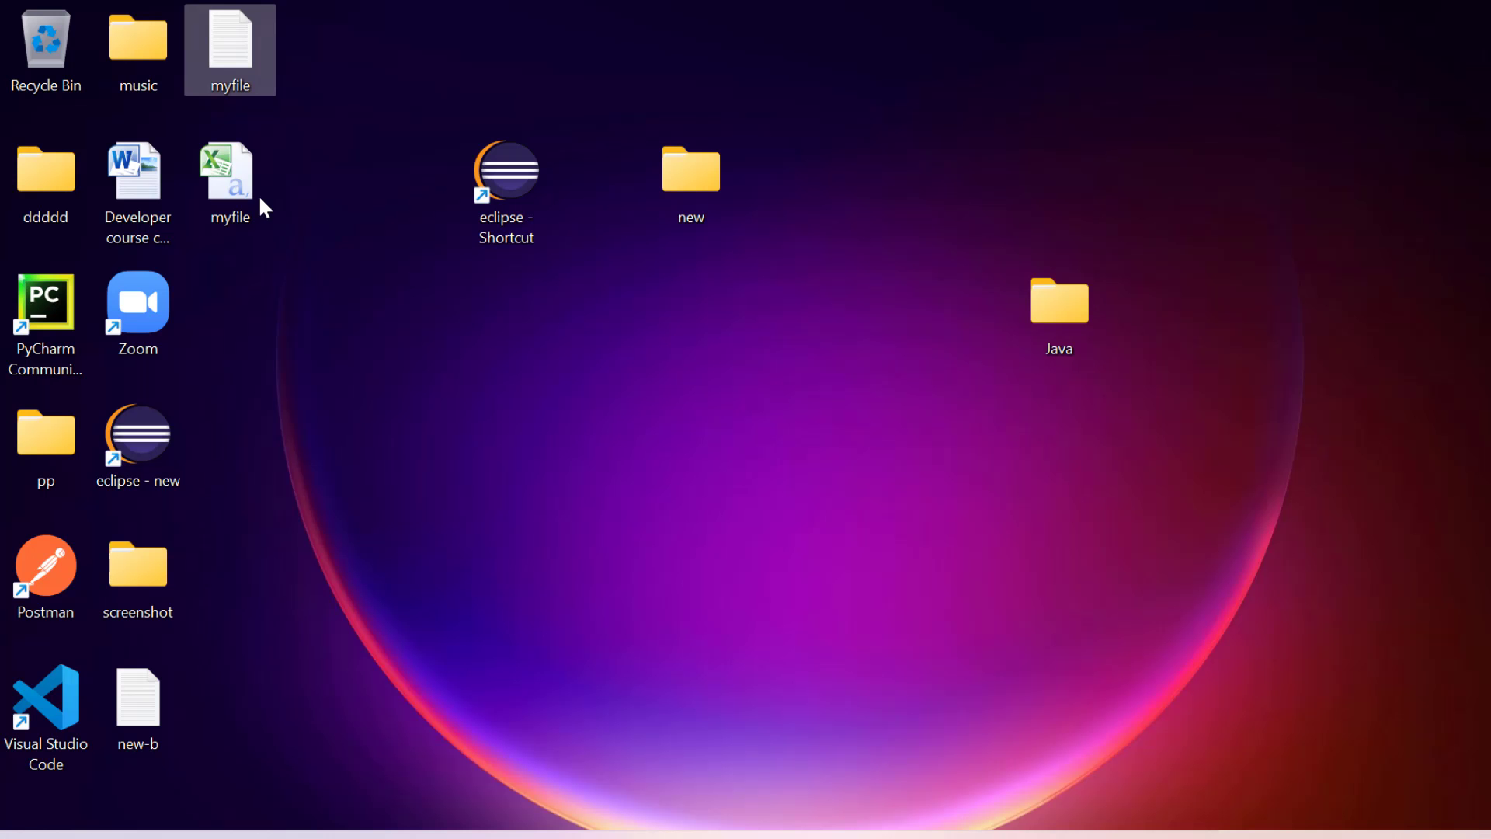
double_click(226, 169)
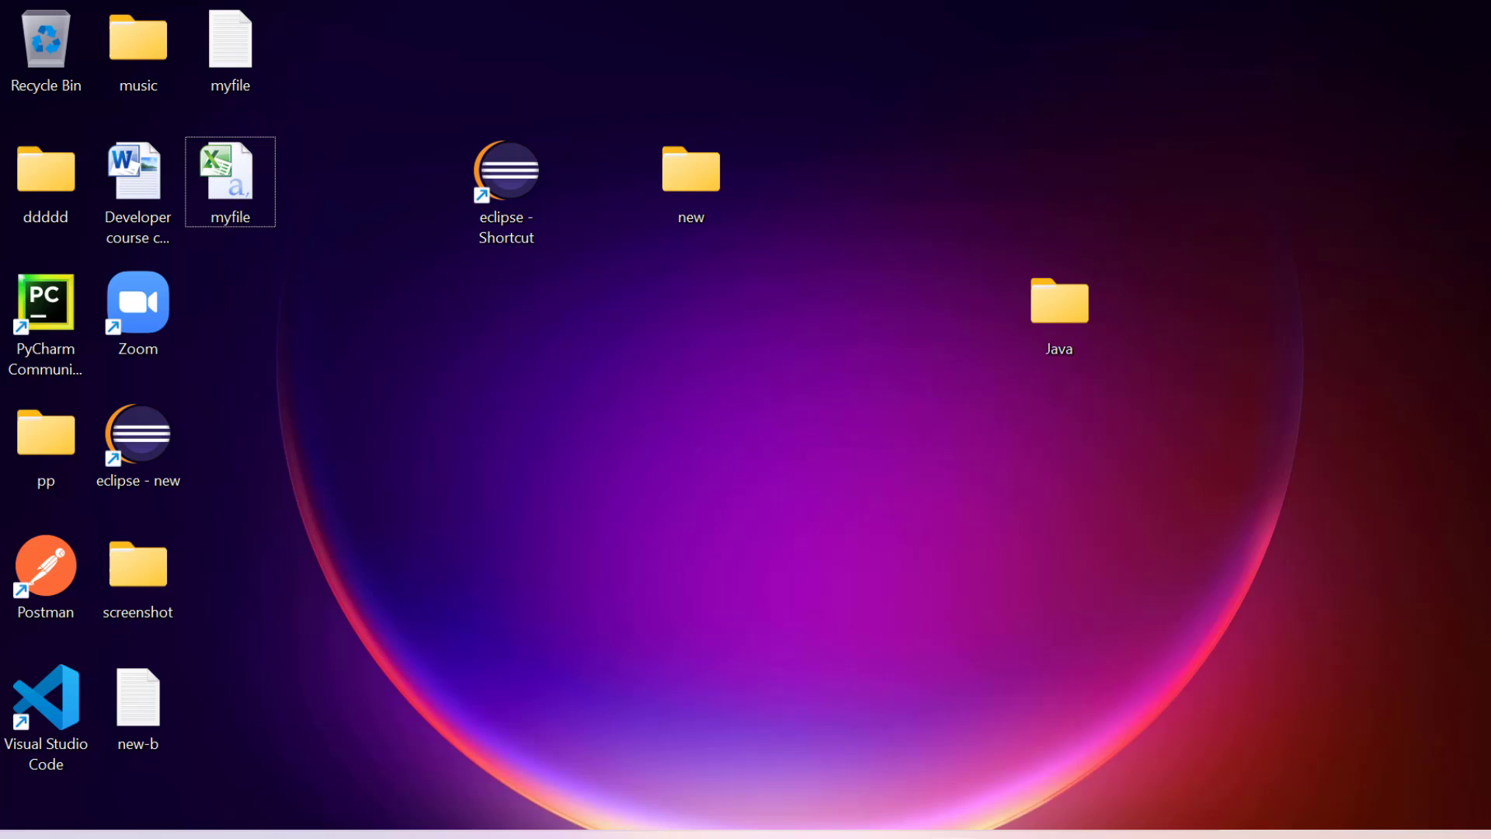
double_click(505, 170)
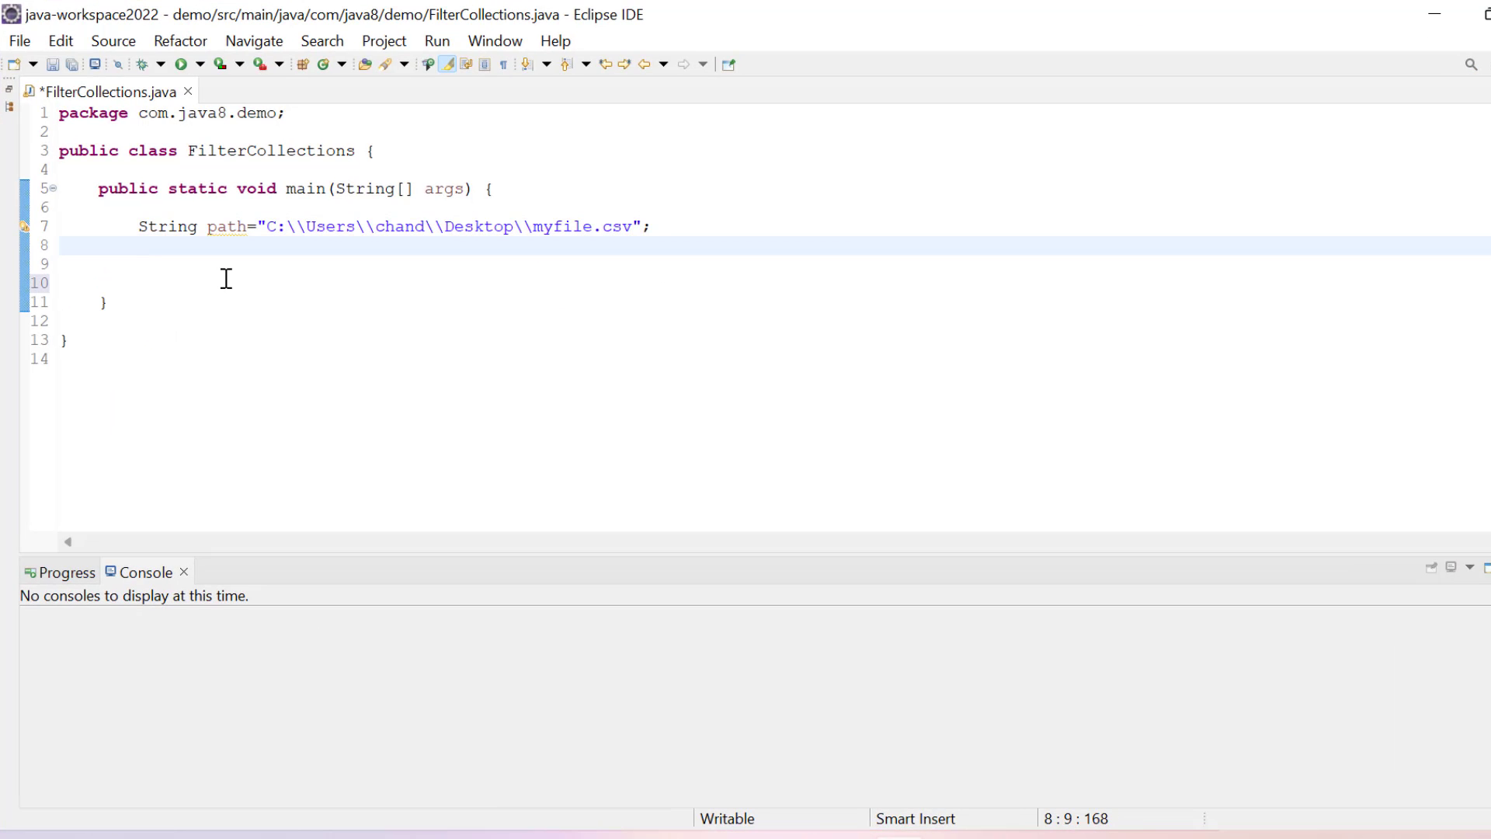
Stream the file's lines with Files.lines and map each line to line.split(",")
text(Files.lines(Paths.ge)
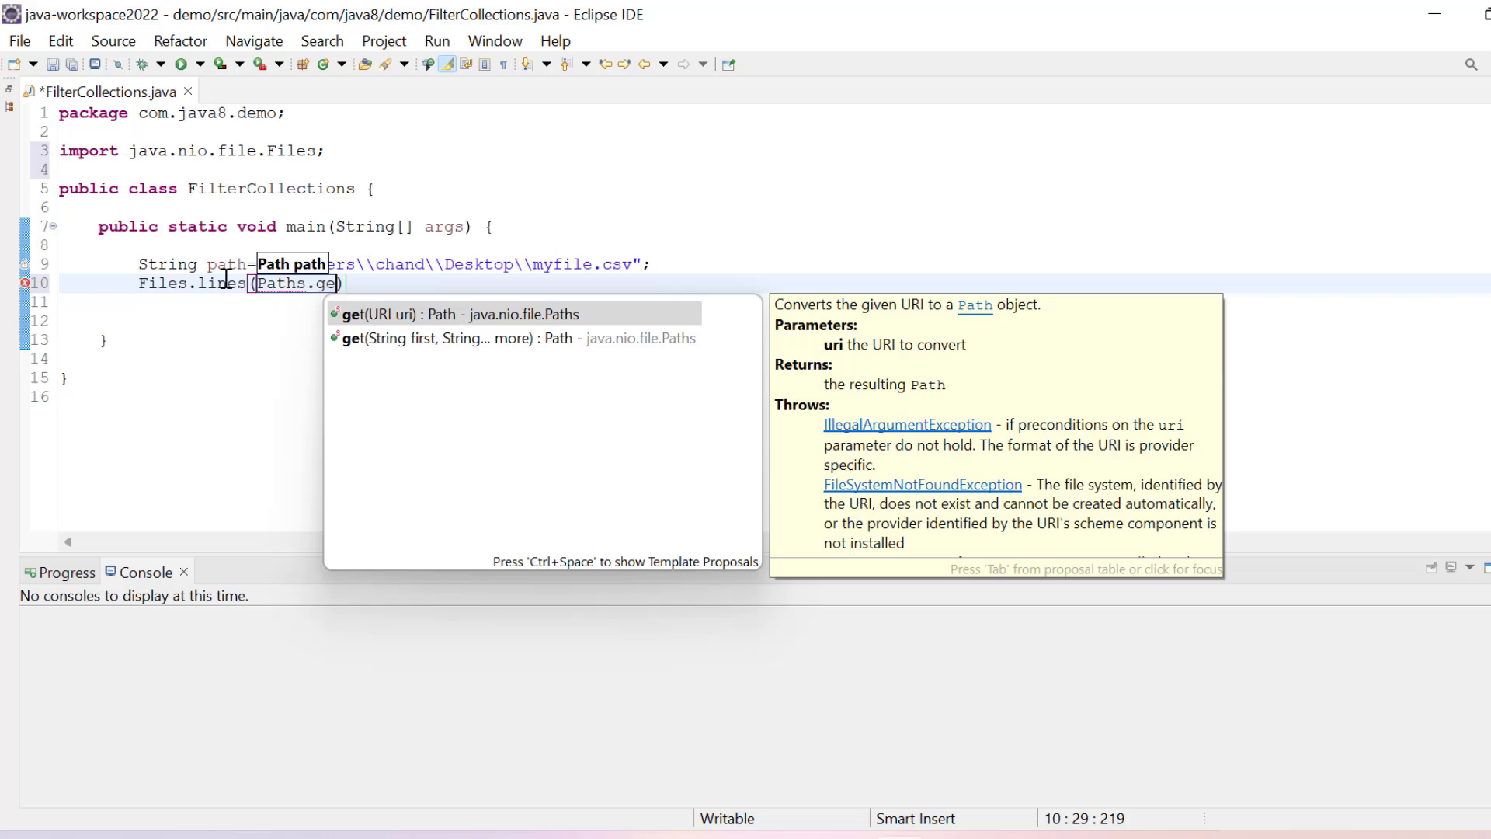
click(399, 314)
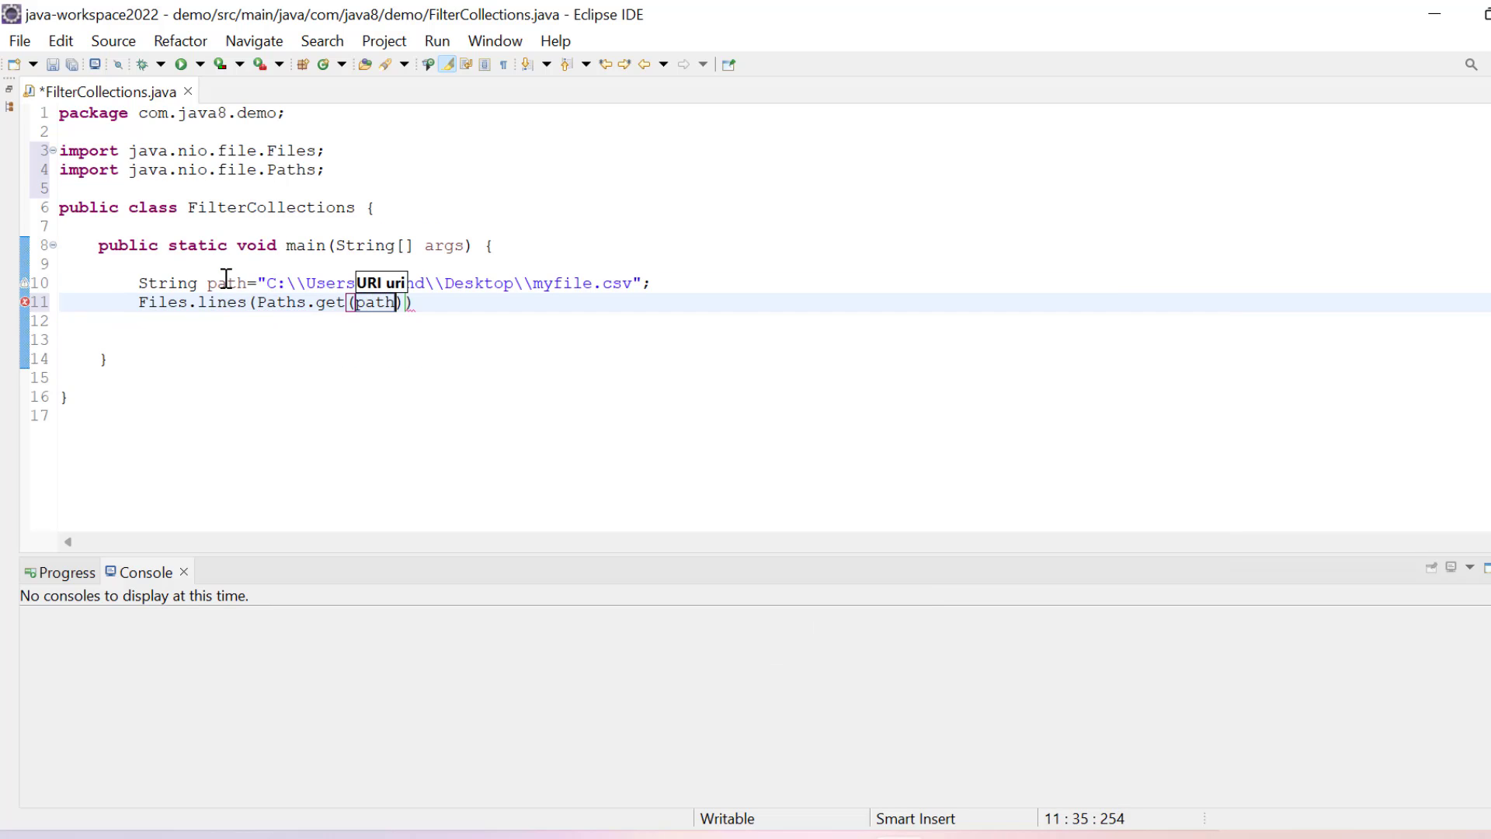
text().)
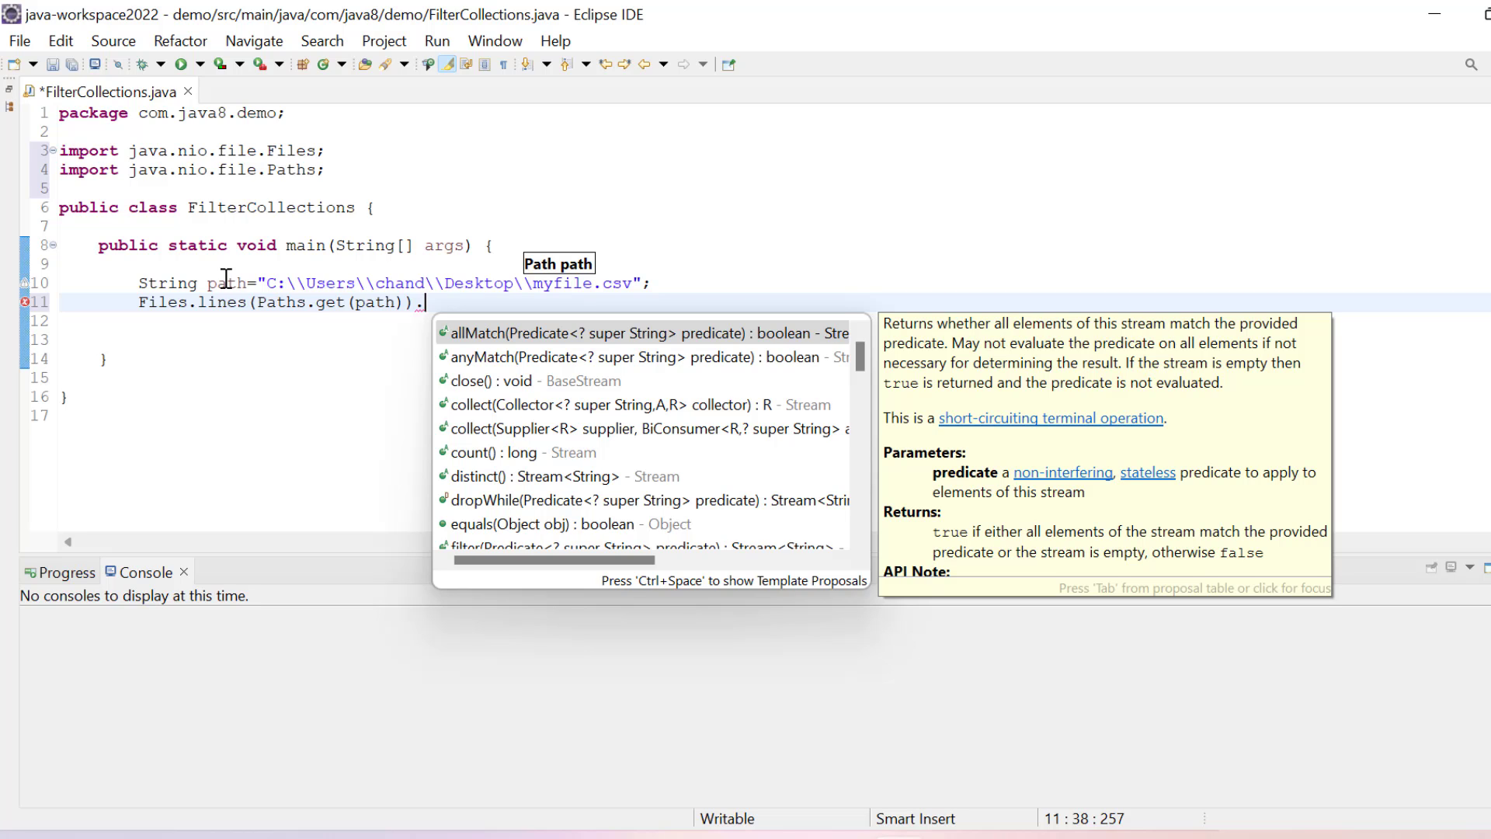
text(map(null))
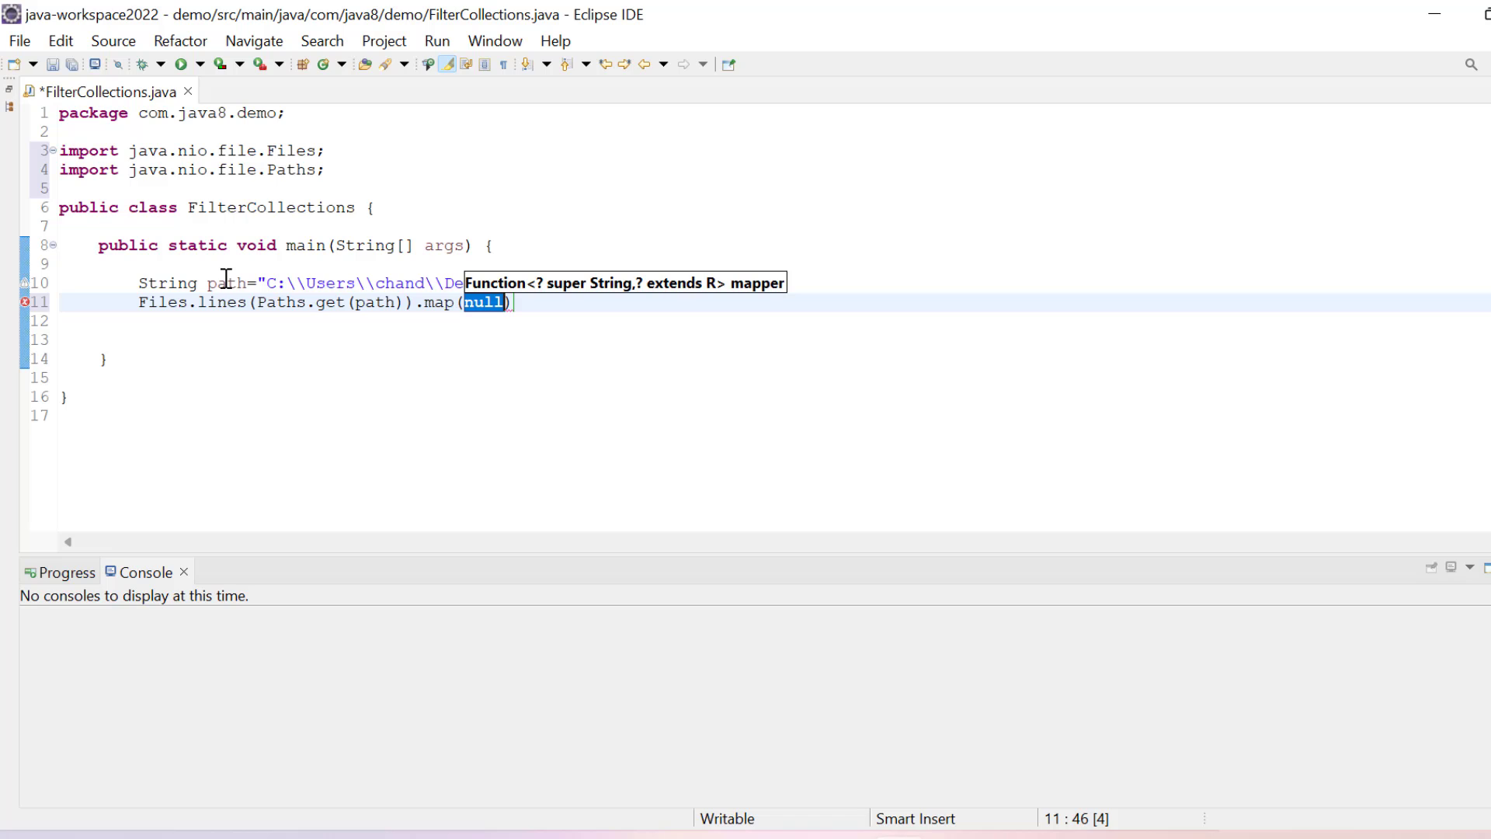
text(line)
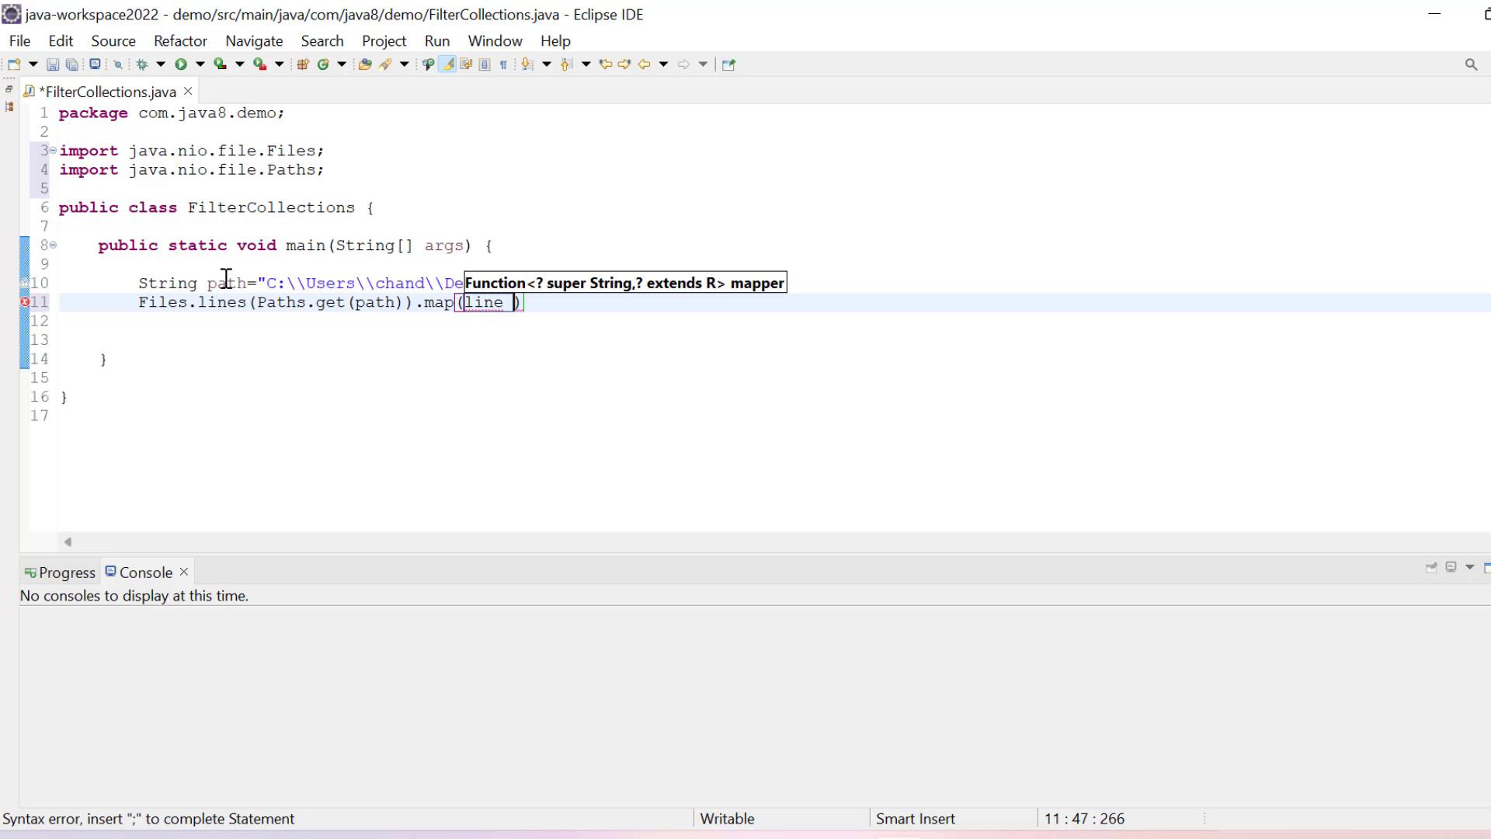
text(->m)
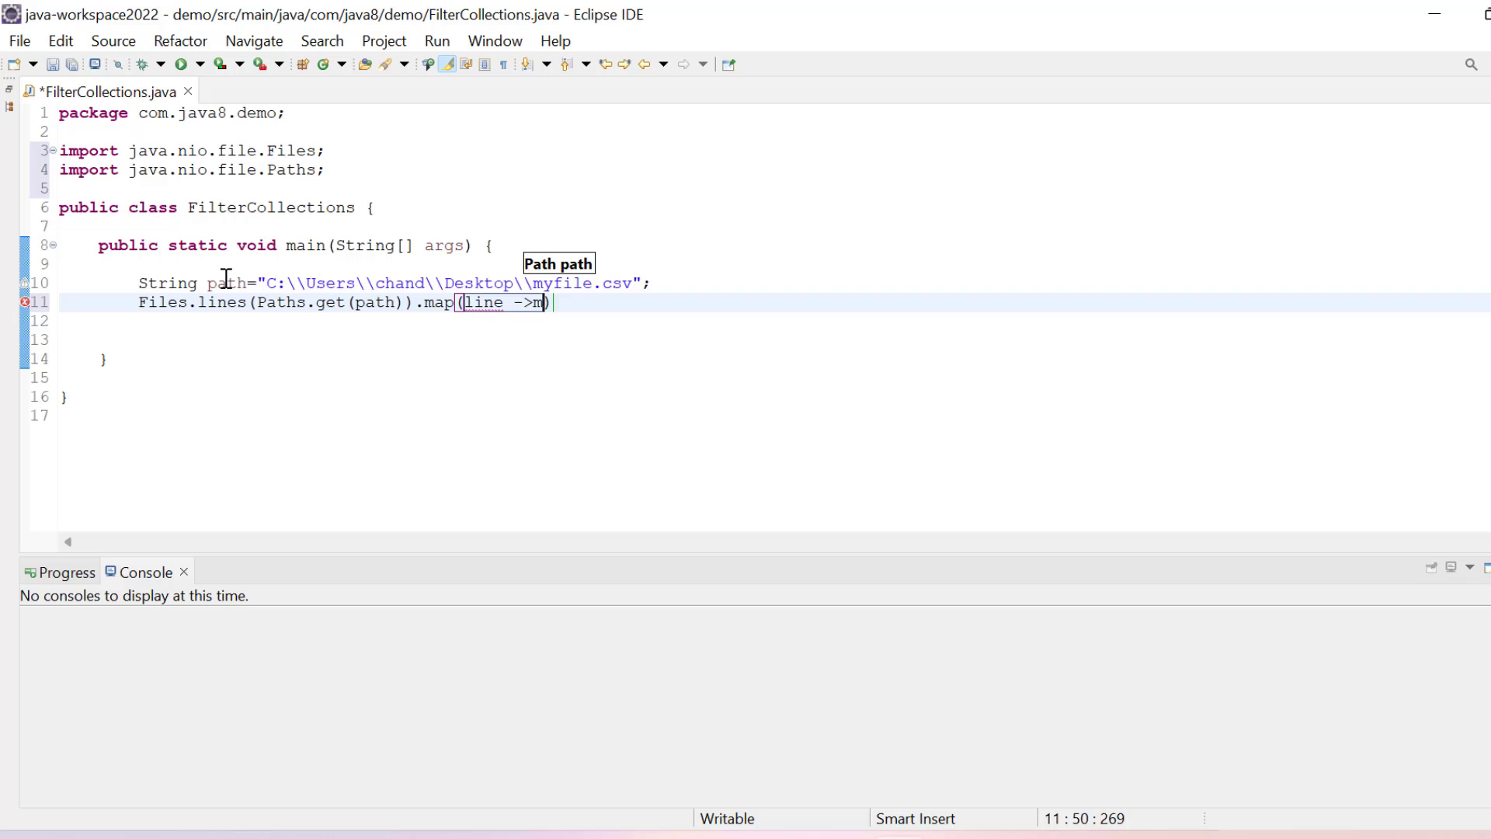
text(ine.)
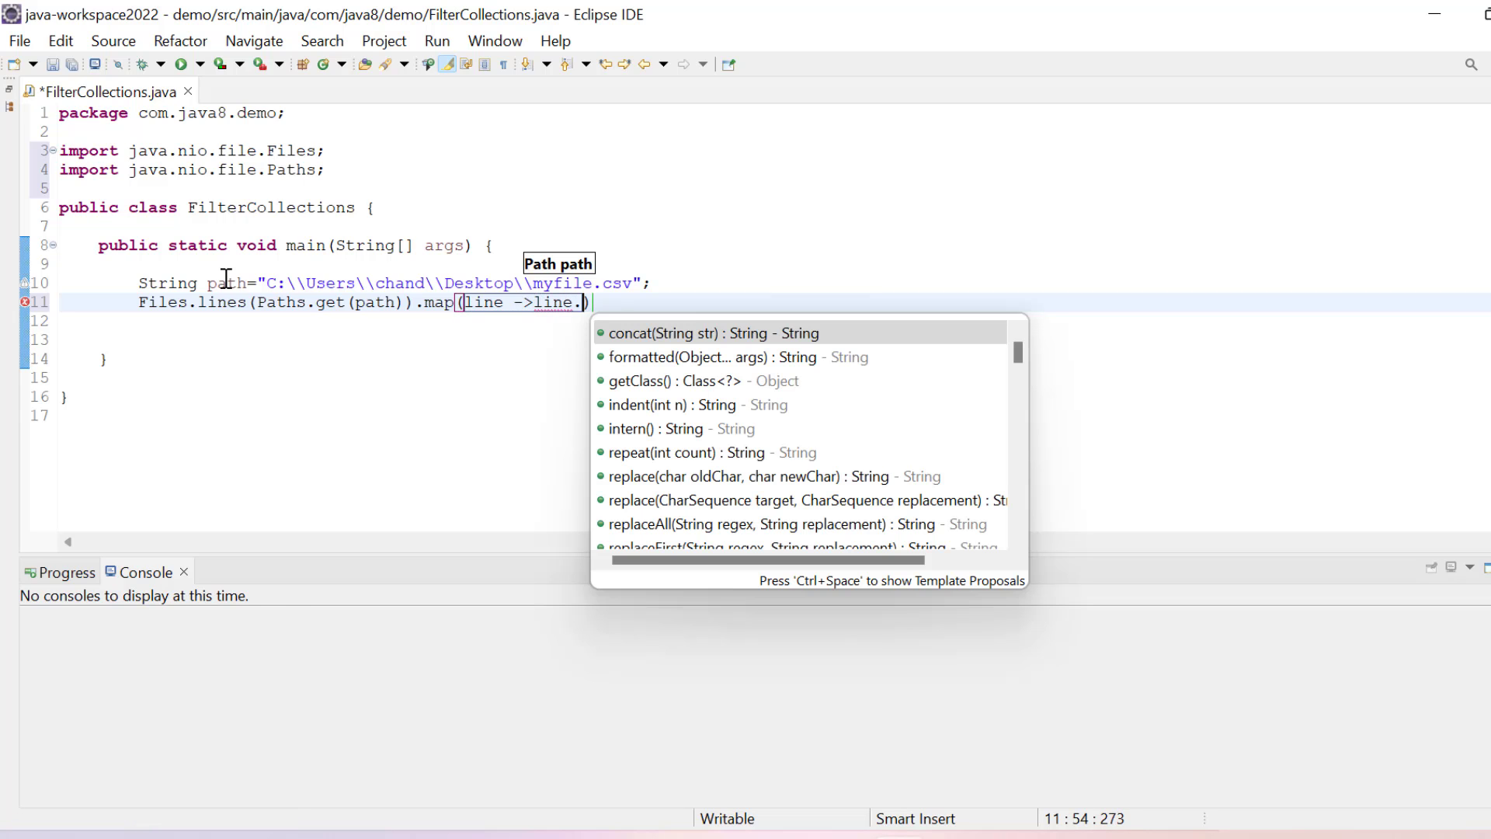
mouse_move(695, 334)
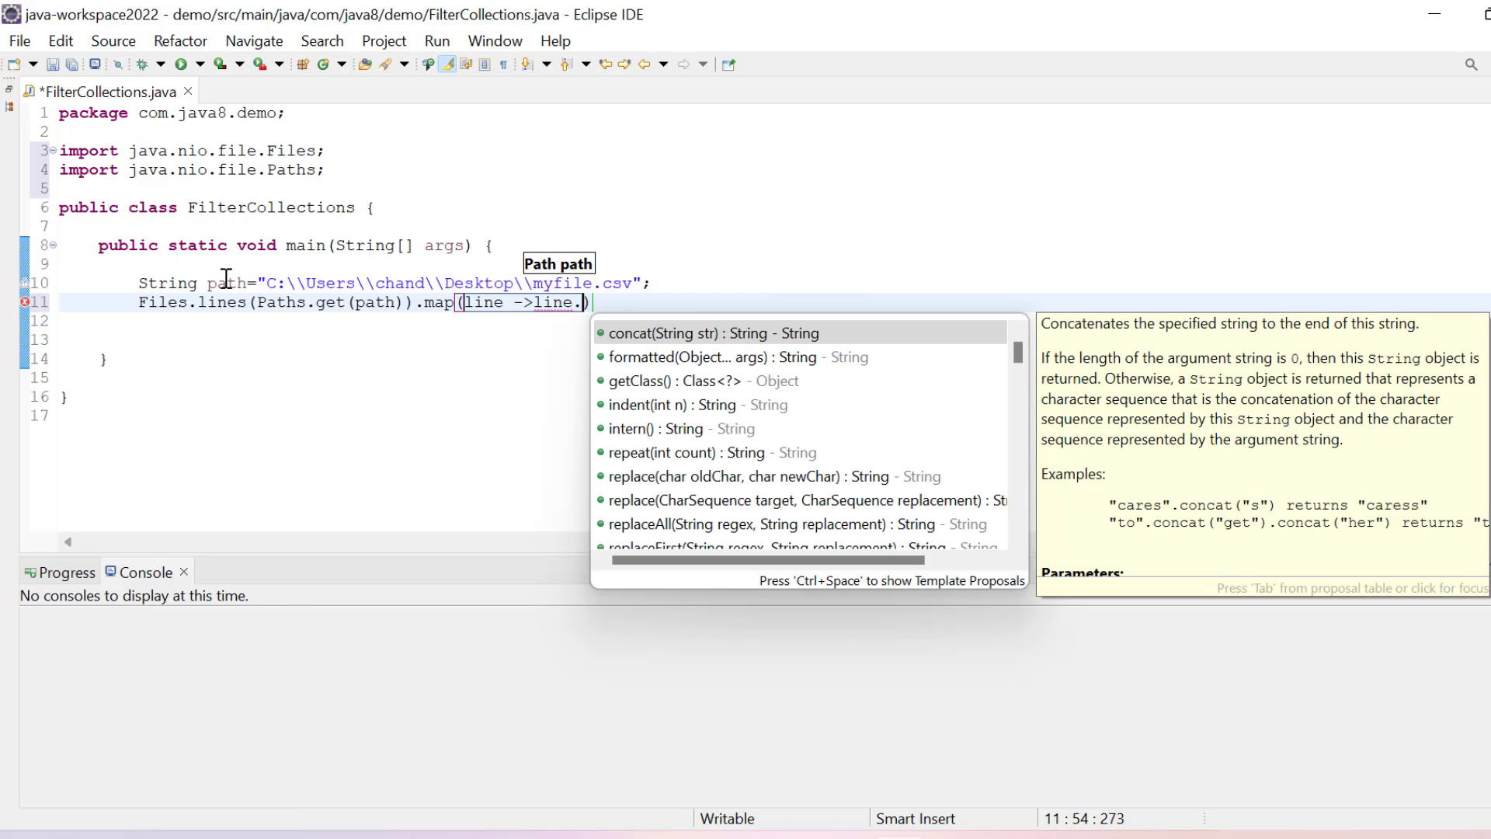
text(split(")
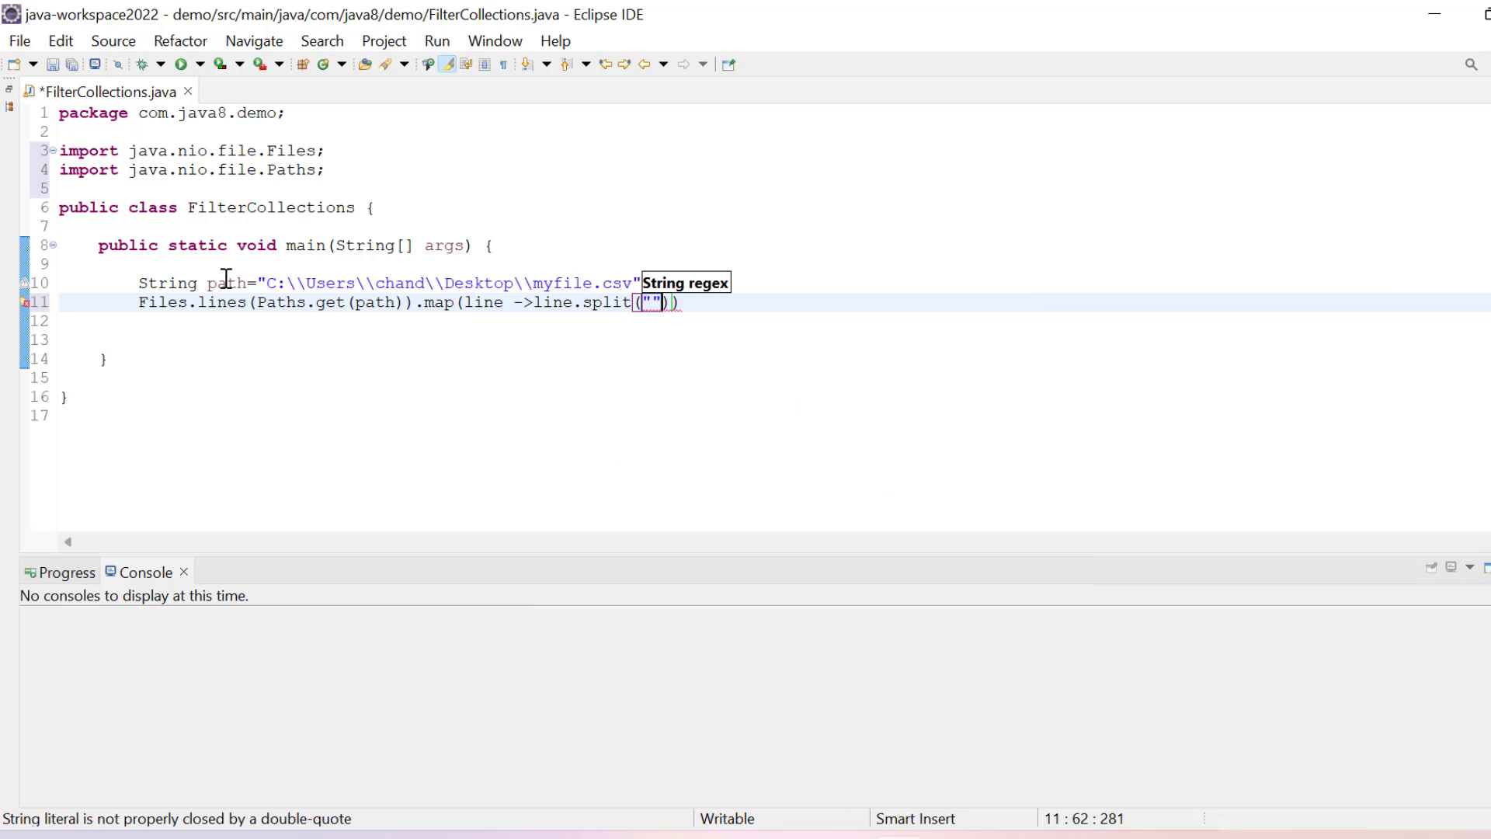
text(,)
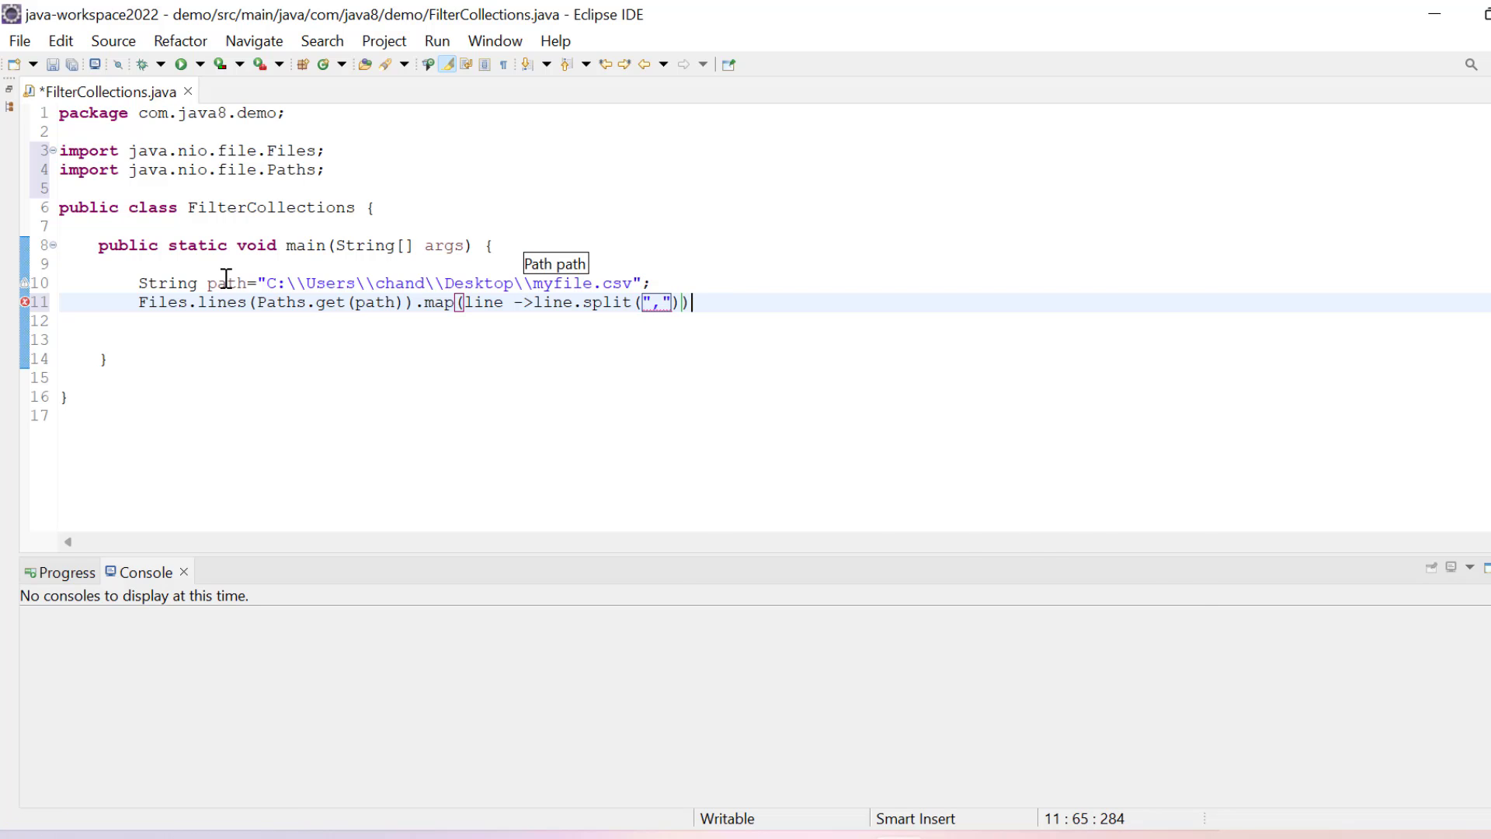
Collect the split rows with .collect(Collectors.toList()), importing Collectors
text(.collect(null)
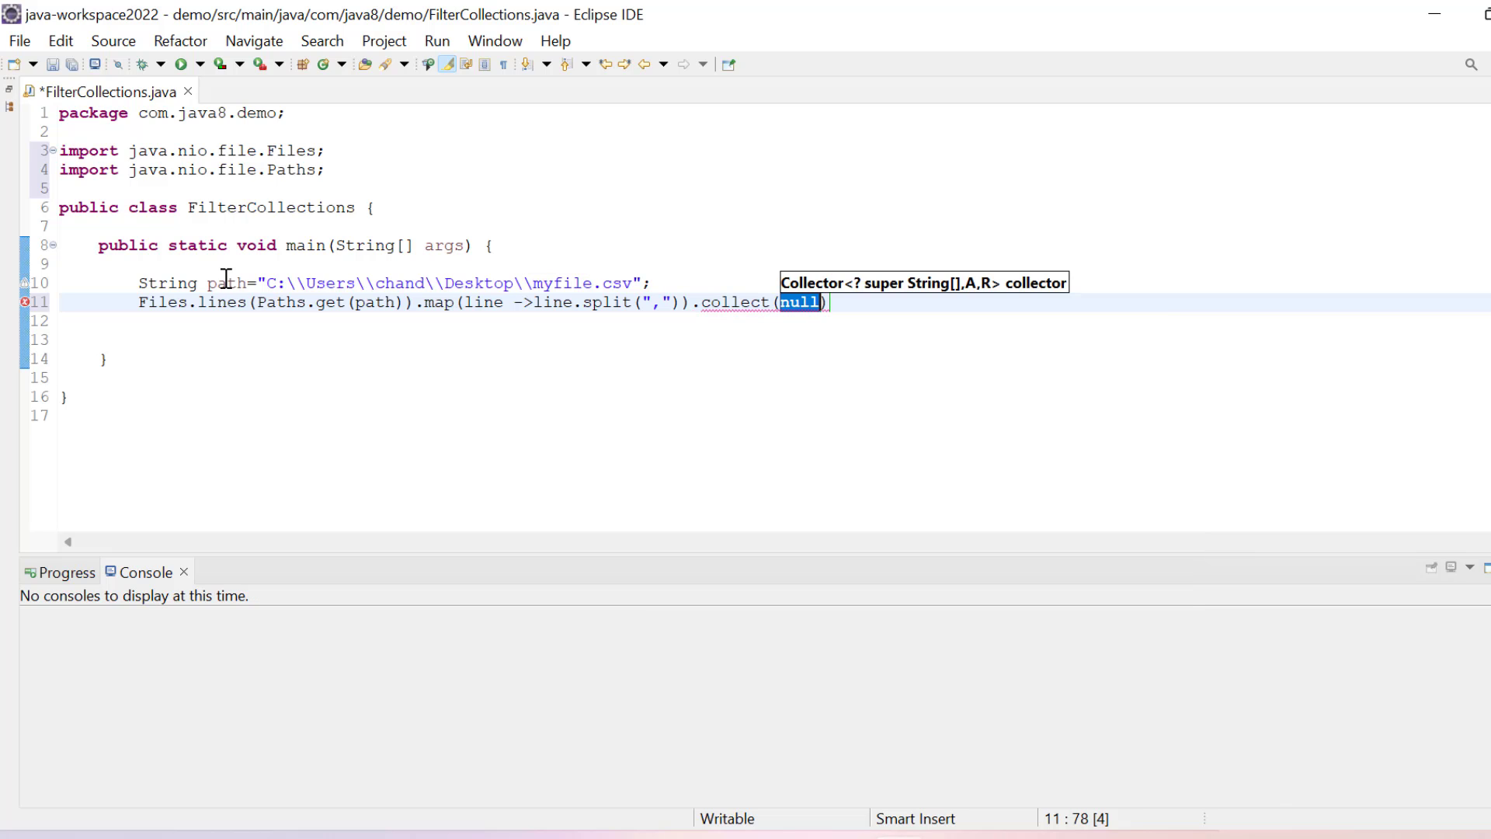
text(Collector)
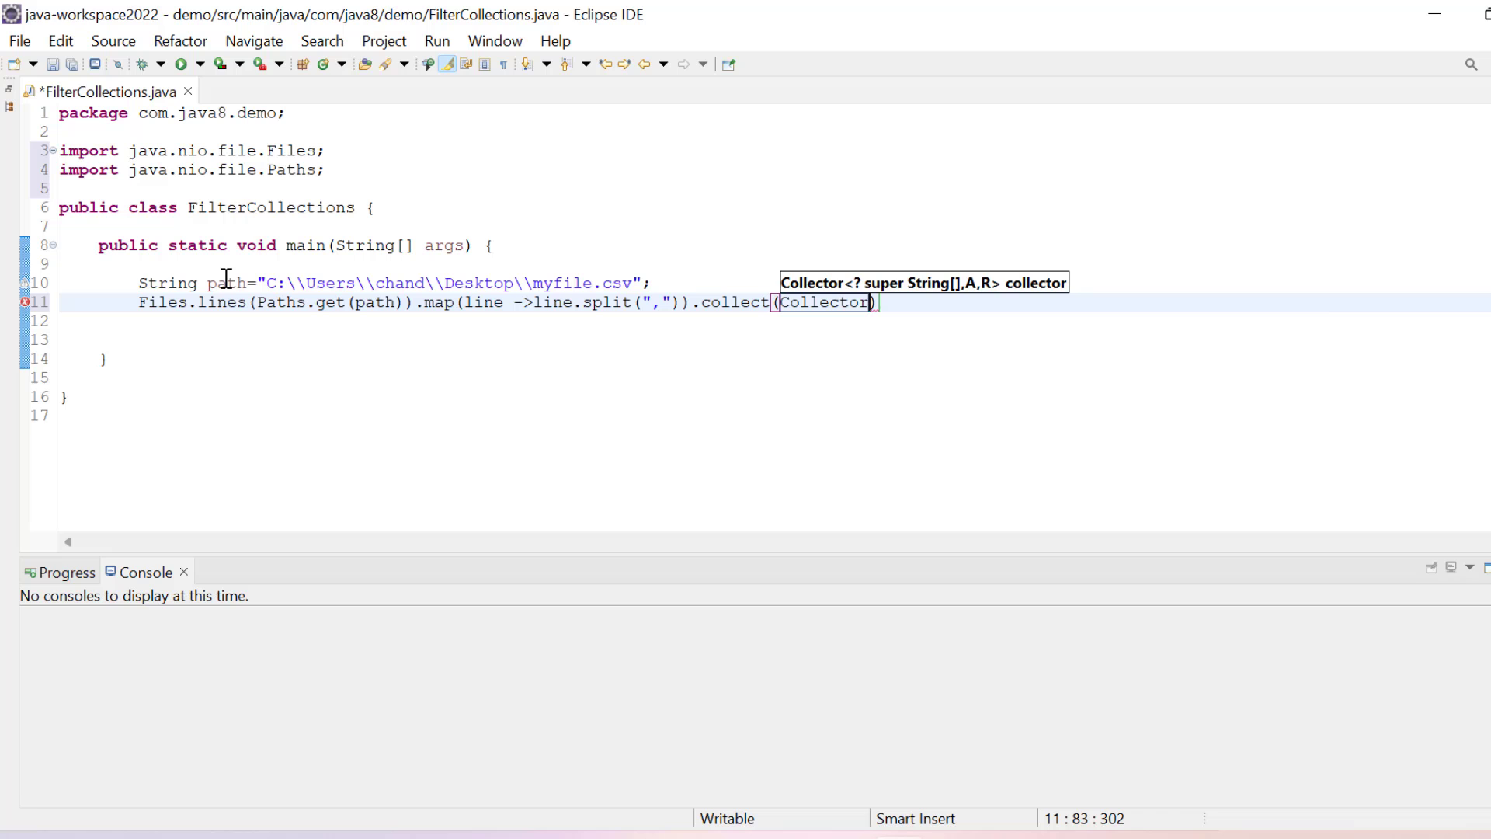
text(.)
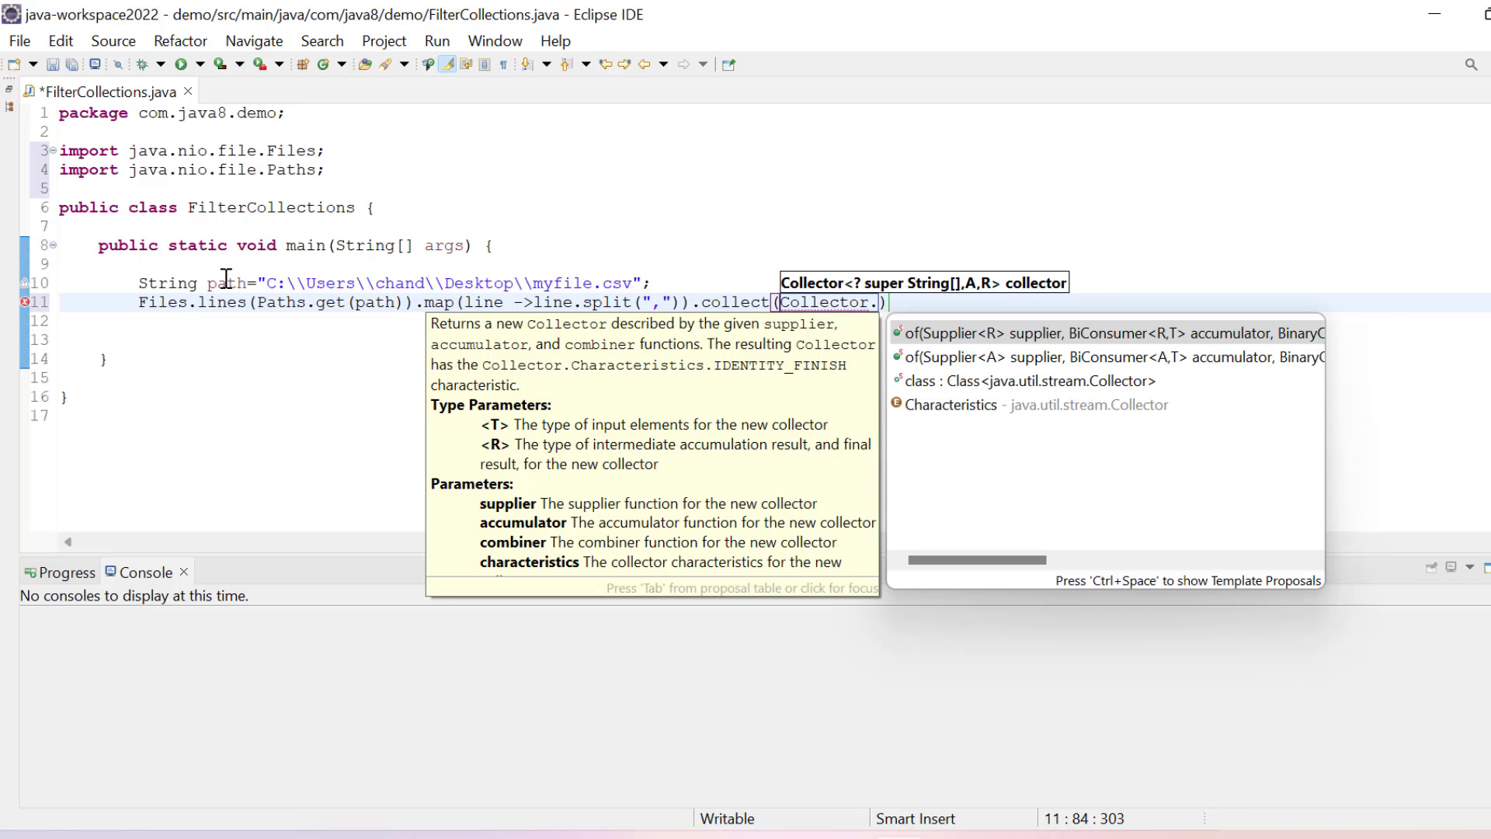
text(Collectors.t)
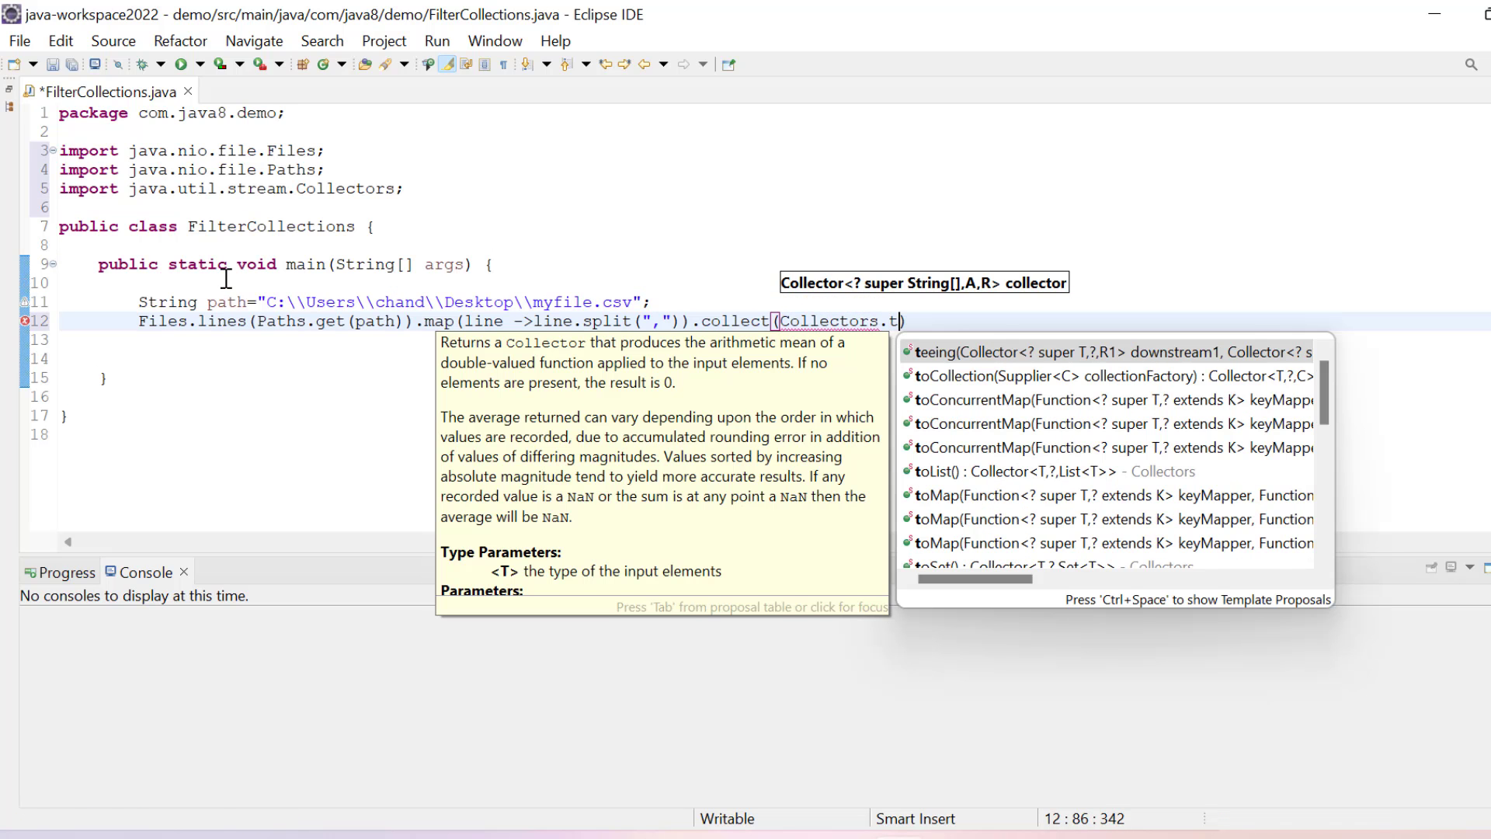
text(oList()
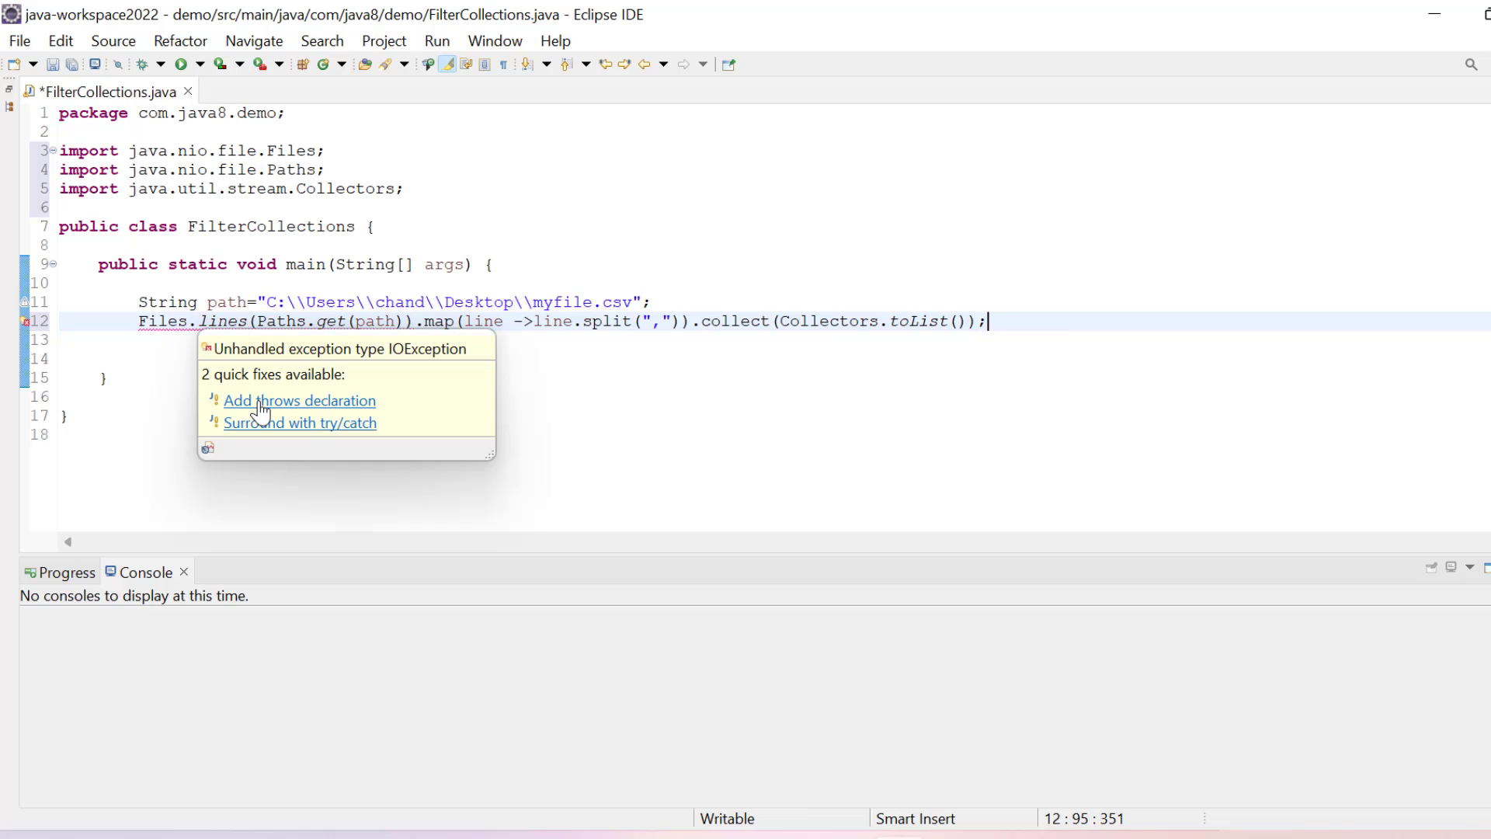
Make main throw IOException, assign the rows to List<String[]> data, and save
click(299, 401)
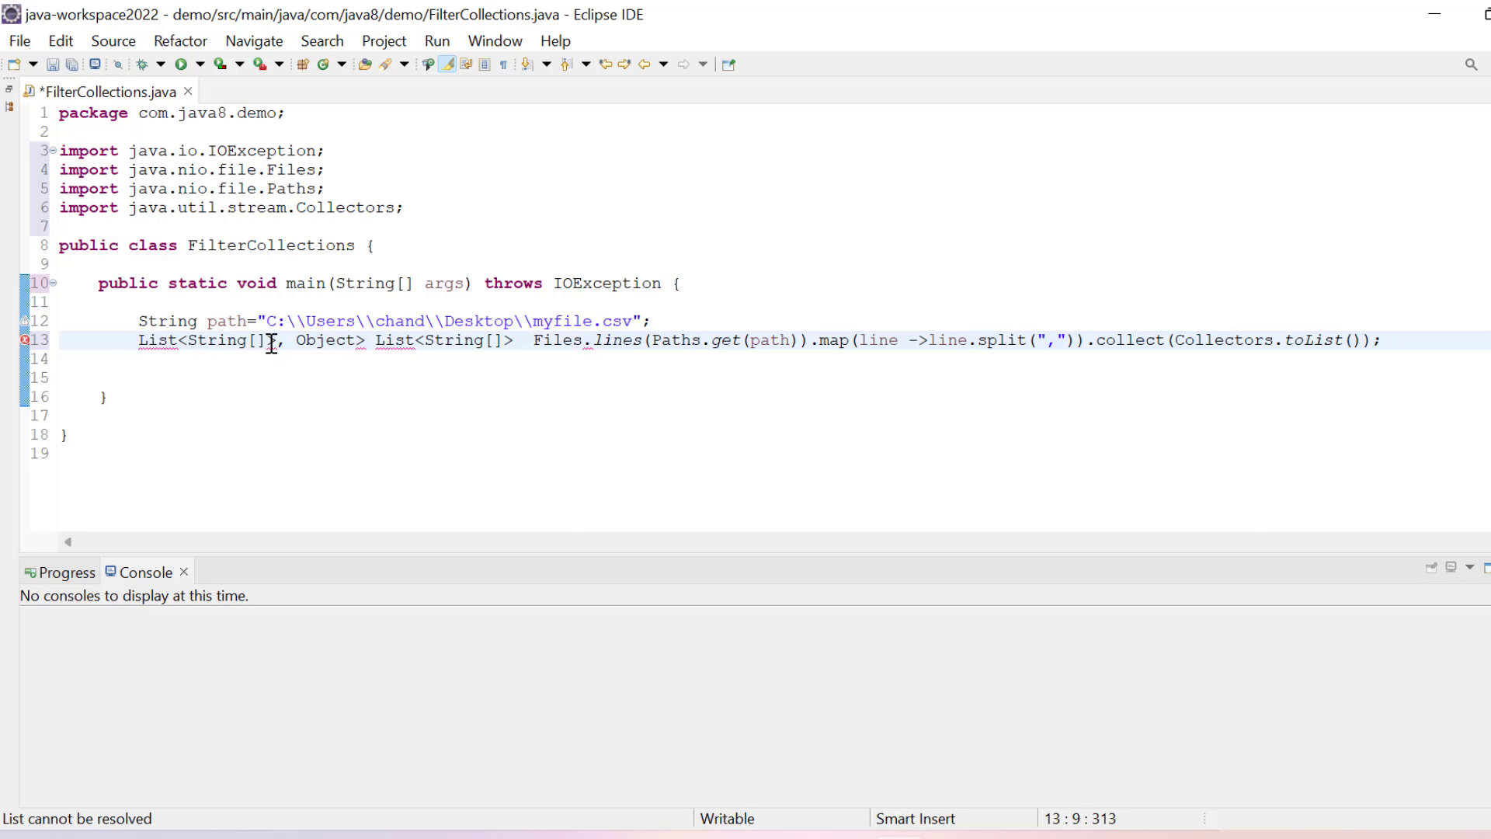
drag(273, 340, 514, 340)
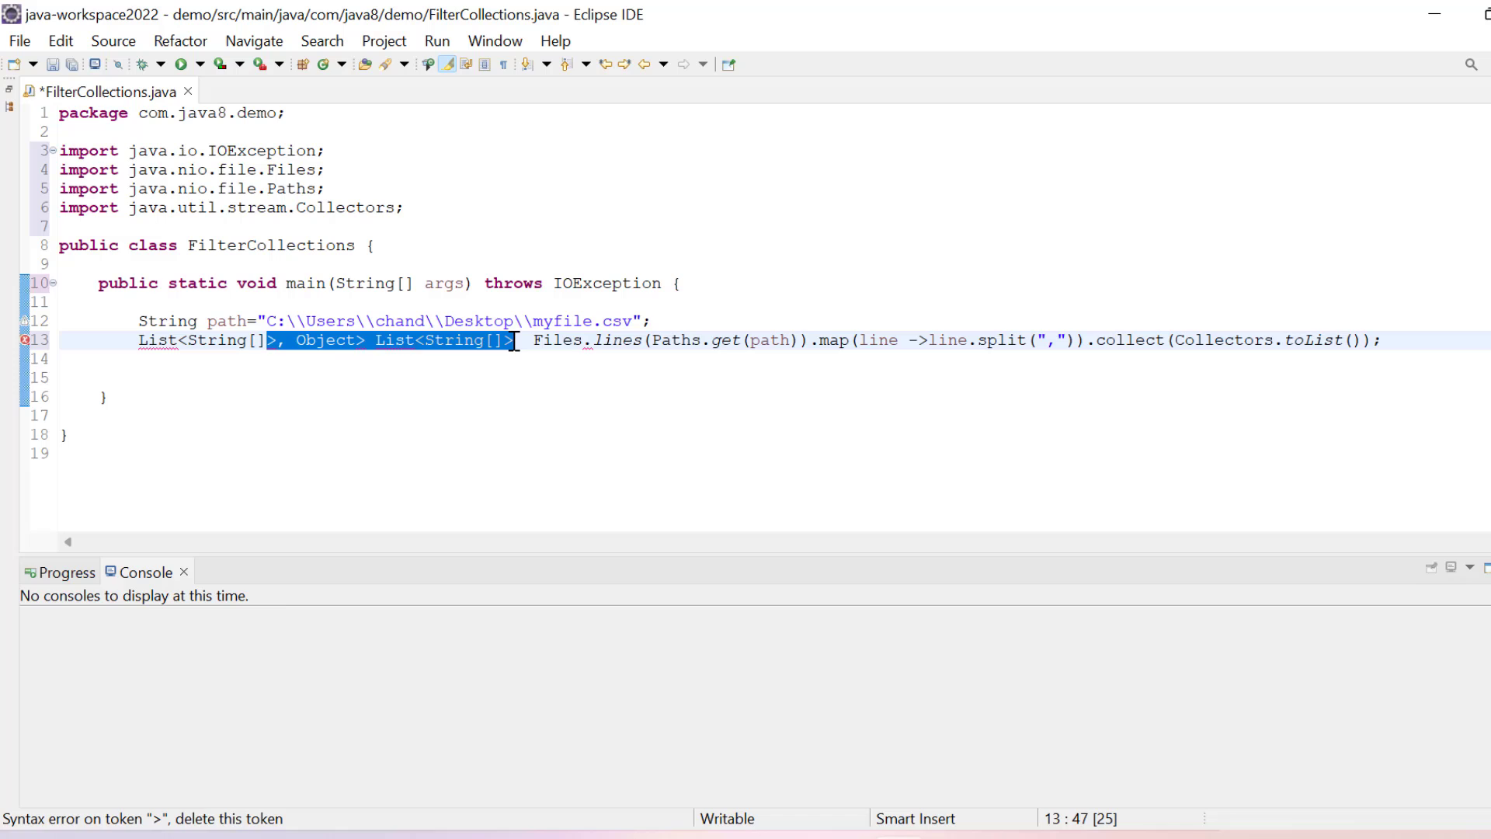
key(Delete)
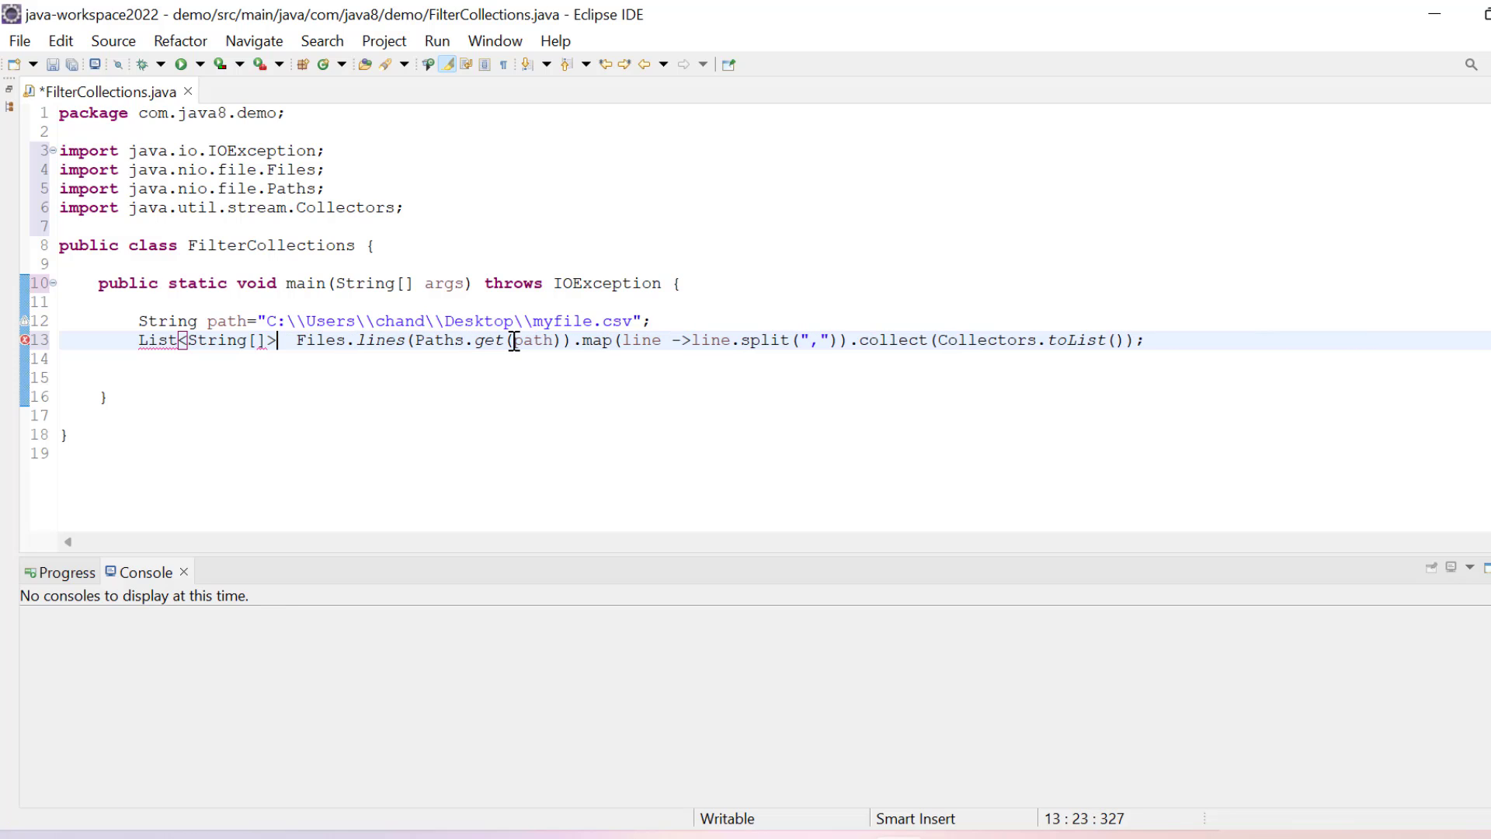
text(data =)
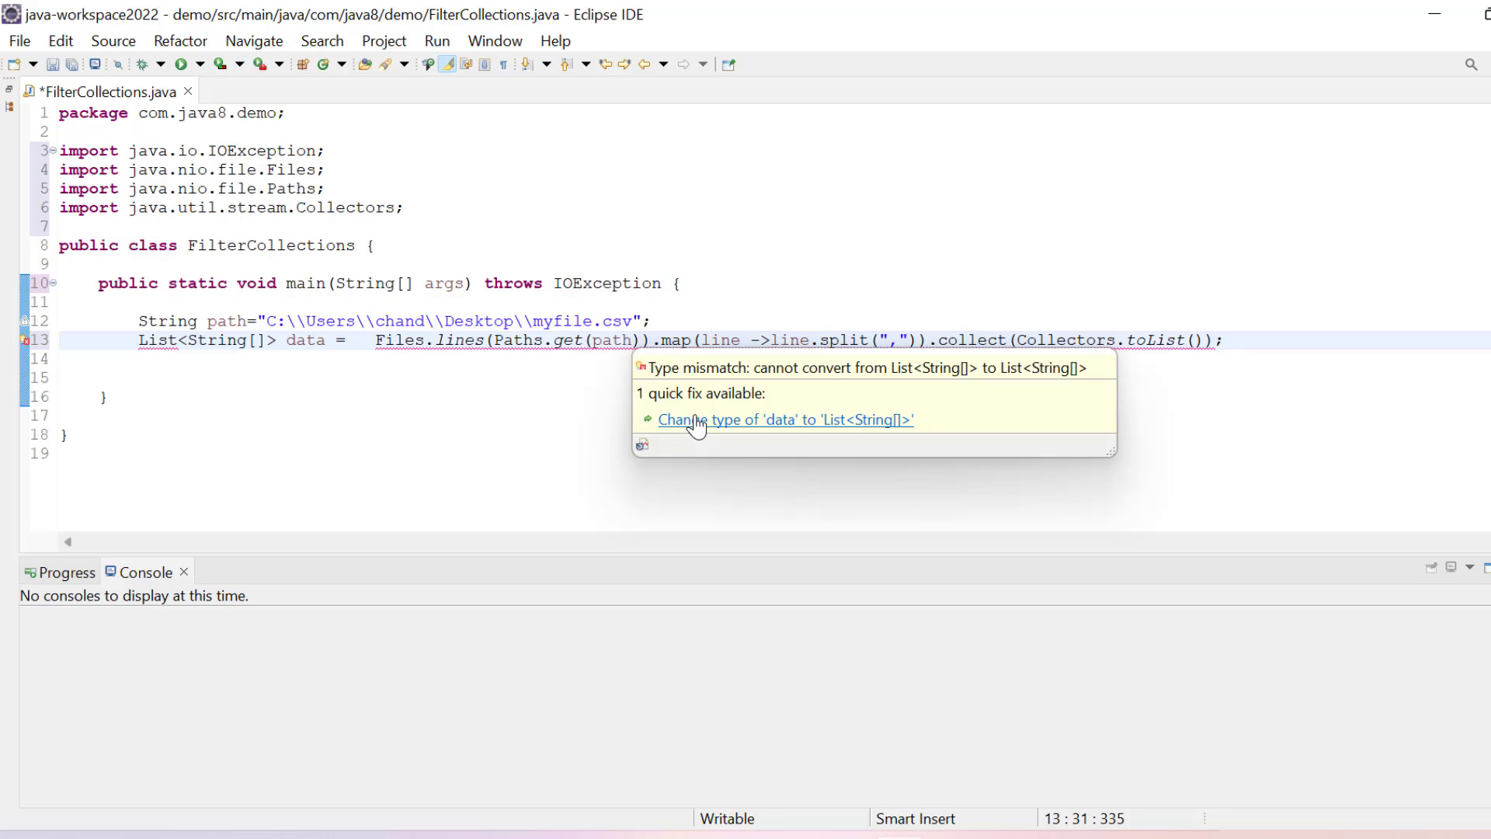
click(786, 419)
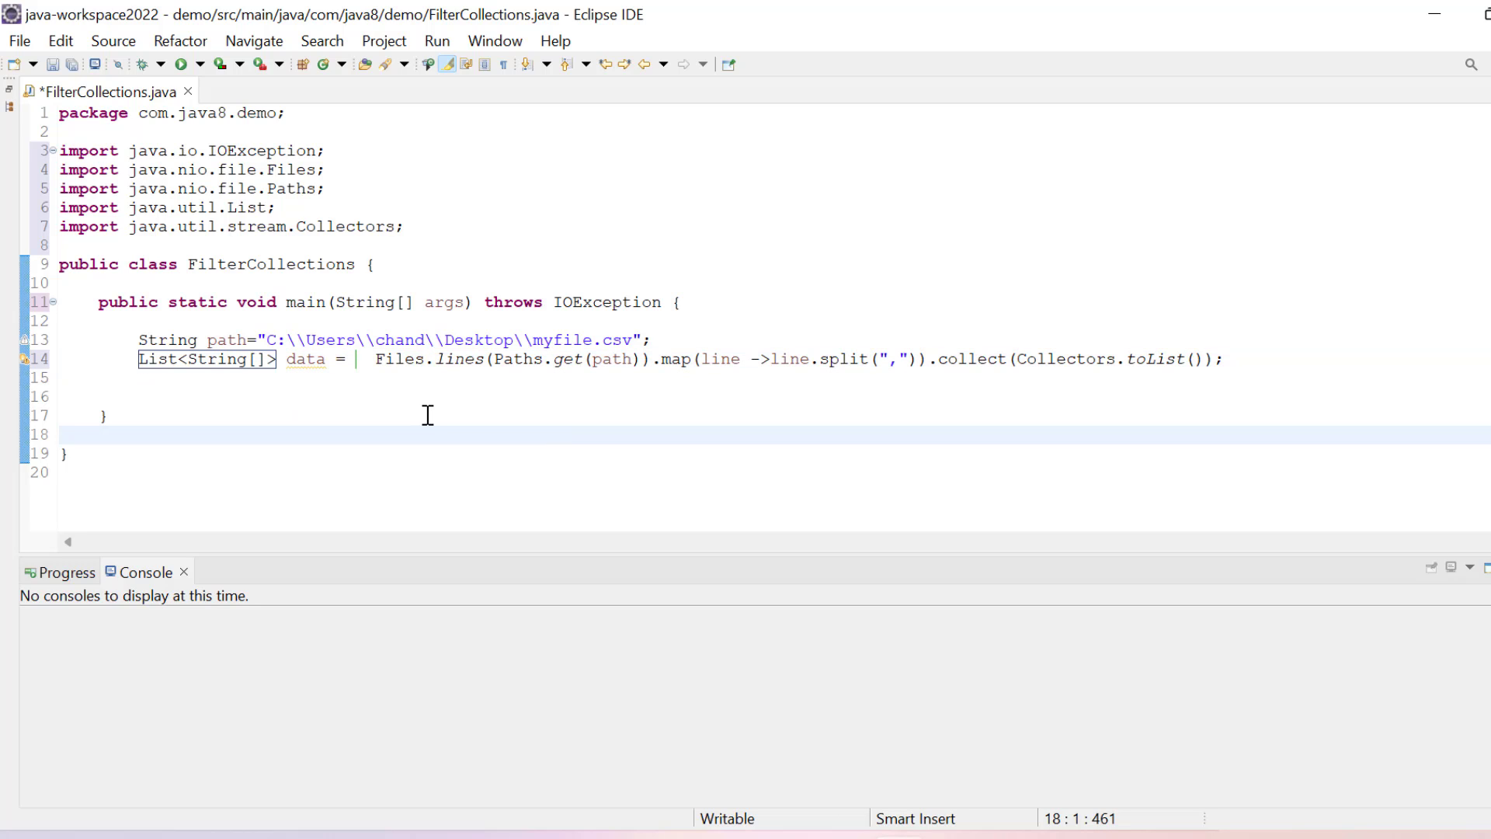
key(ctrl+s)
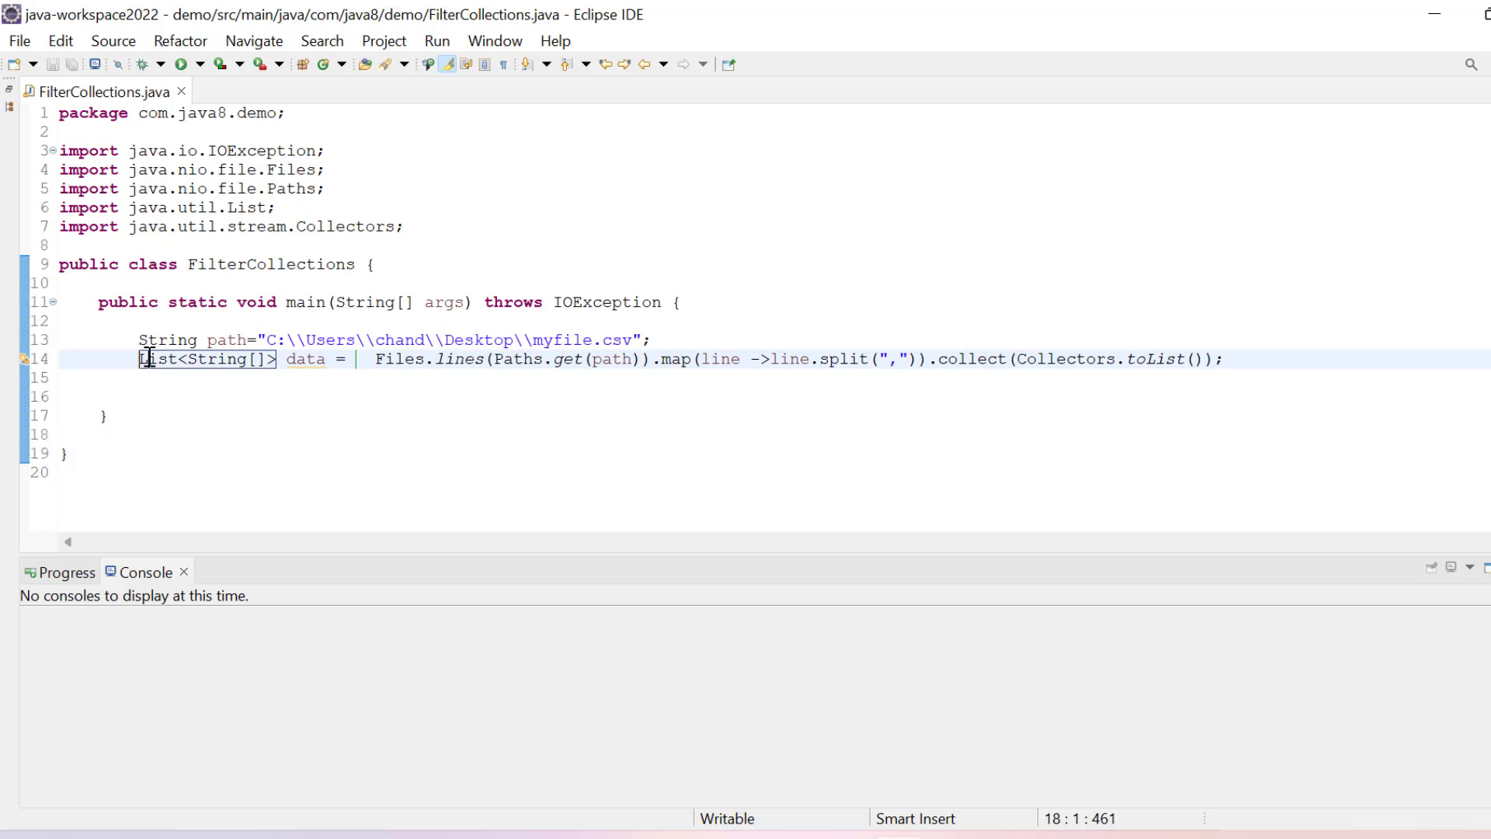
Start a new line below the data declaration beginning with 'data'
double_click(204, 359)
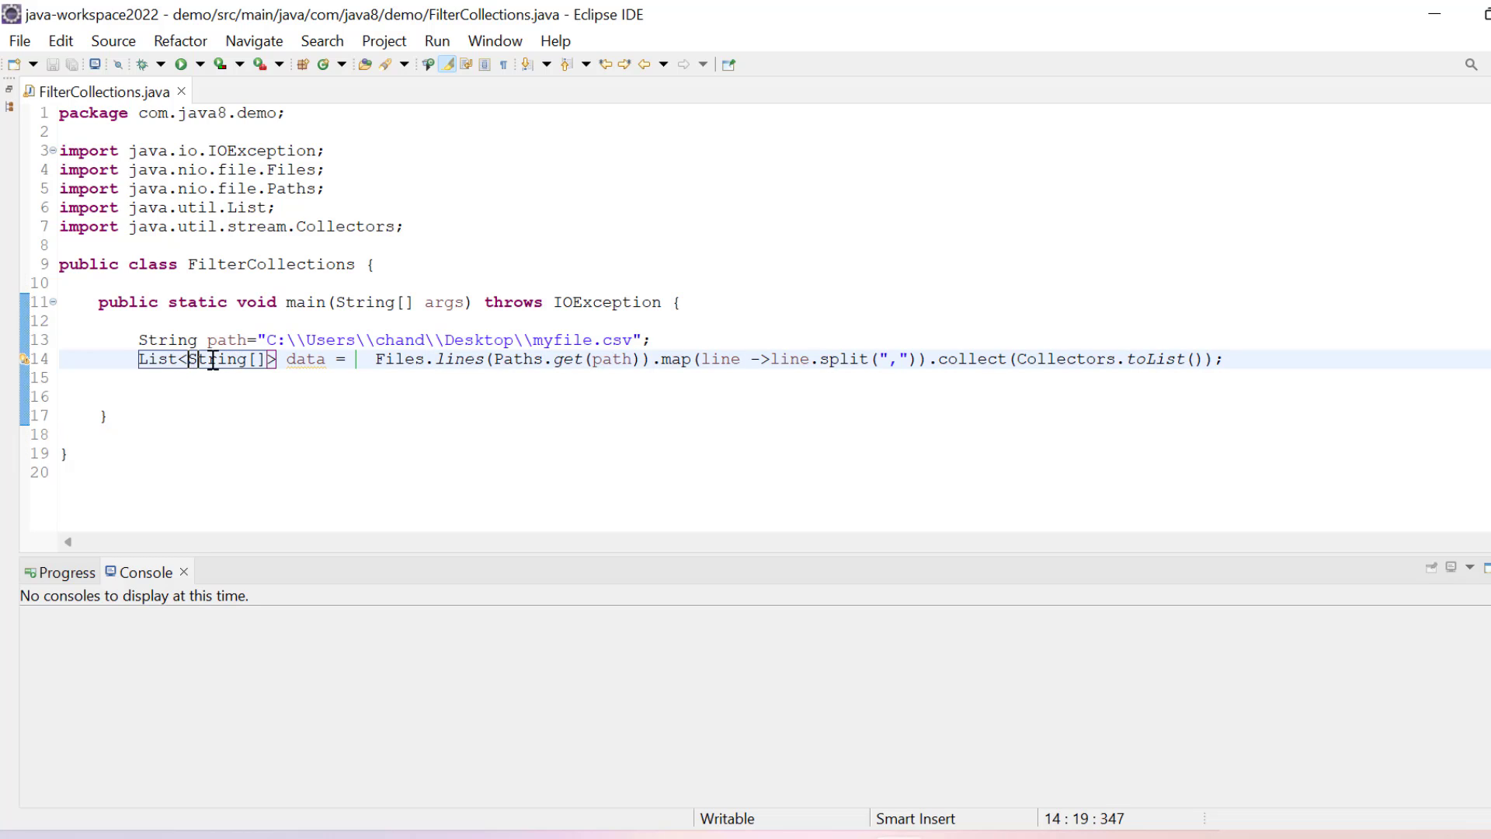
double_click(304, 359)
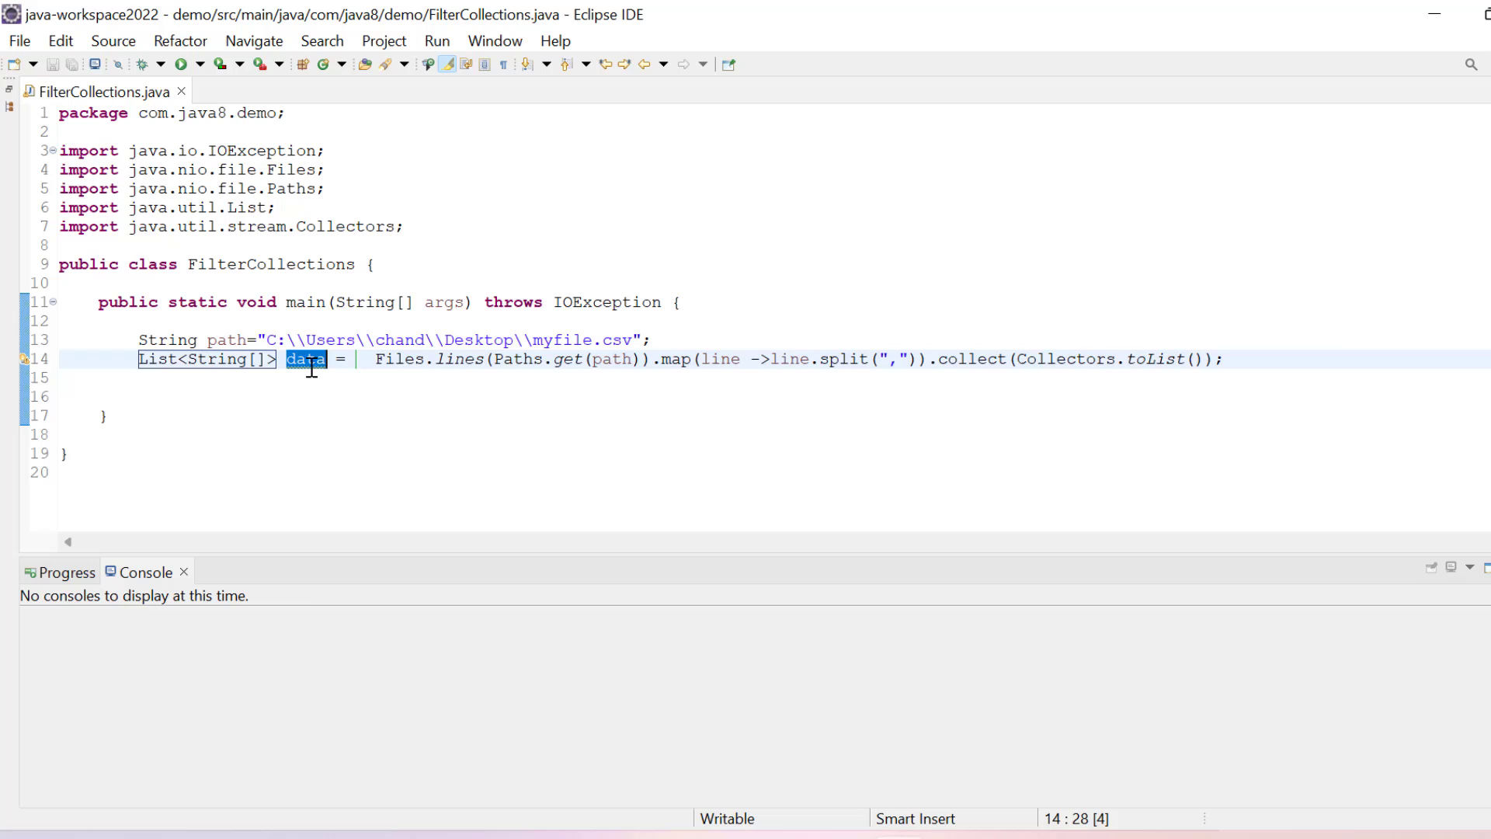
key(Enter)
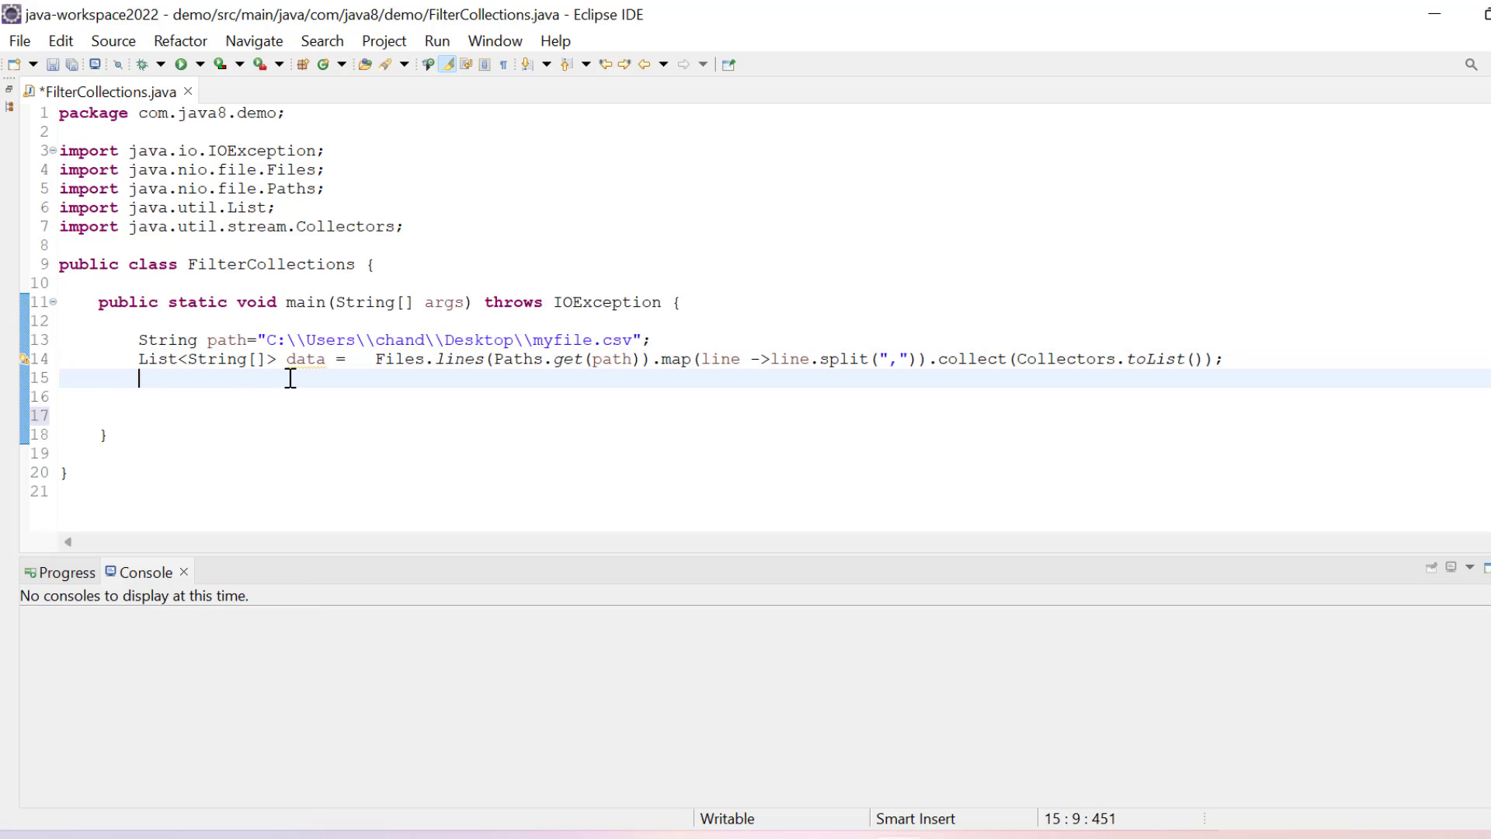
text(data)
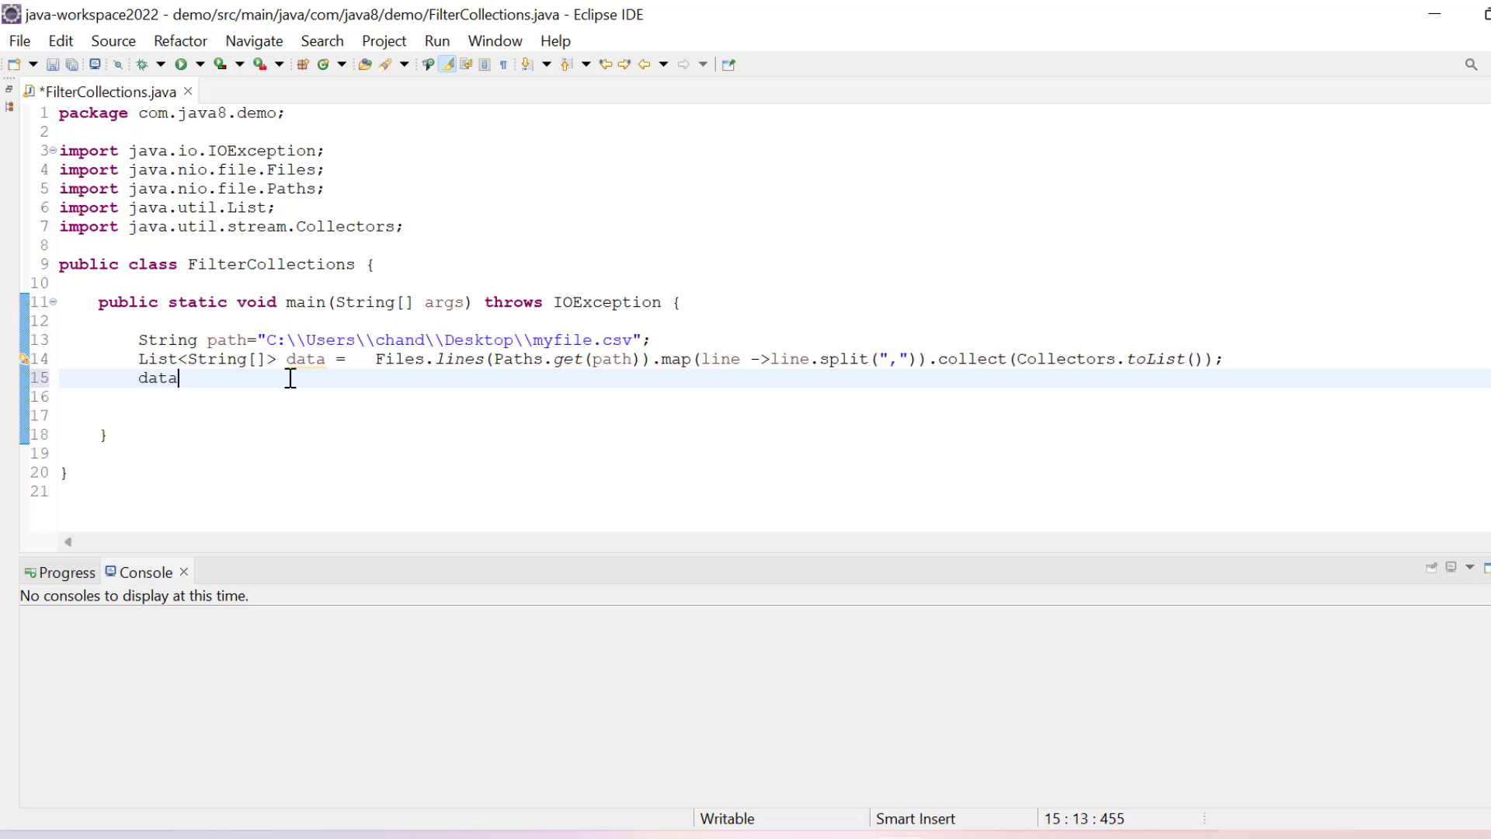
Write data.forEach(d -> ...) looping over each String s and printing s followed by a space
text(.forEach(d -> );)
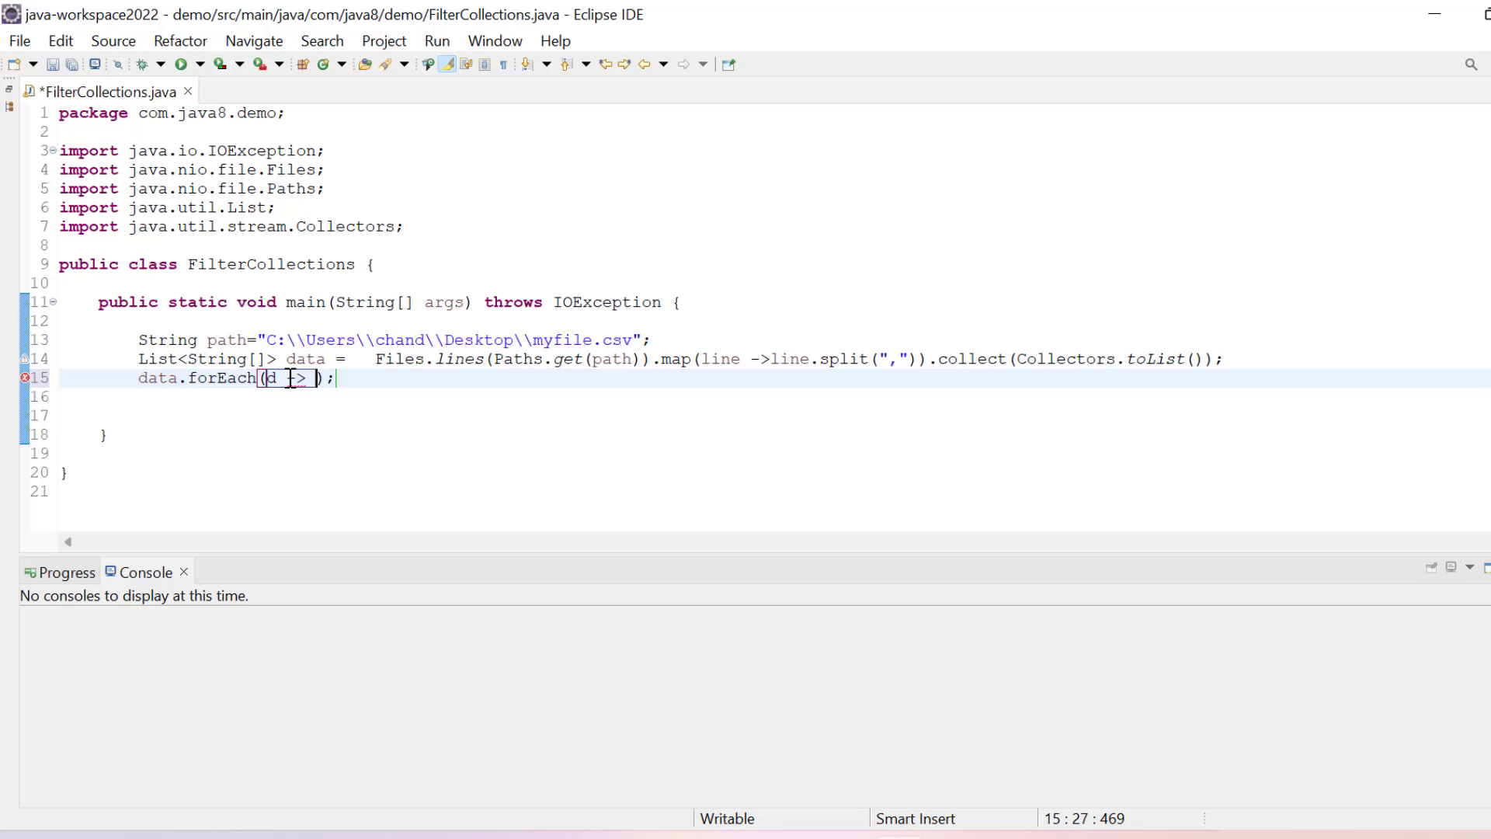
text(s)
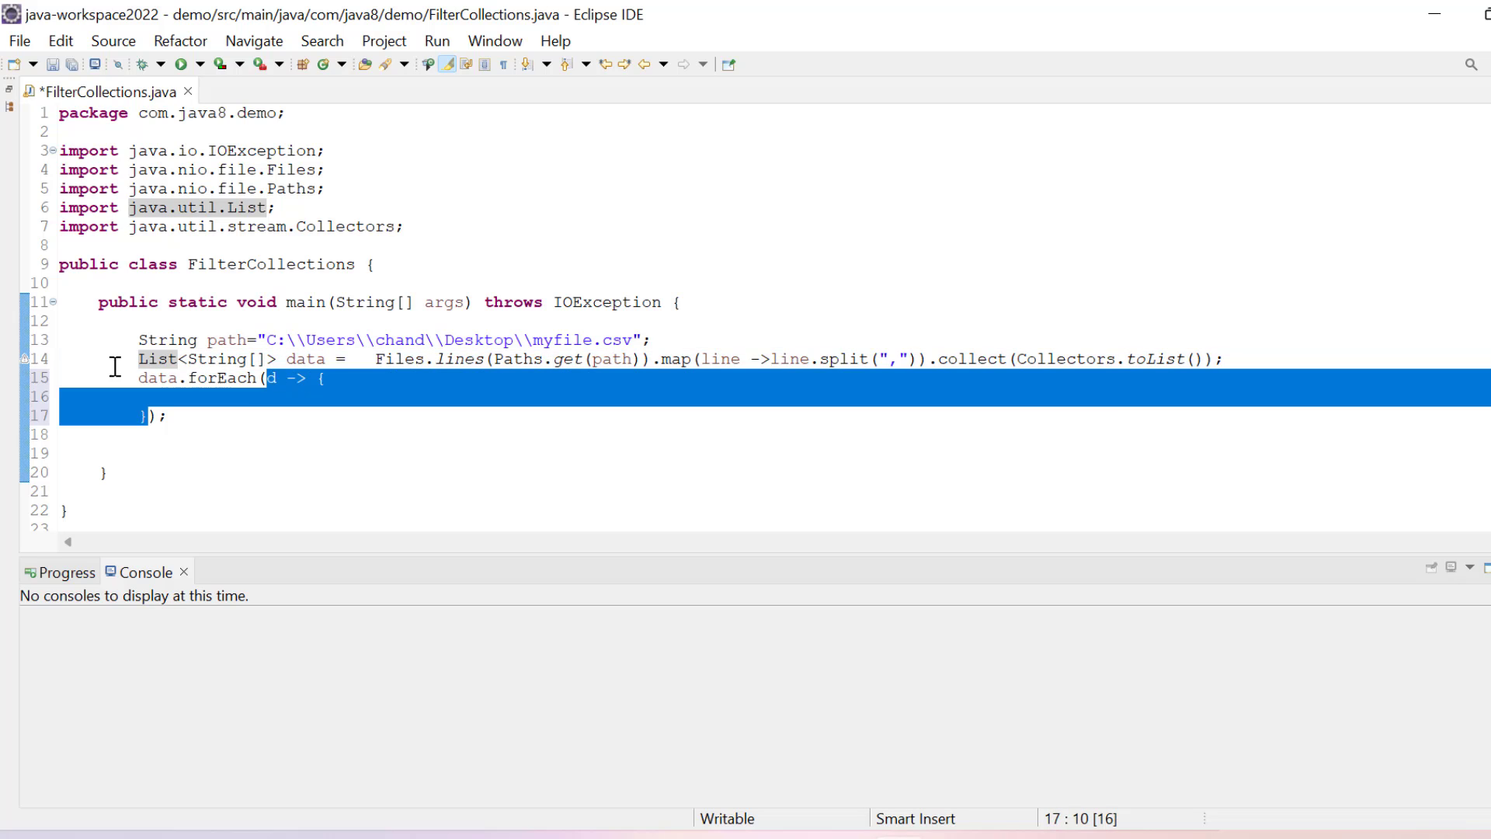
click(193, 378)
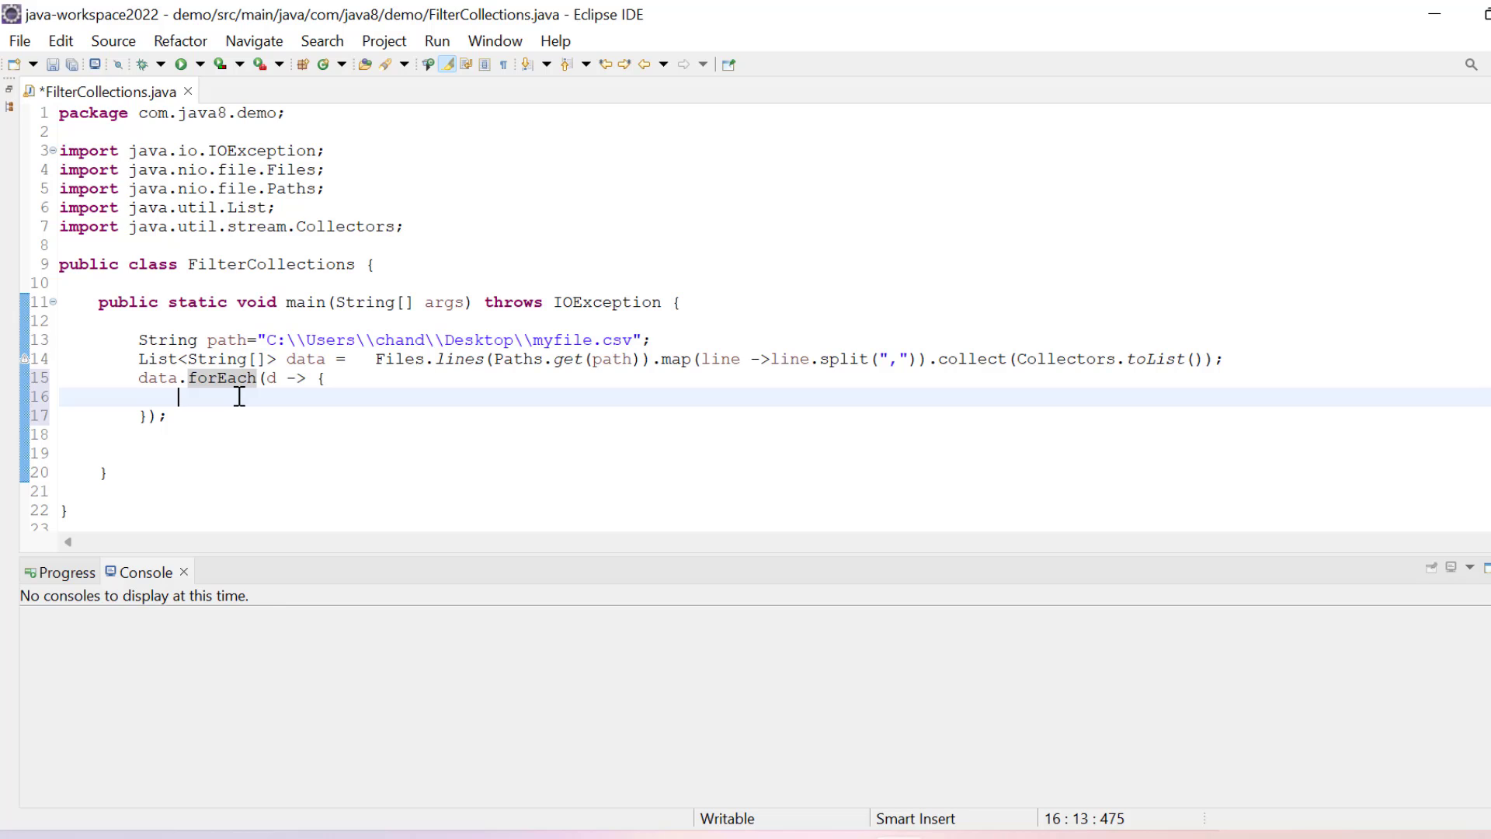
text(d.)
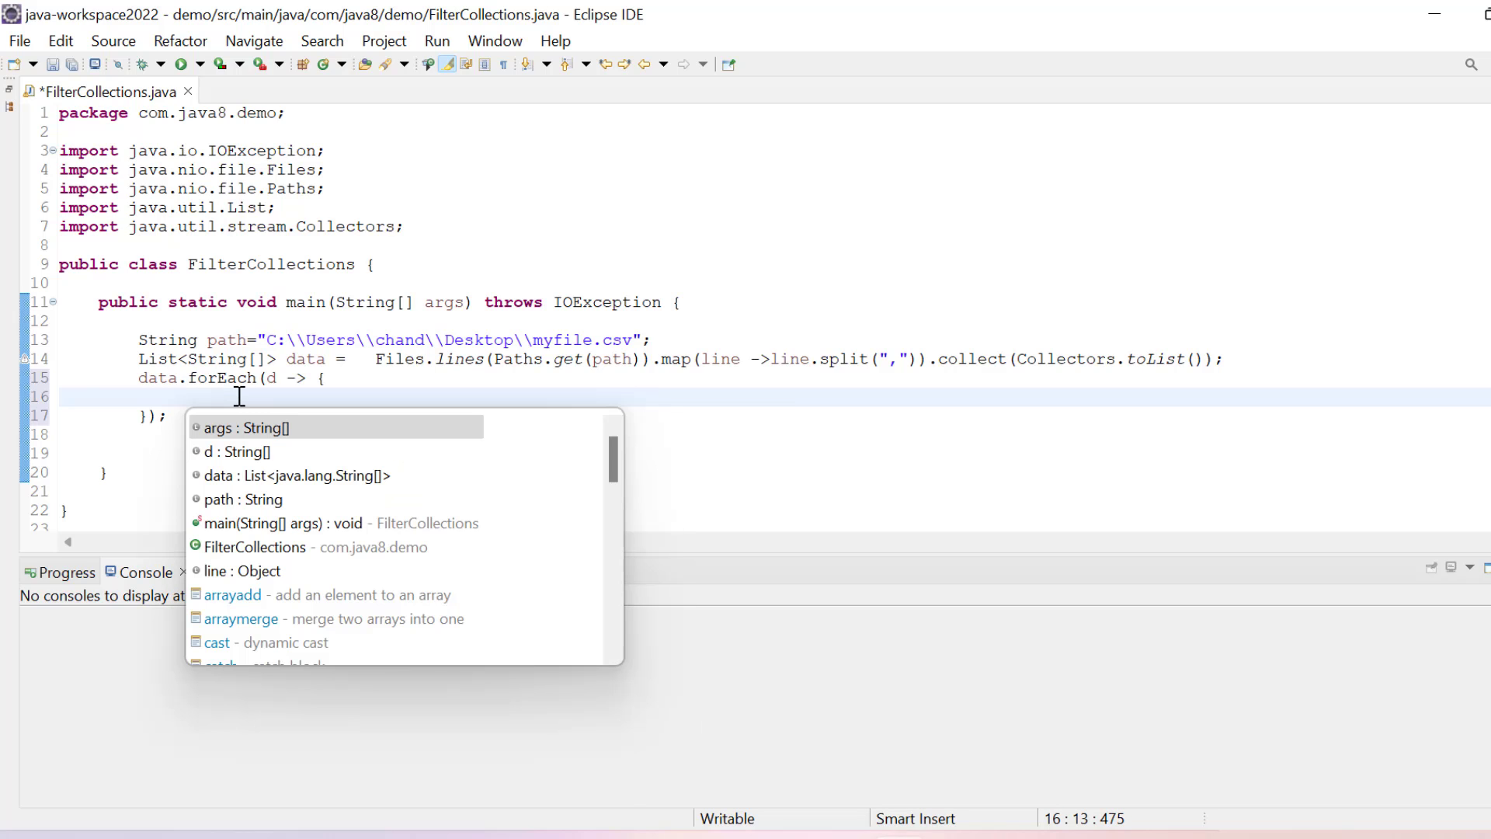
text(S)
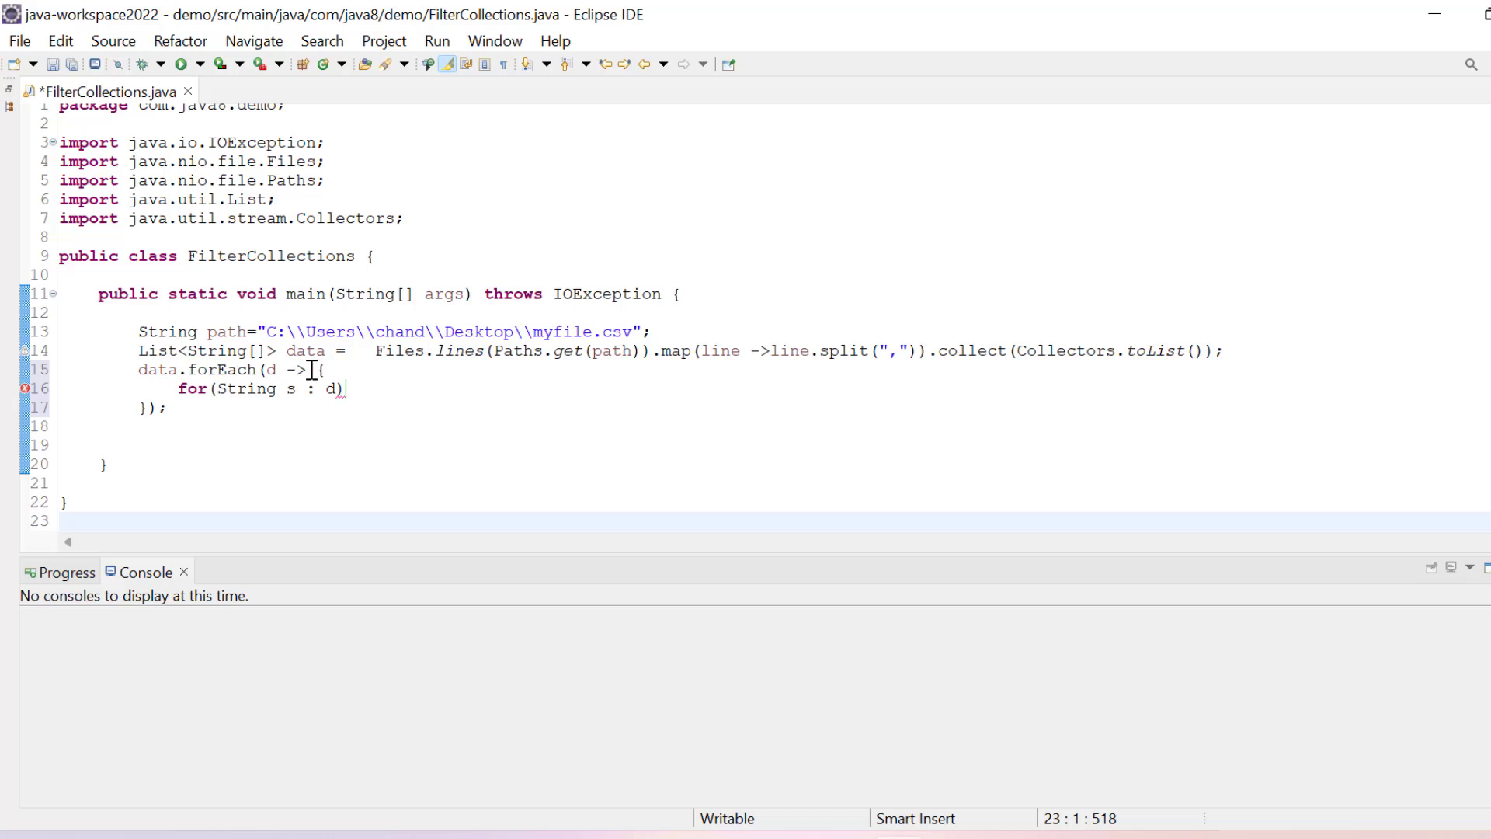
text({)
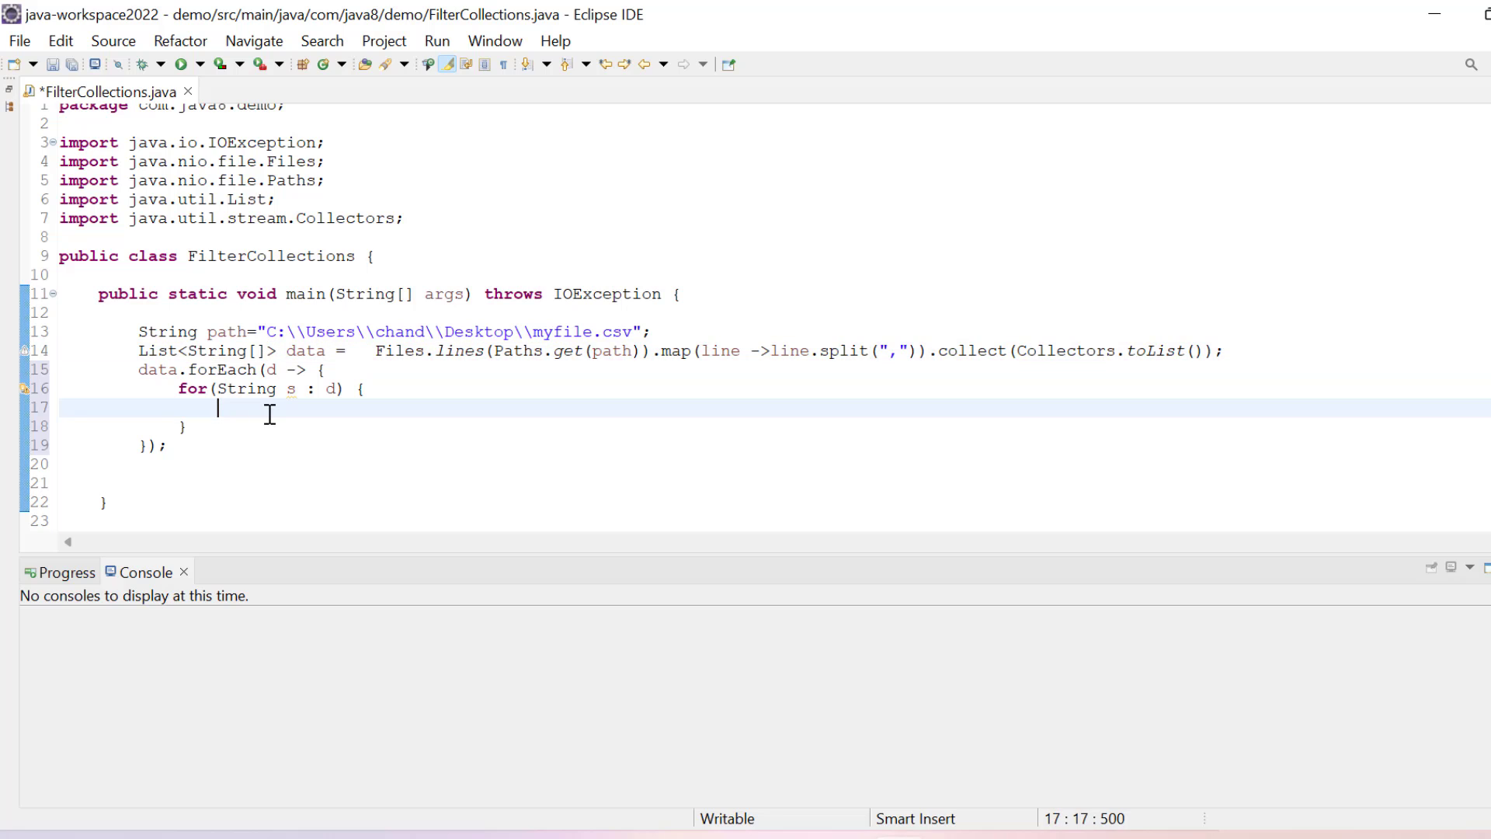
text(sysout)
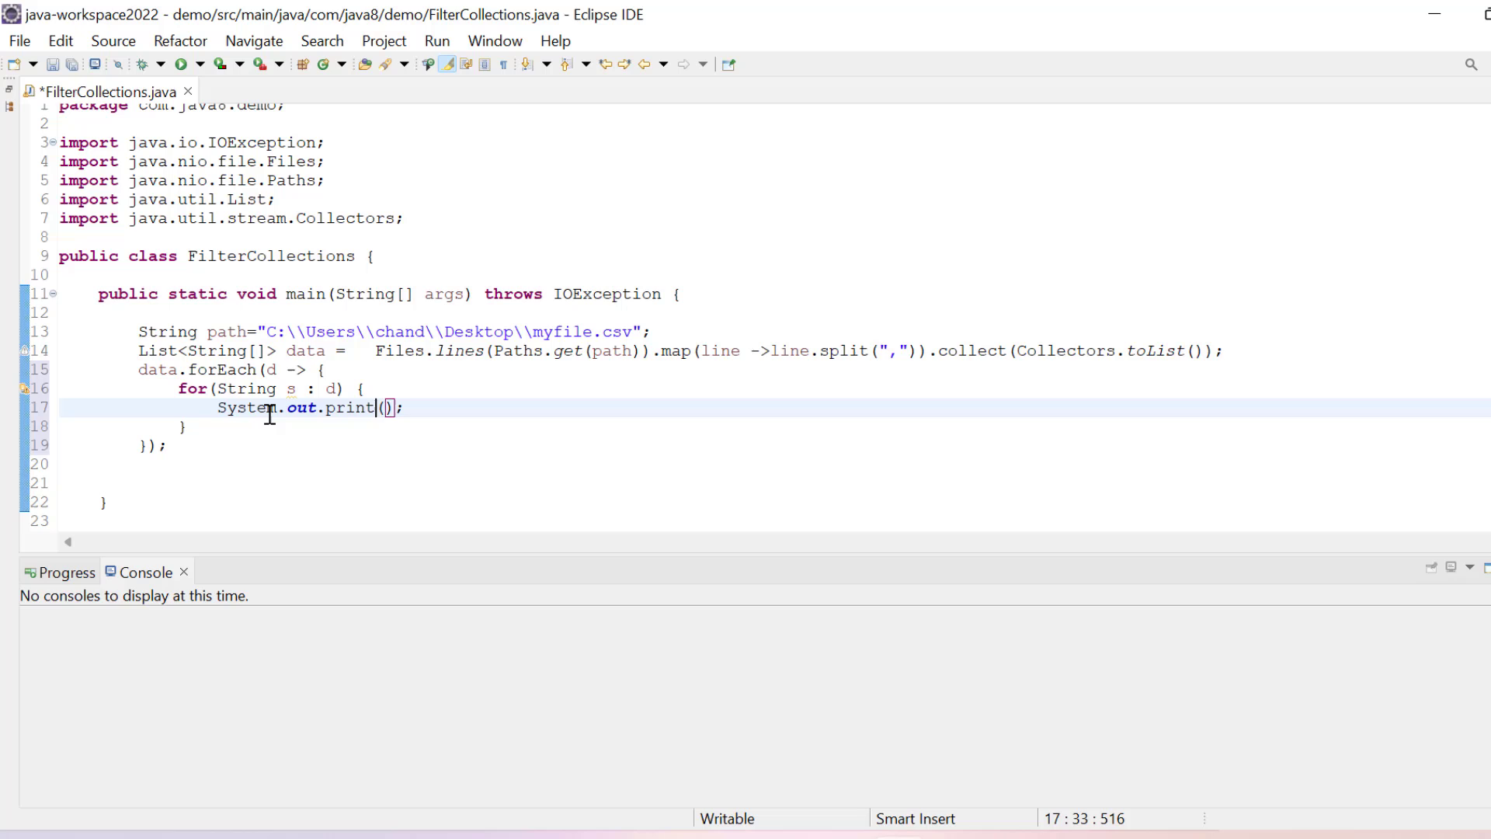
text(s+")
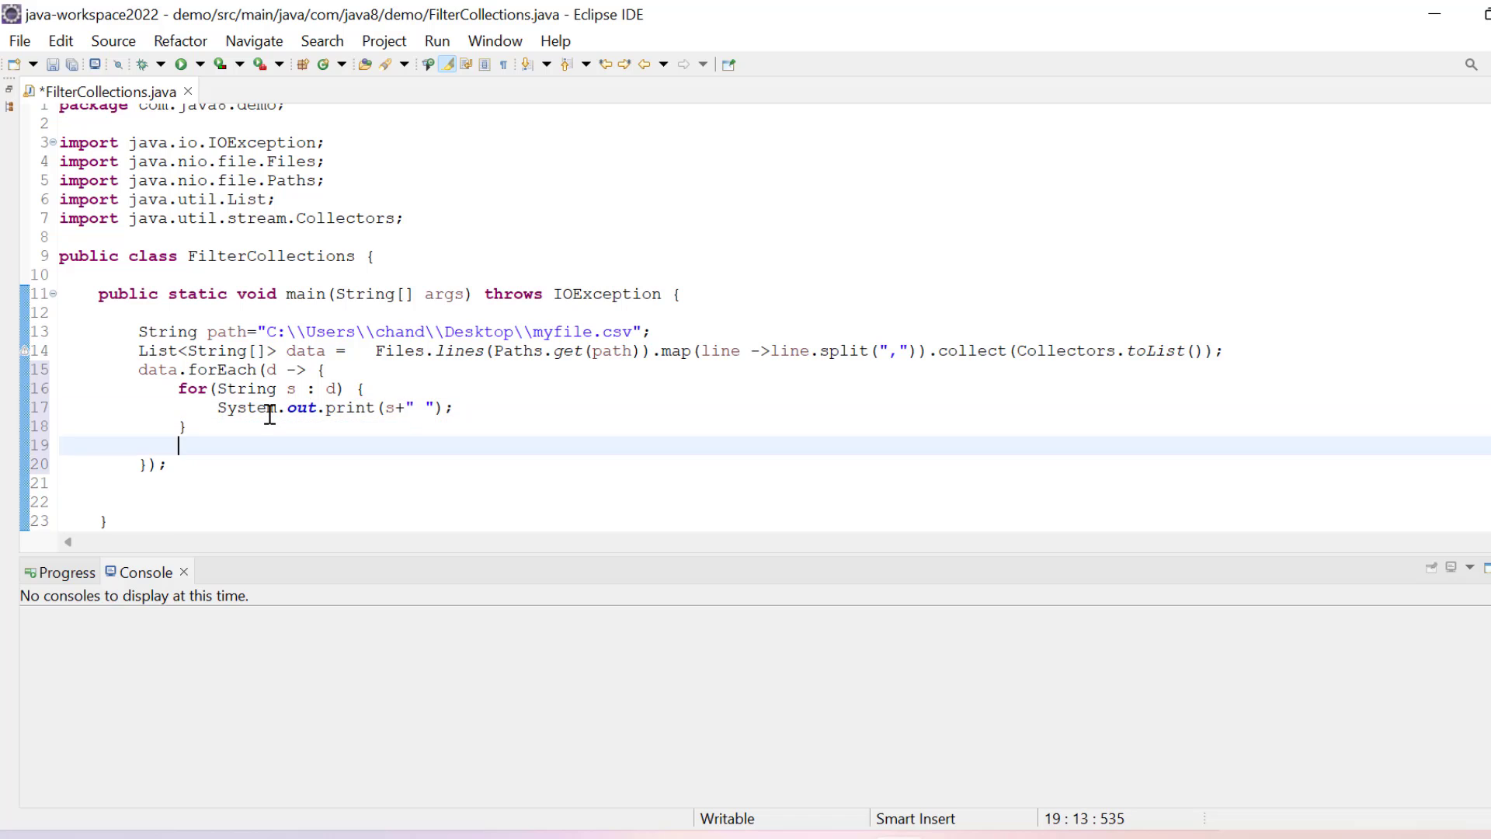
text(sysou)
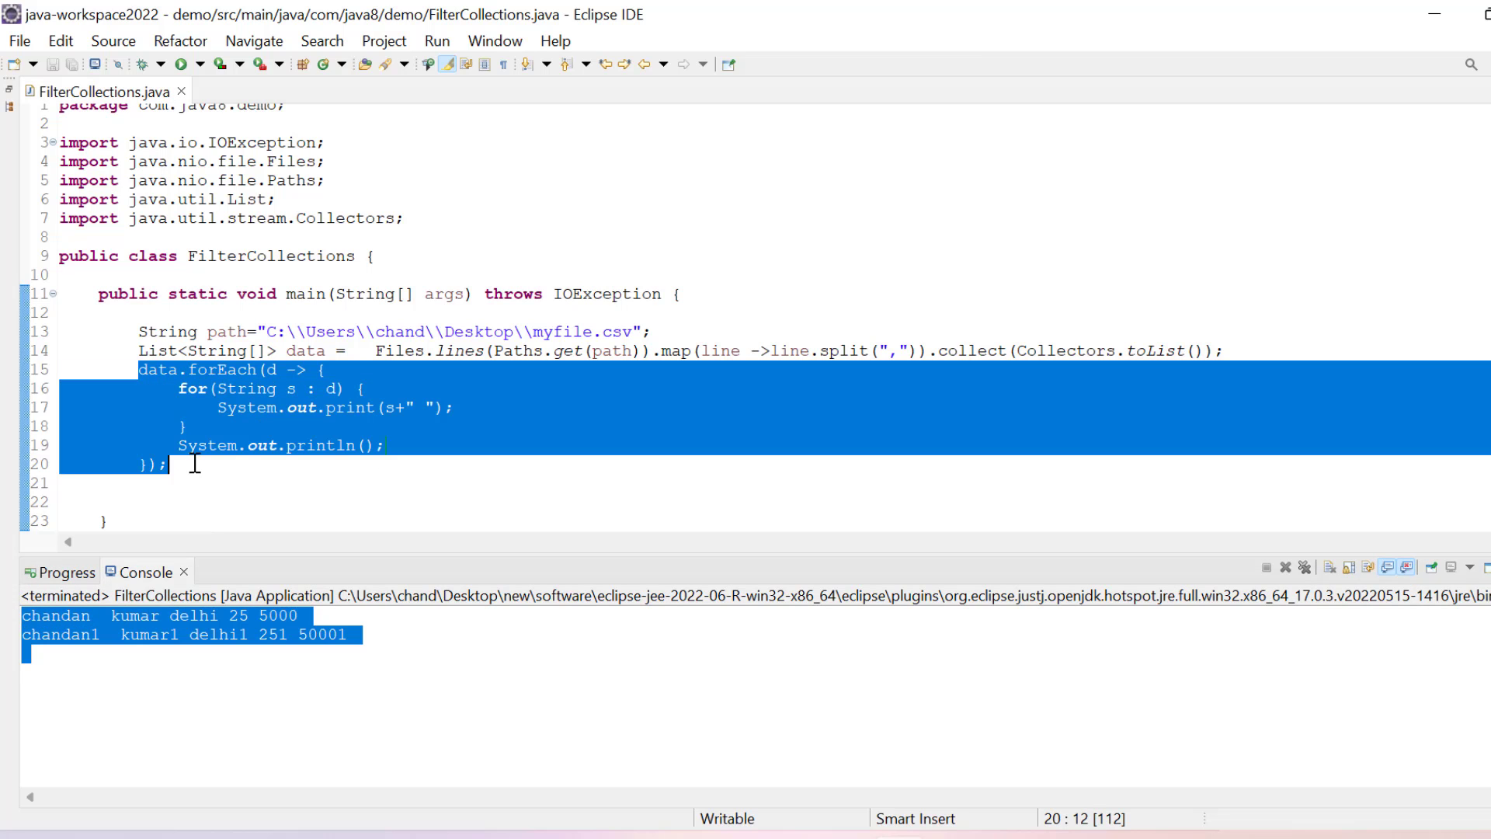
Review the row-printing loop and the Console output listing both CSV rows
click(163, 363)
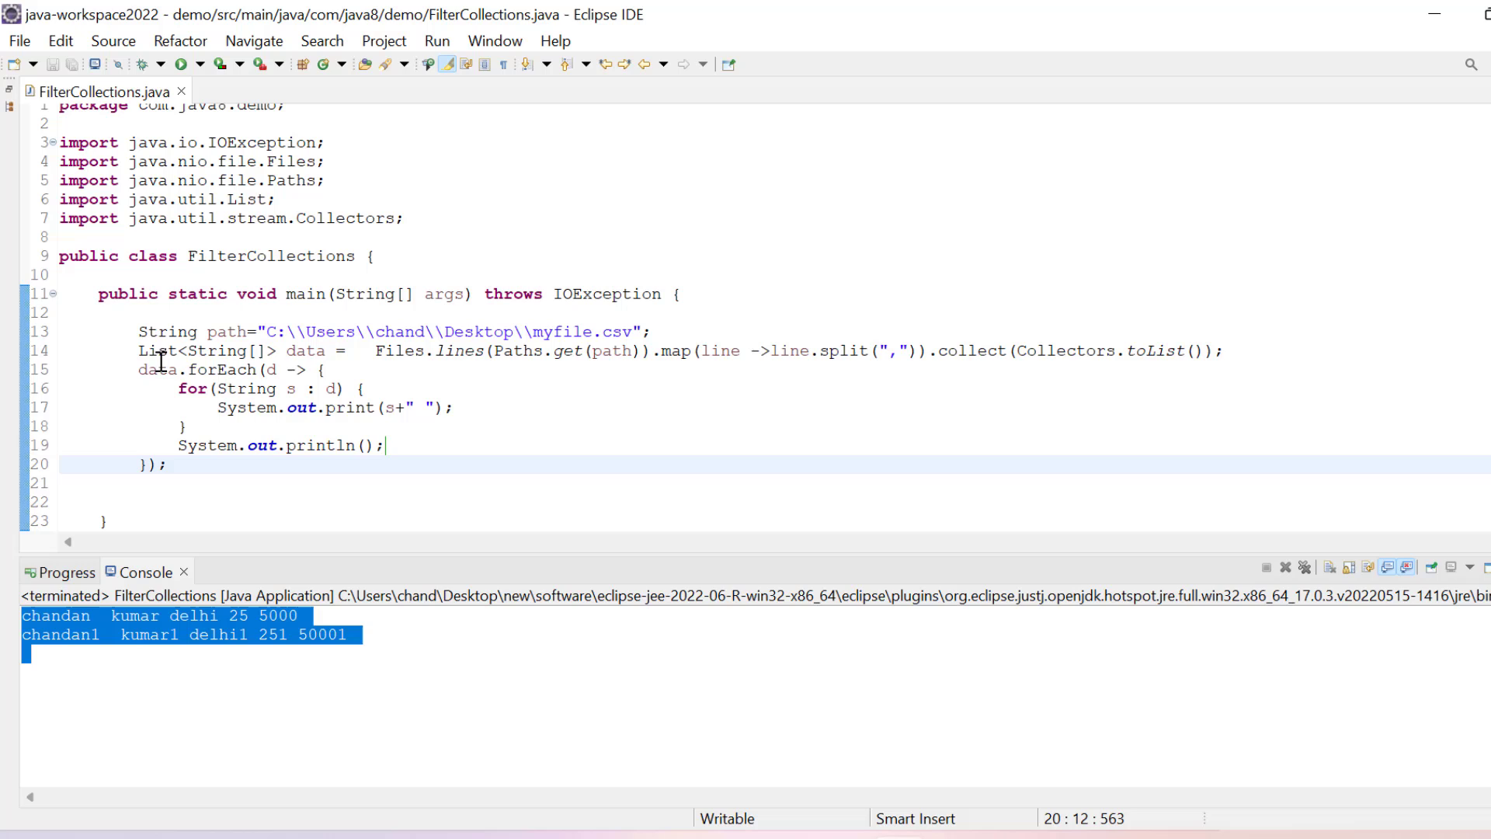
mouse_move(256, 388)
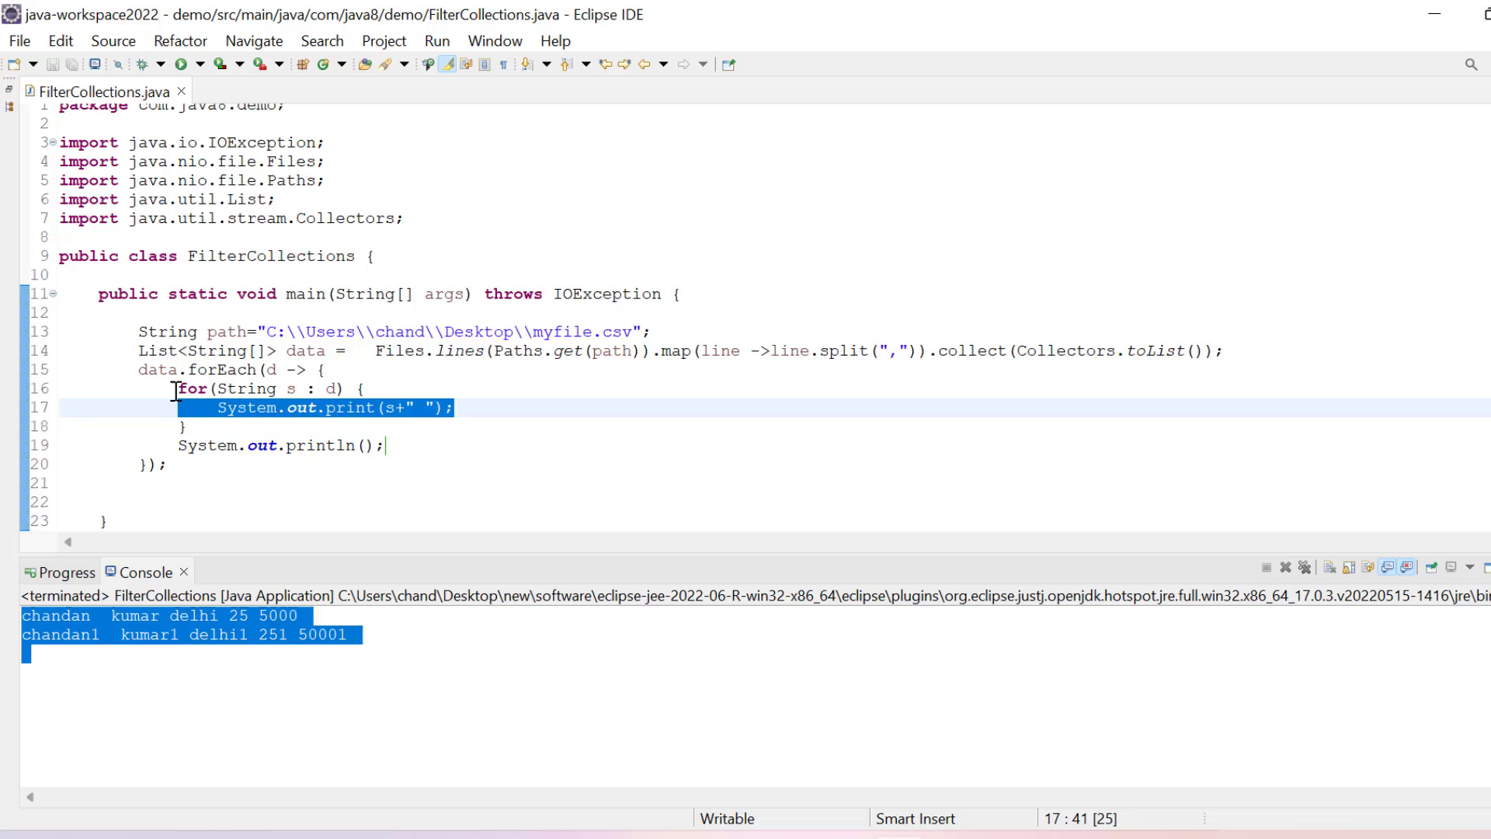
drag(174, 388, 386, 445)
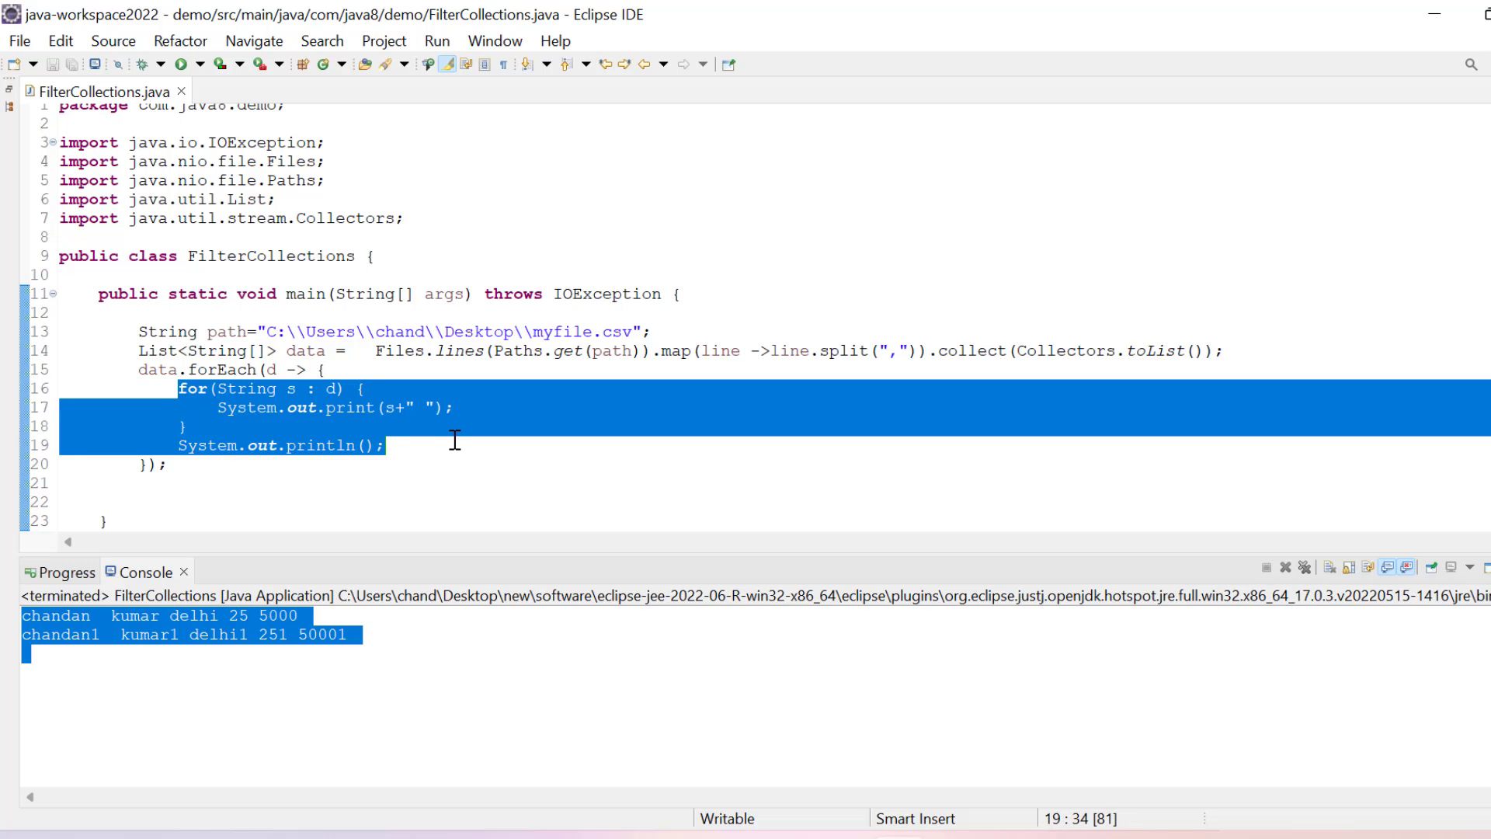
mouse_move(439, 372)
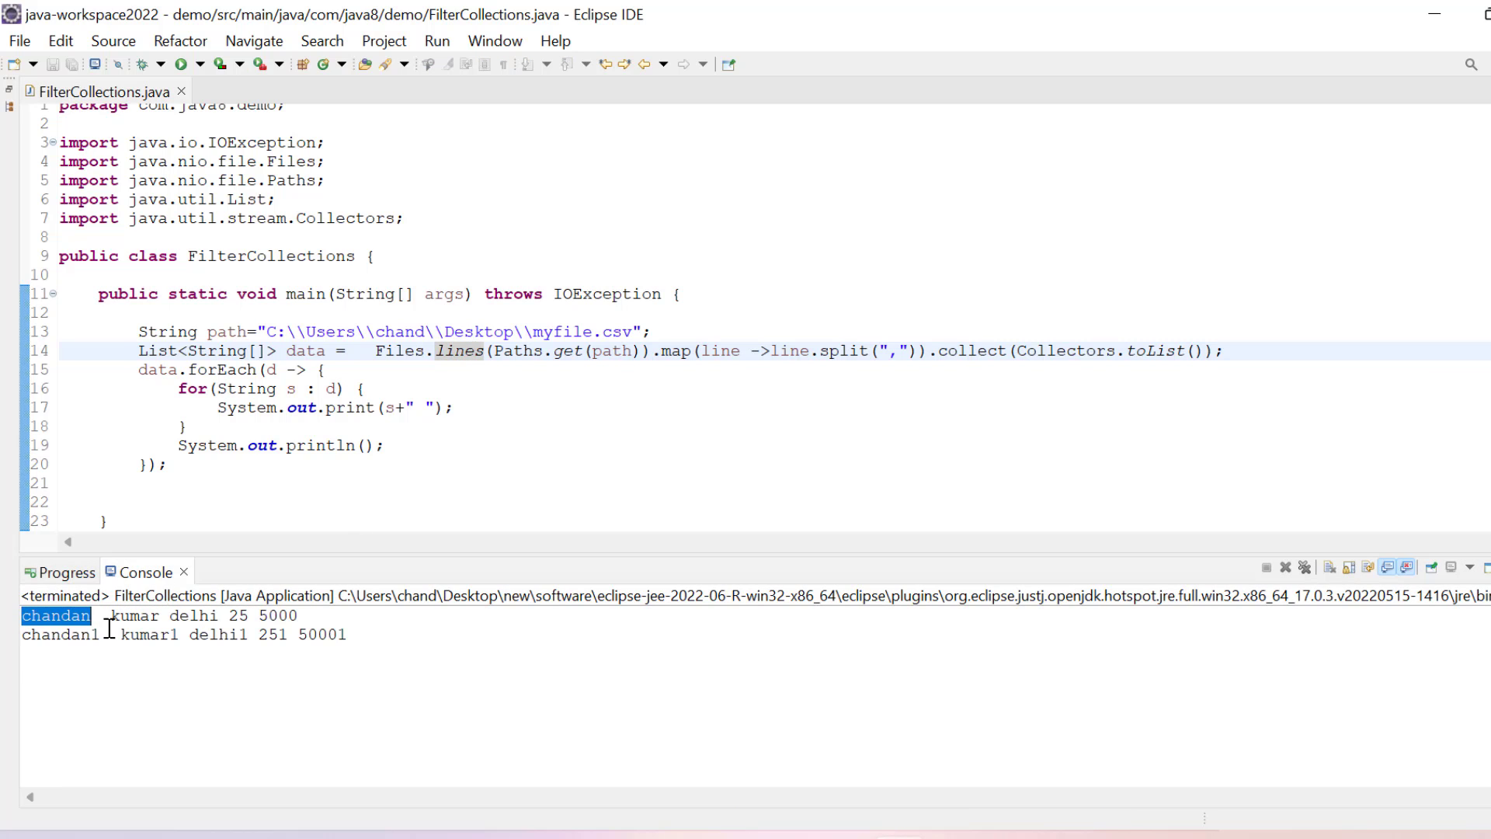
double_click(193, 616)
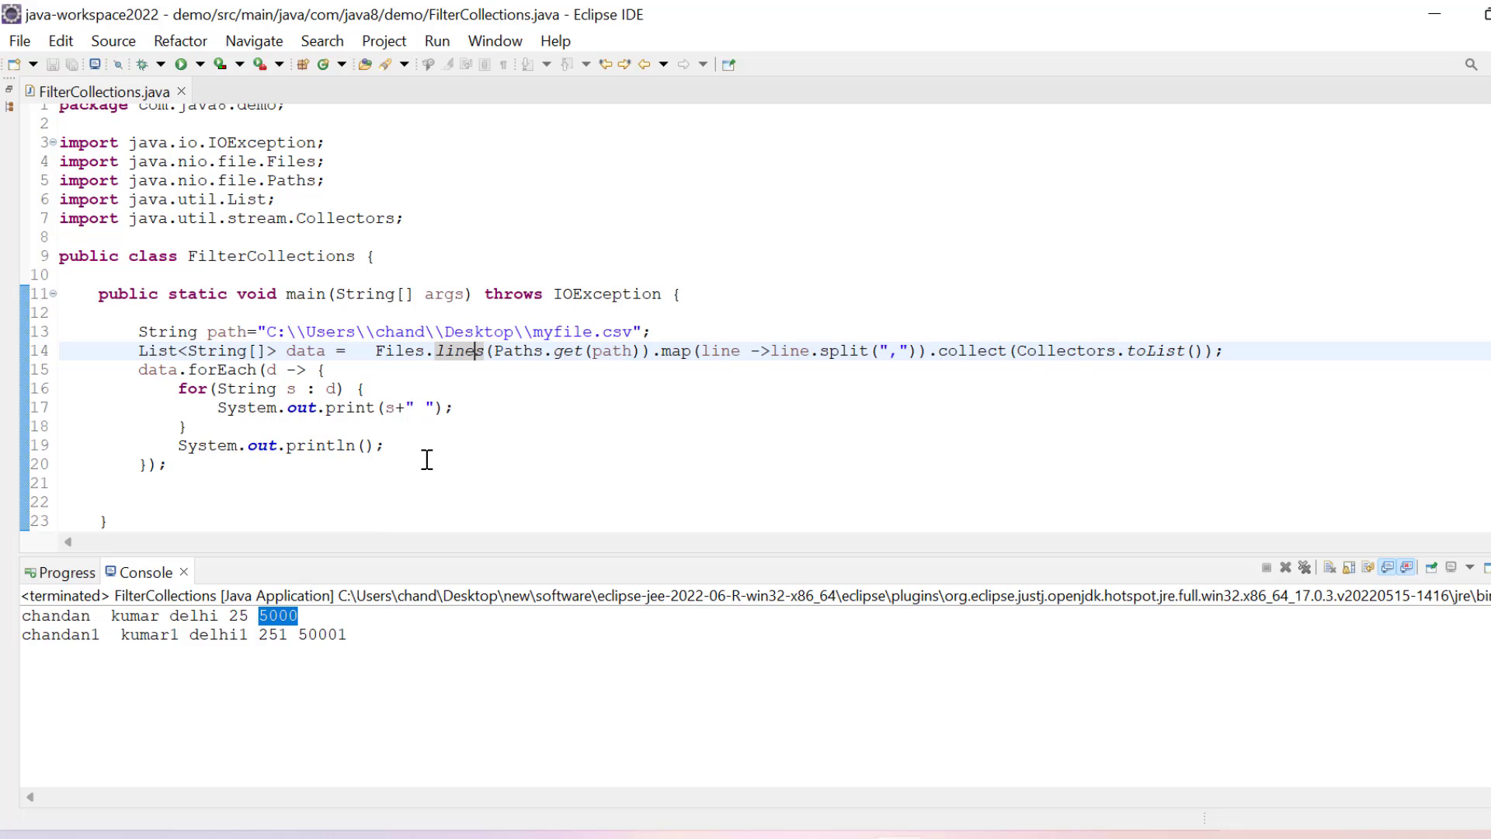
mouse_move(240, 408)
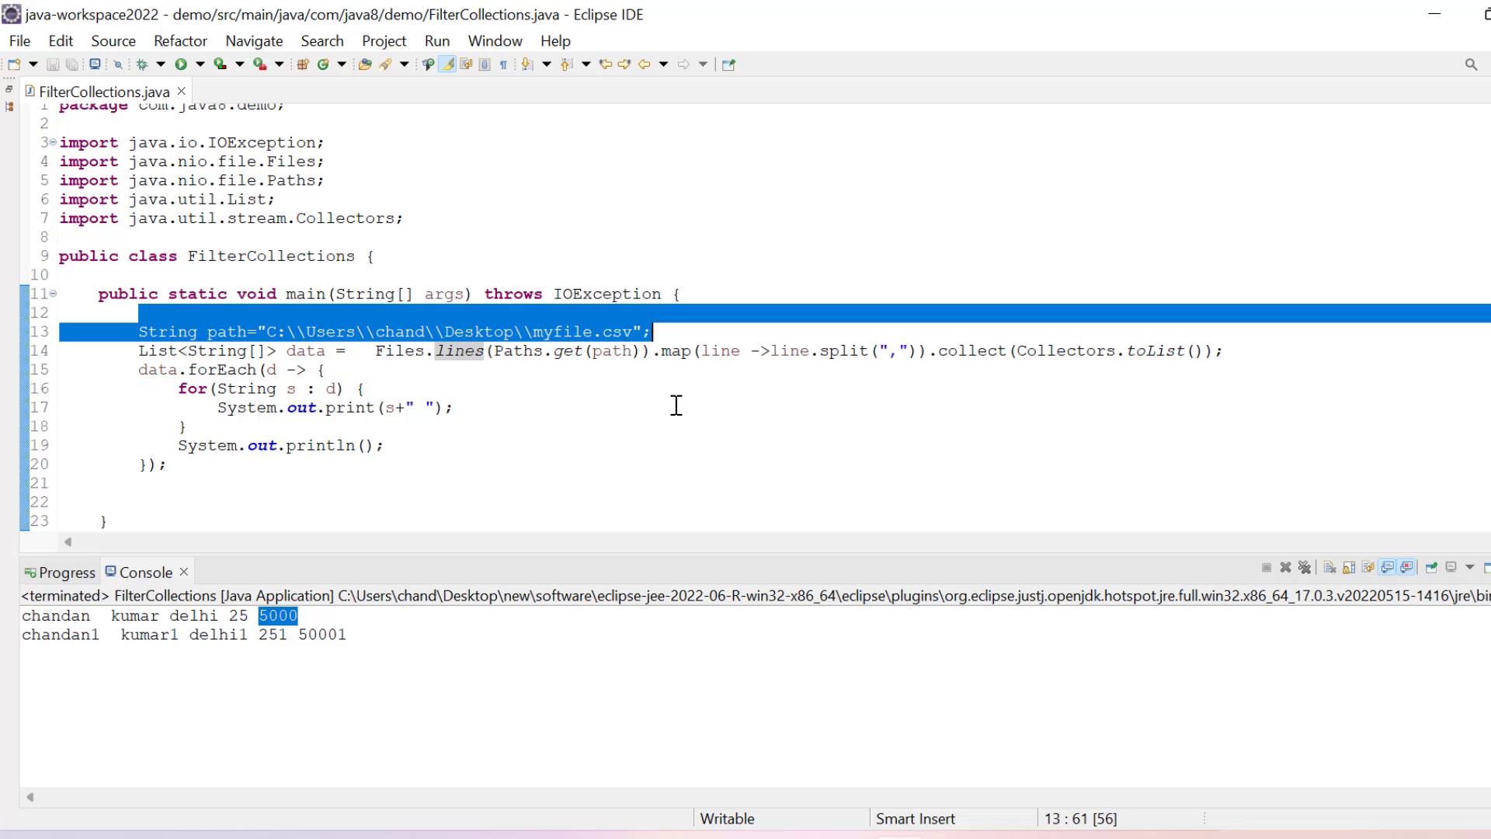
click(674, 408)
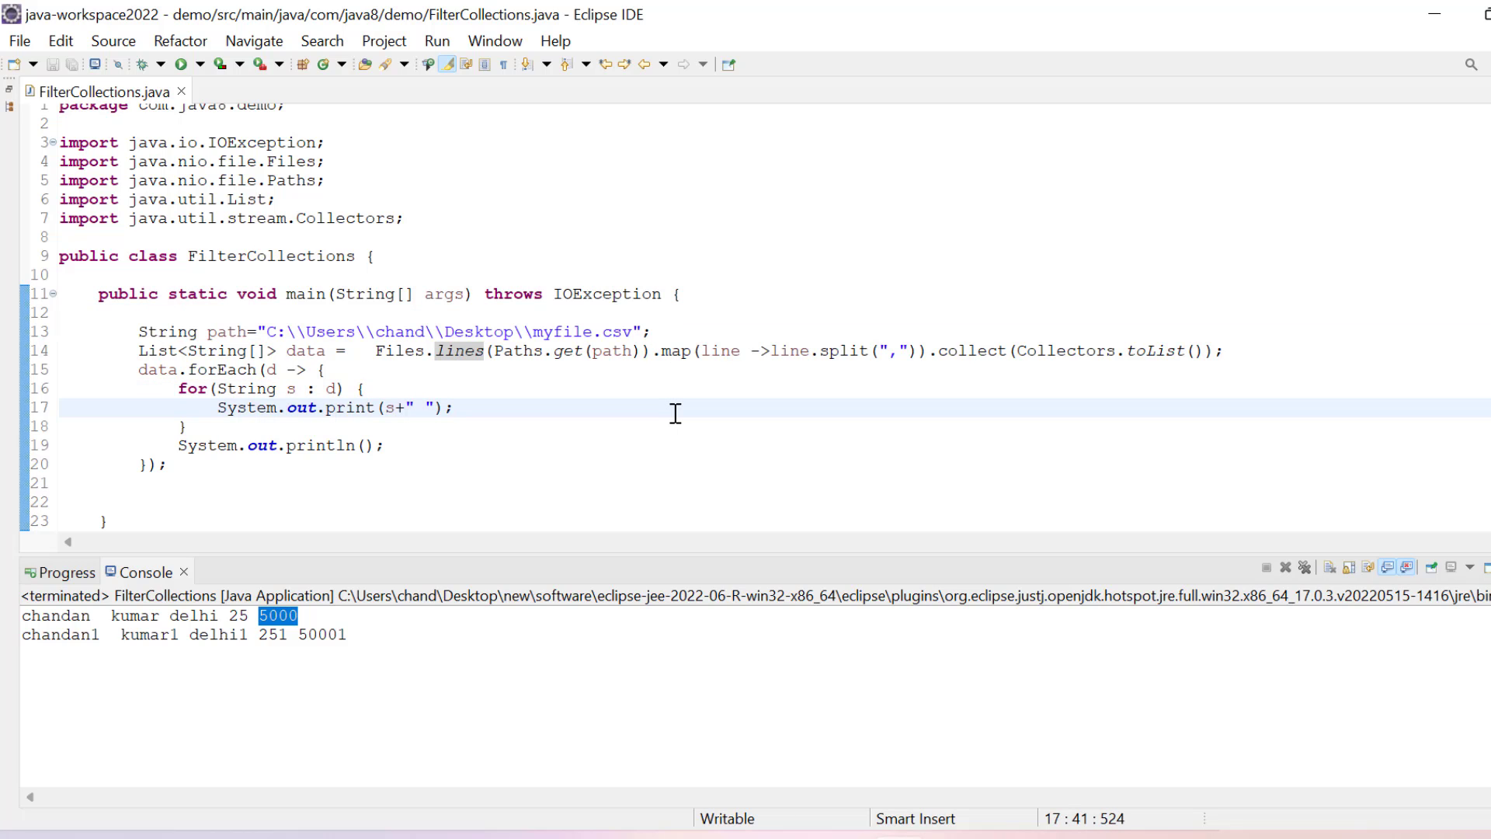